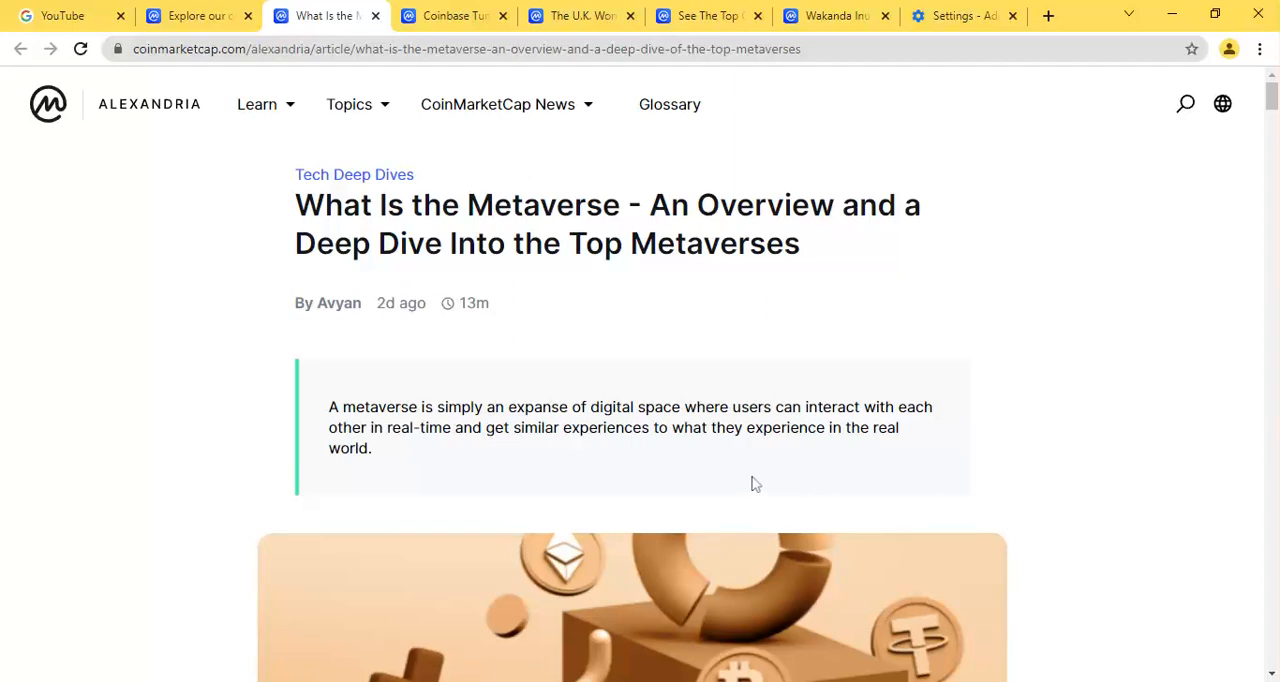
Highlight the word 'Metaverse' in the article headline
{"action": "double_click", "coordinate": [556, 204]}
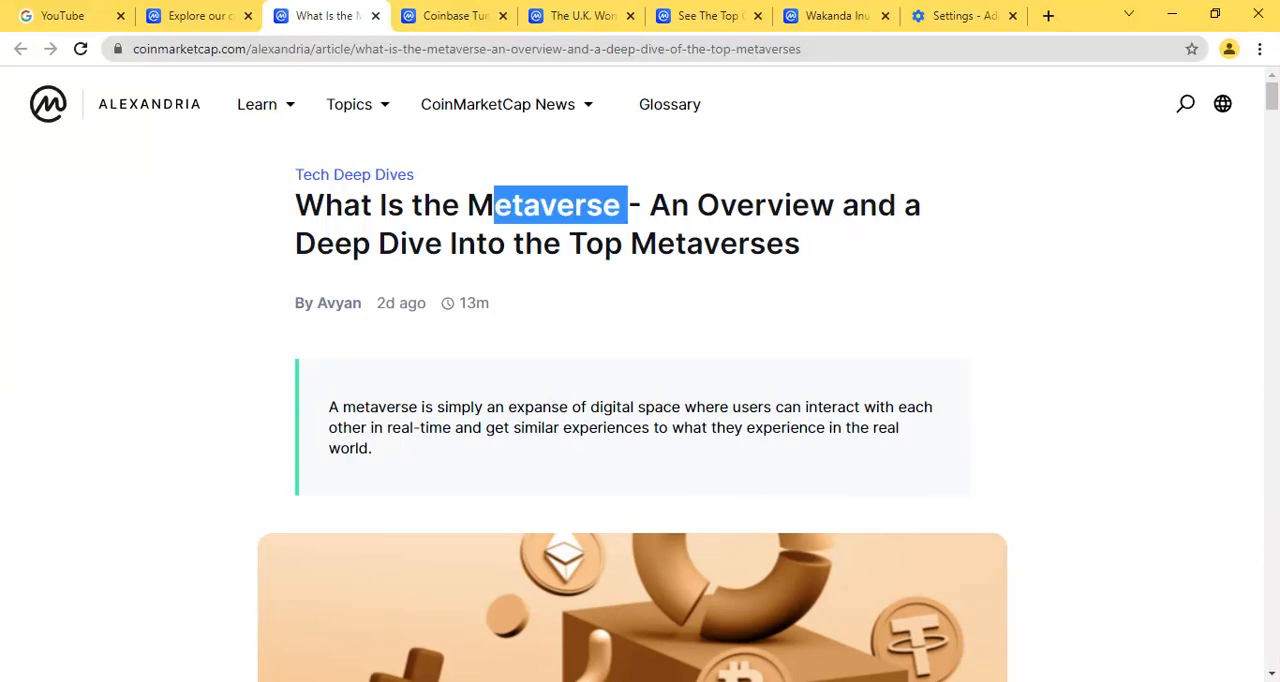
{"action": "mouse_move", "coordinate": [804, 252]}
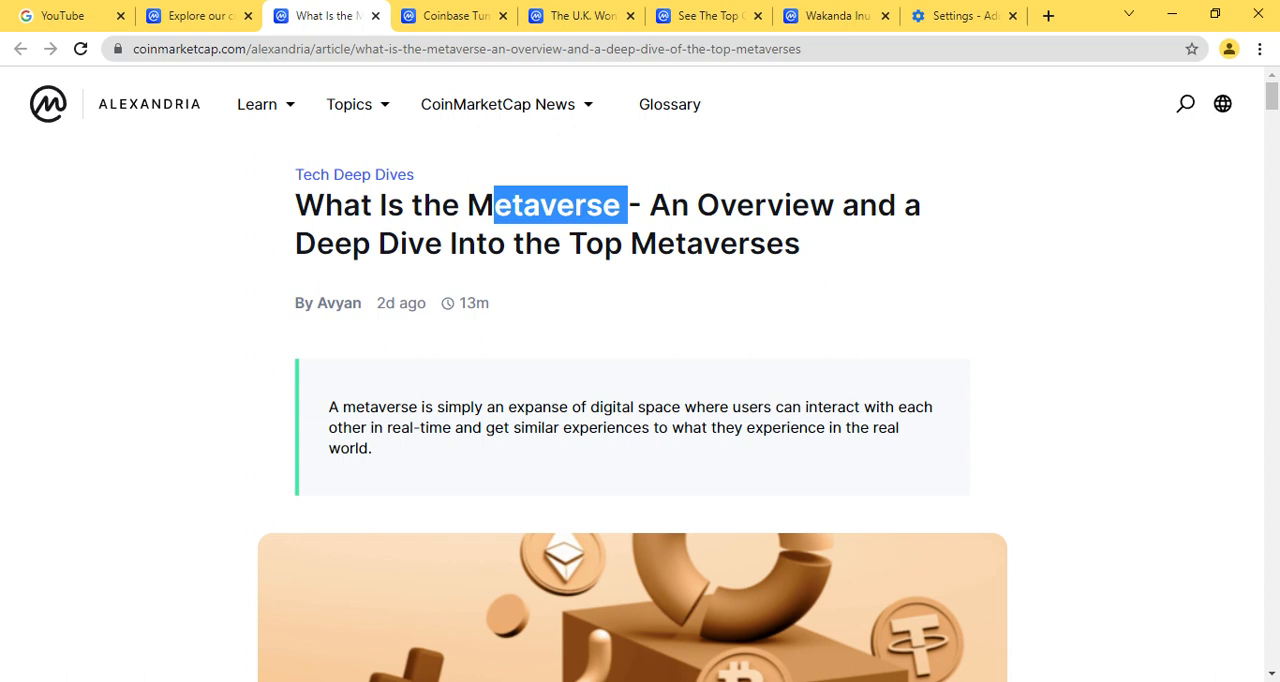
{"action": "mouse_move", "coordinate": [208, 120]}
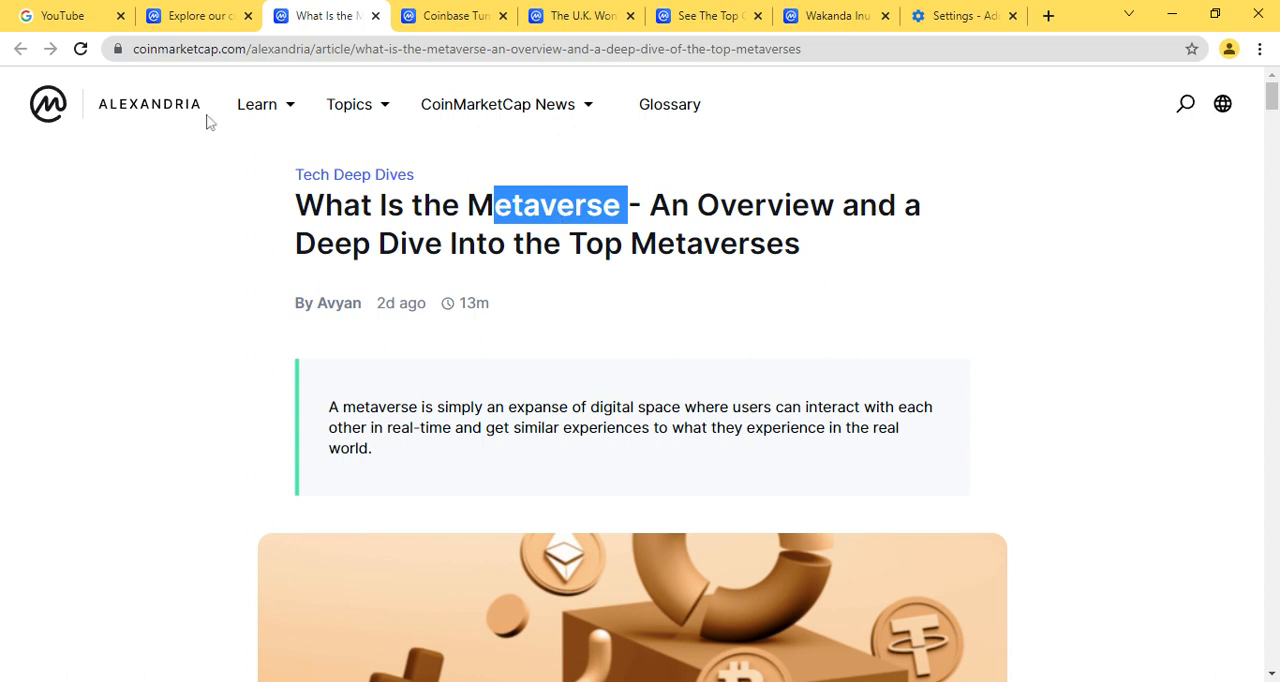
{"action": "mouse_move", "coordinate": [356, 316]}
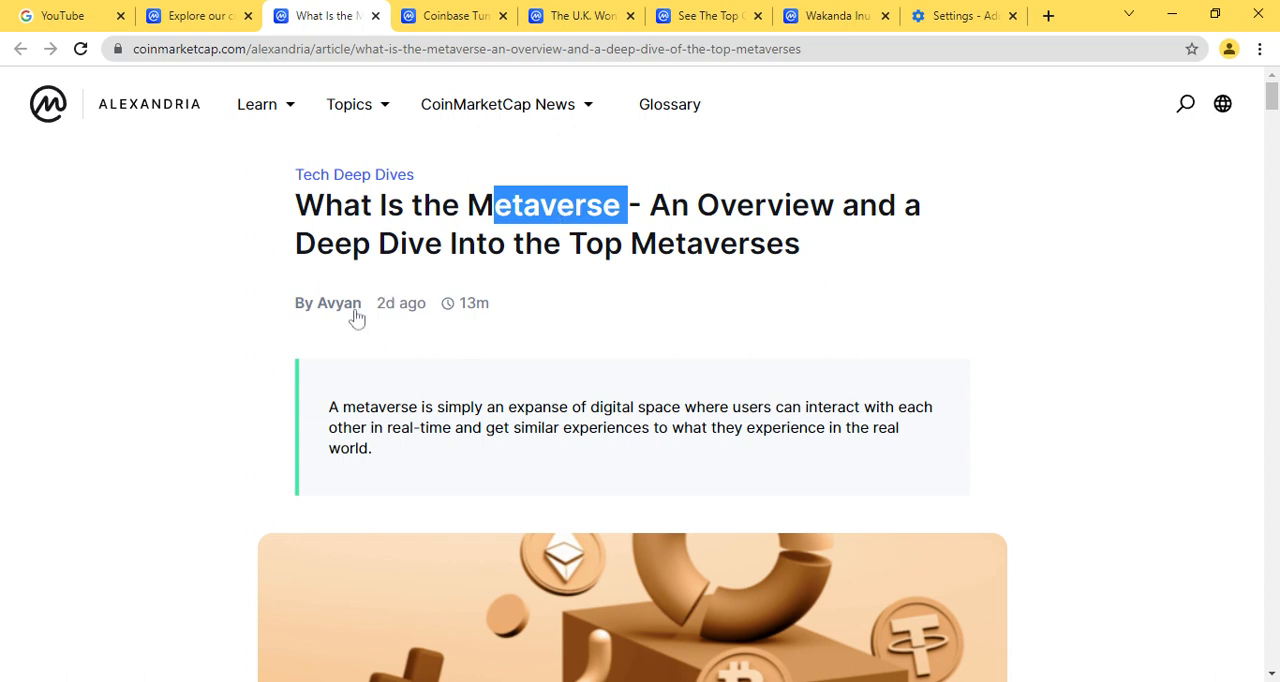
Scroll past the header image to bring the Table of Contents into view
{"action": "scroll", "scroll_direction": "down", "scroll_amount": 3}
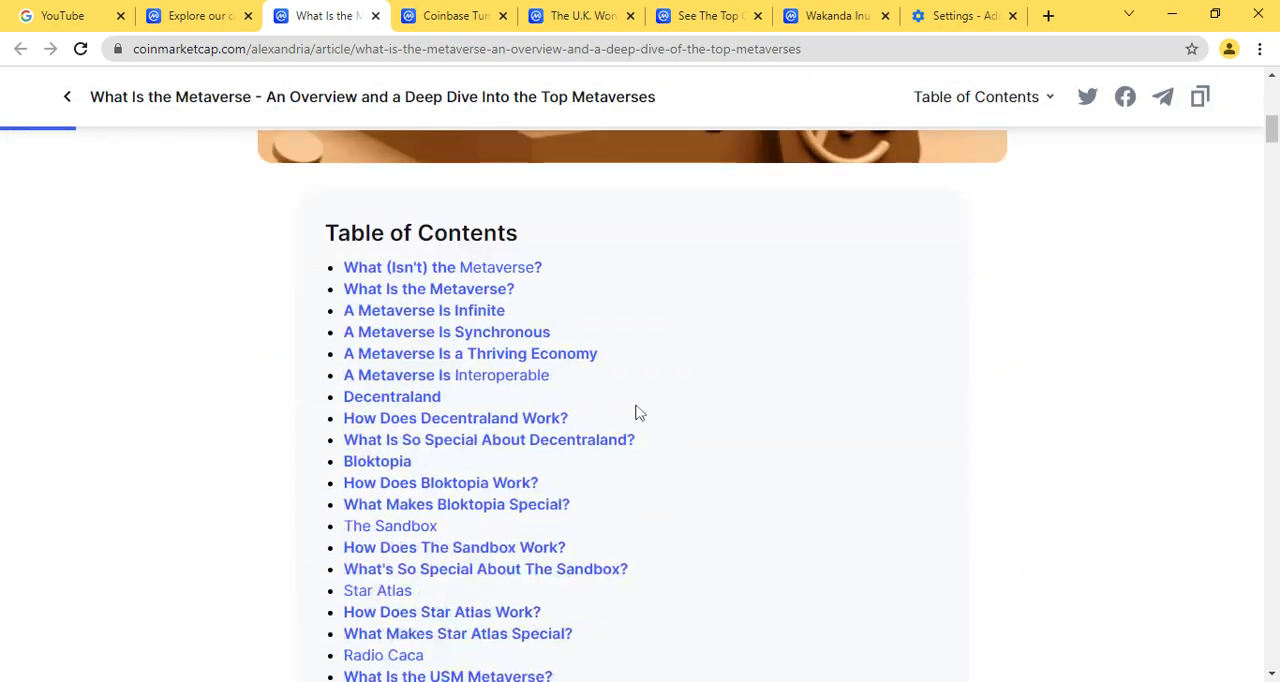
{"action": "mouse_move", "coordinate": [578, 272]}
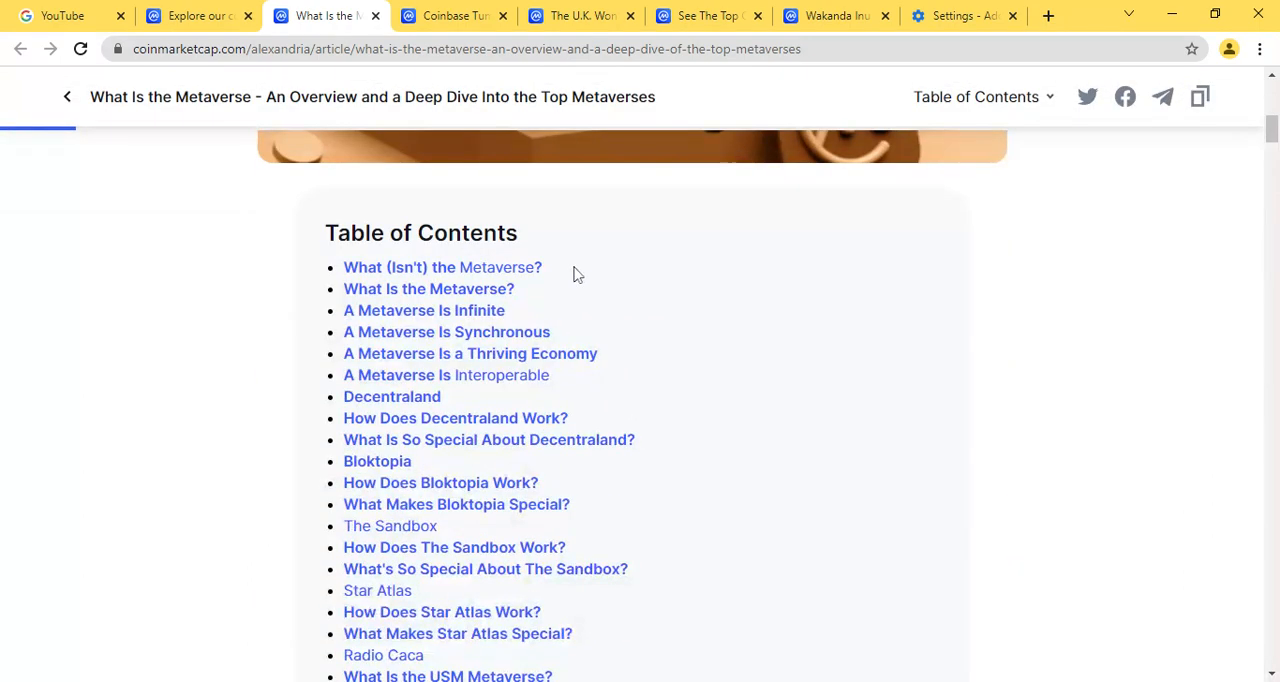
{"action": "mouse_move", "coordinate": [558, 268]}
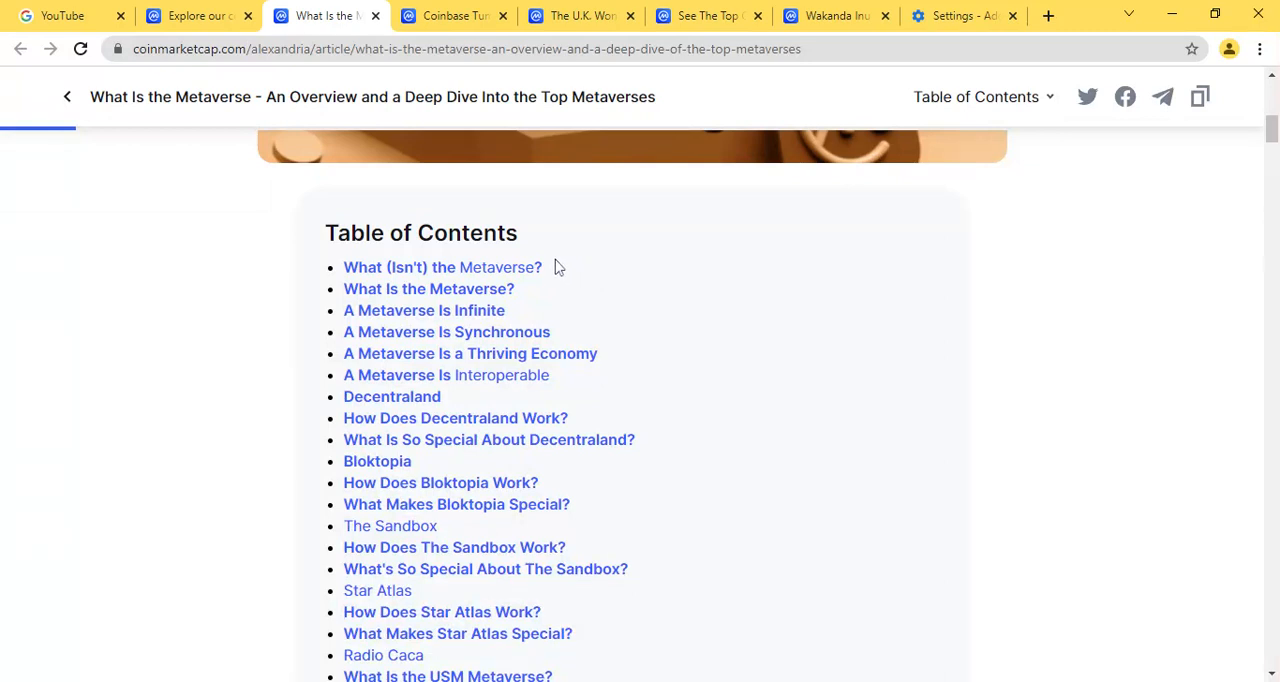
{"action": "mouse_move", "coordinate": [558, 296]}
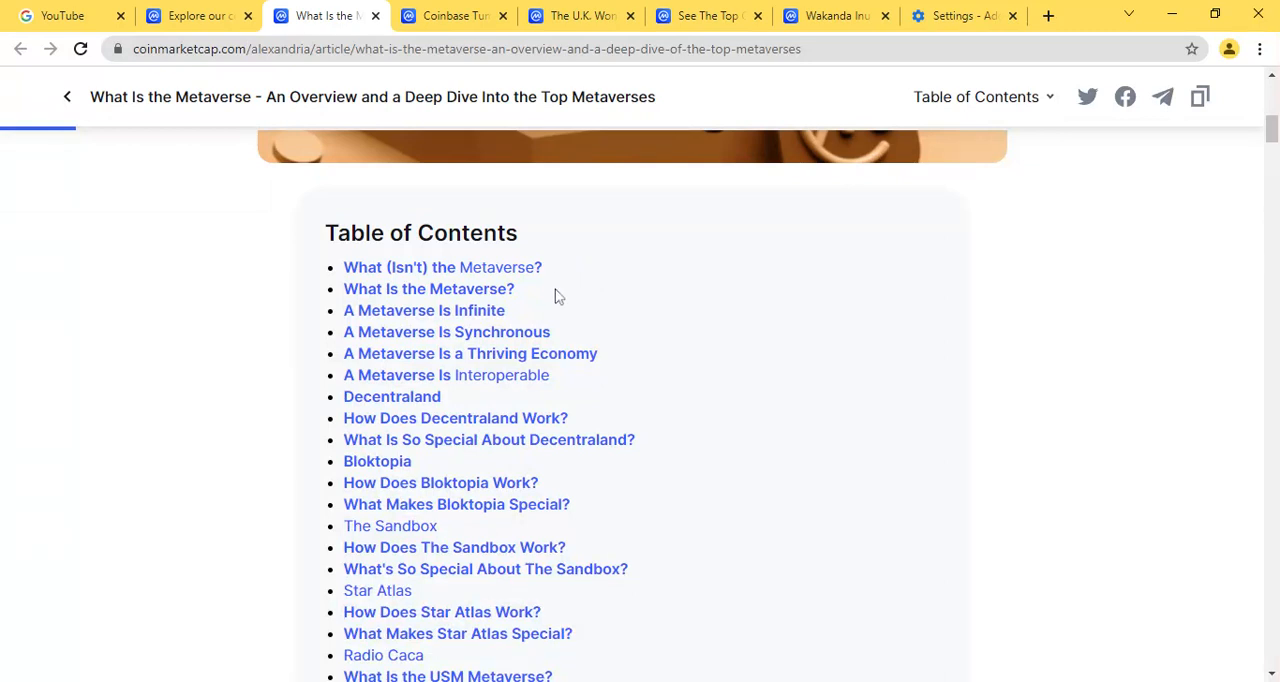
{"action": "mouse_move", "coordinate": [564, 288]}
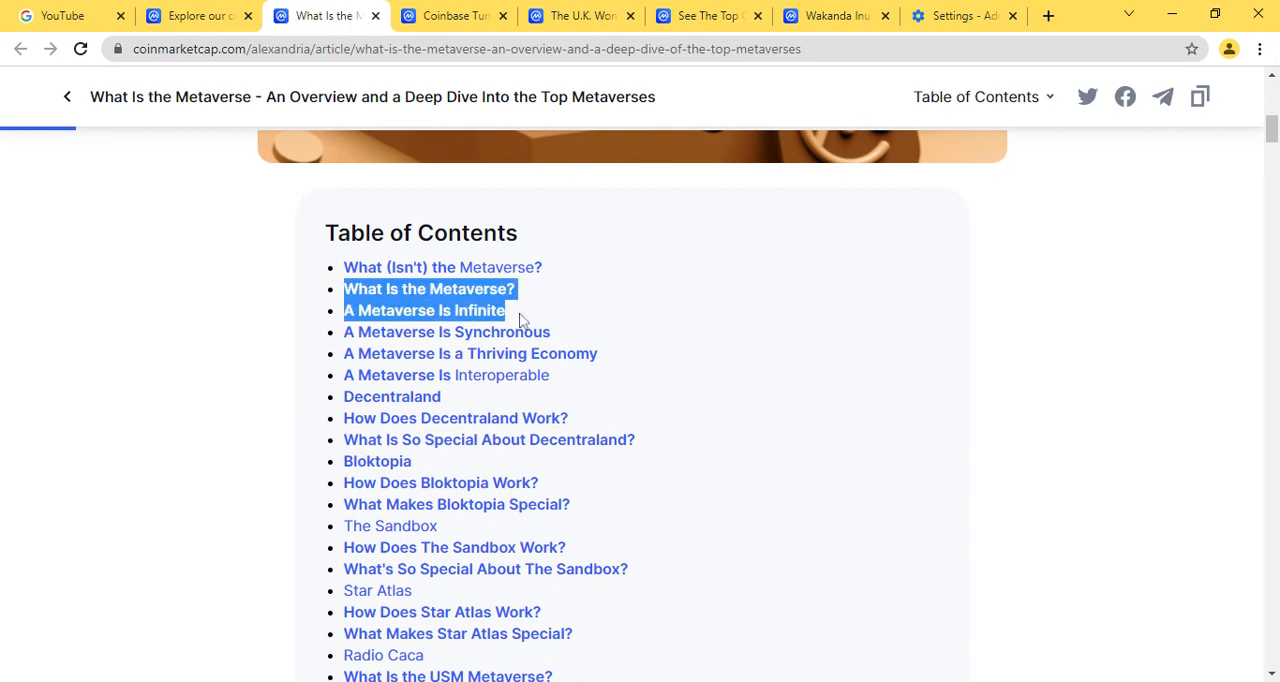
{"action": "scroll", "scroll_direction": "down", "scroll_amount": 3}
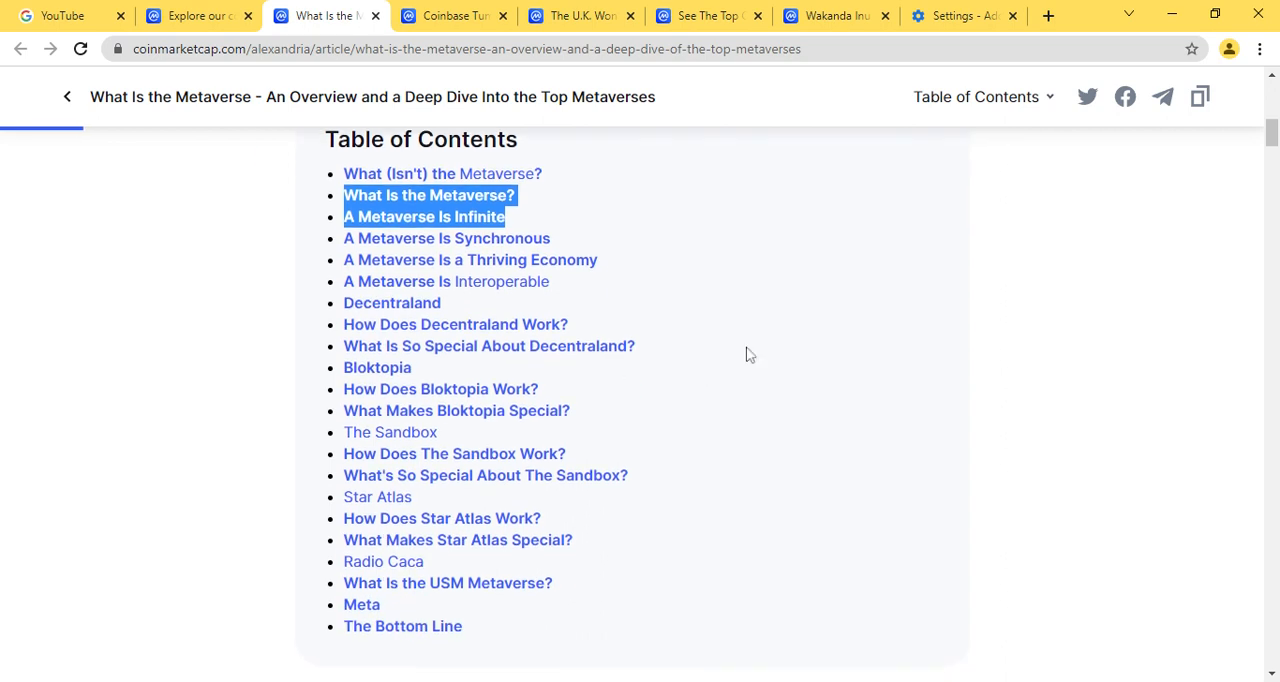
{"action": "mouse_move", "coordinate": [476, 312]}
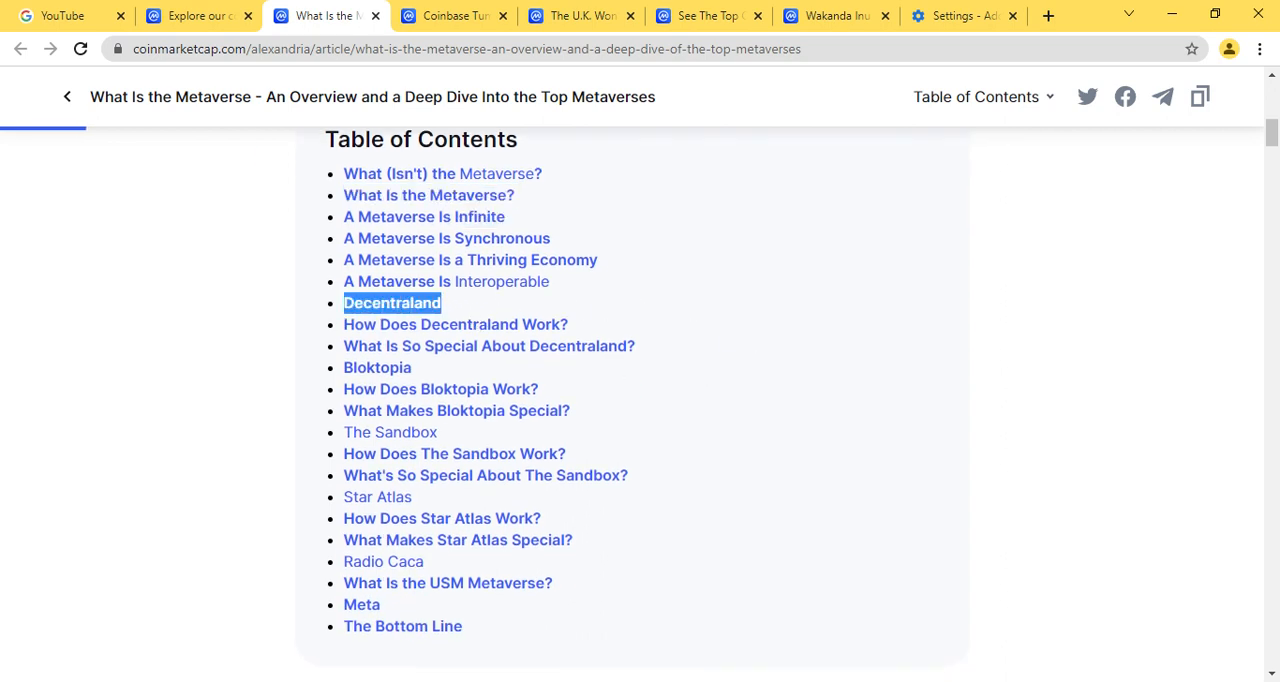
{"action": "mouse_move", "coordinate": [432, 362]}
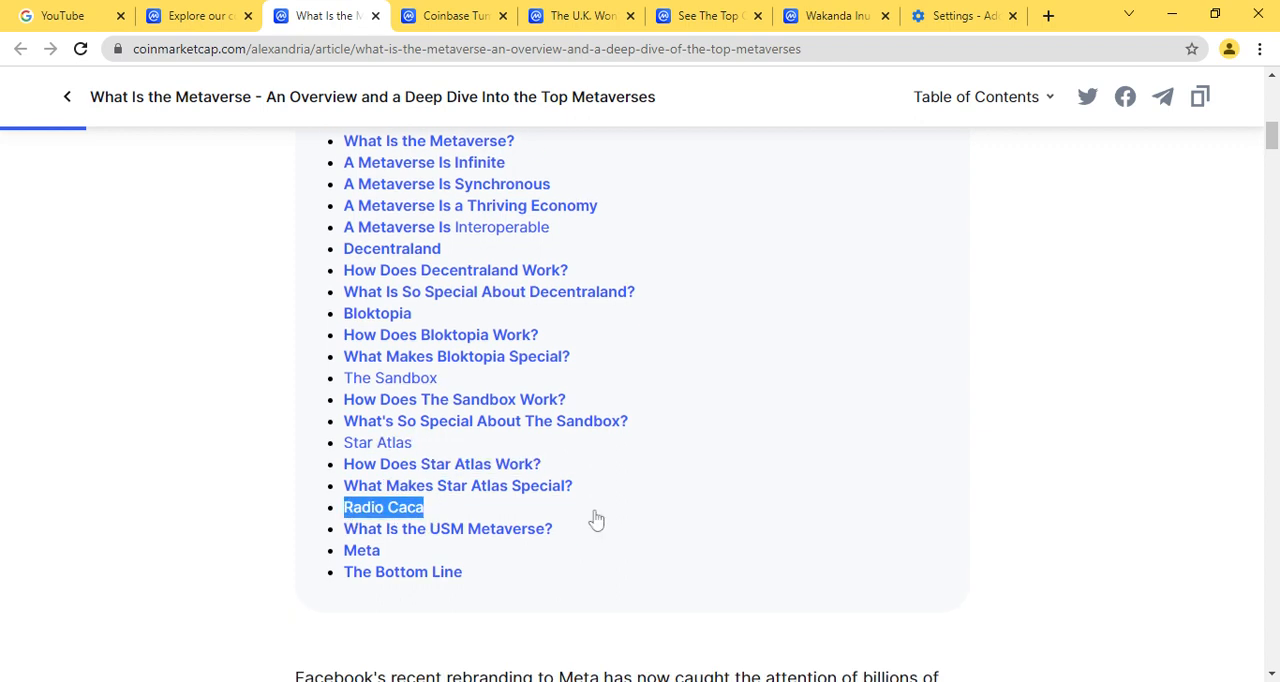
Scroll to the introduction and highlight the Facebook rebranding paragraph with its metaverse questions
{"action": "scroll", "scroll_direction": "down", "scroll_amount": 3}
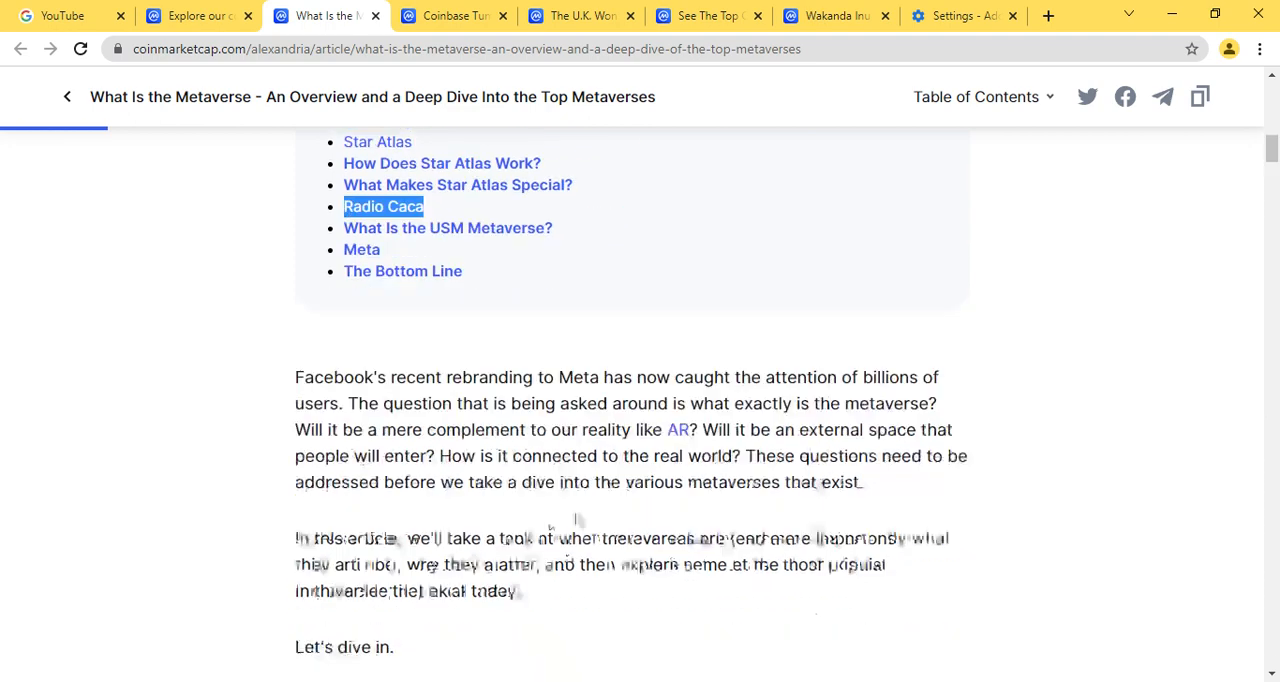
{"action": "scroll", "scroll_direction": "down", "scroll_amount": 3}
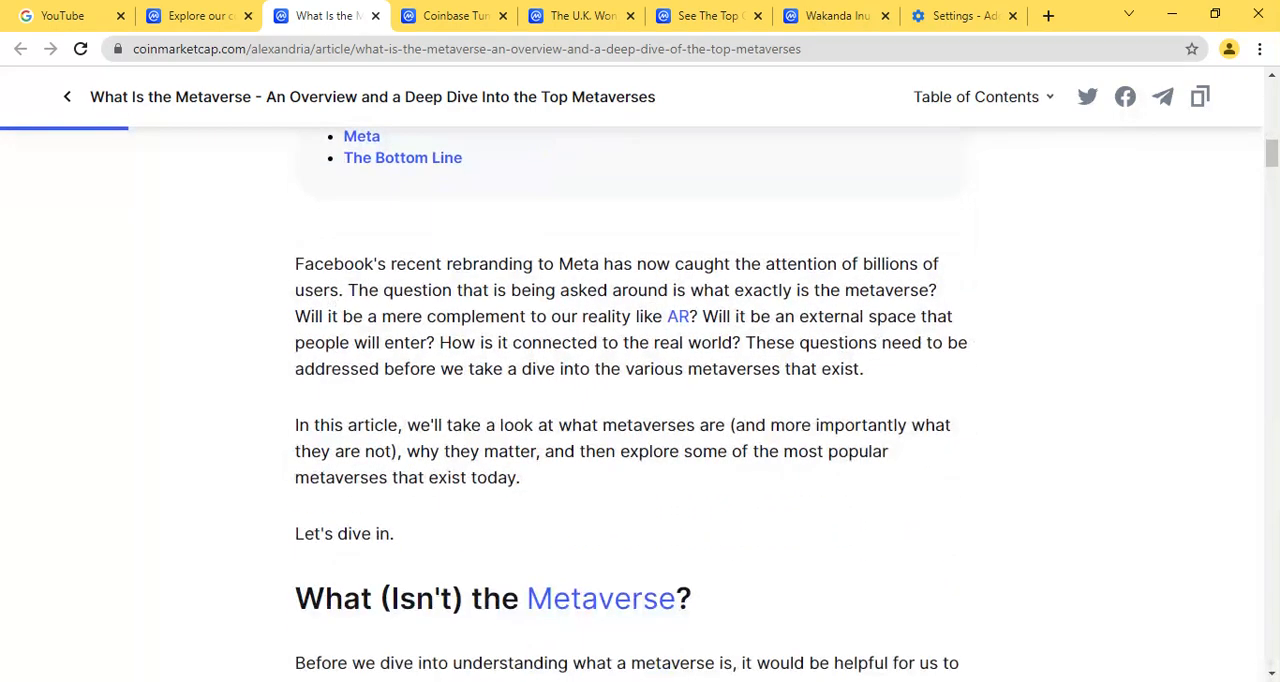
{"action": "left_click_drag", "start_coordinate": [332, 264], "coordinate": [514, 290]}
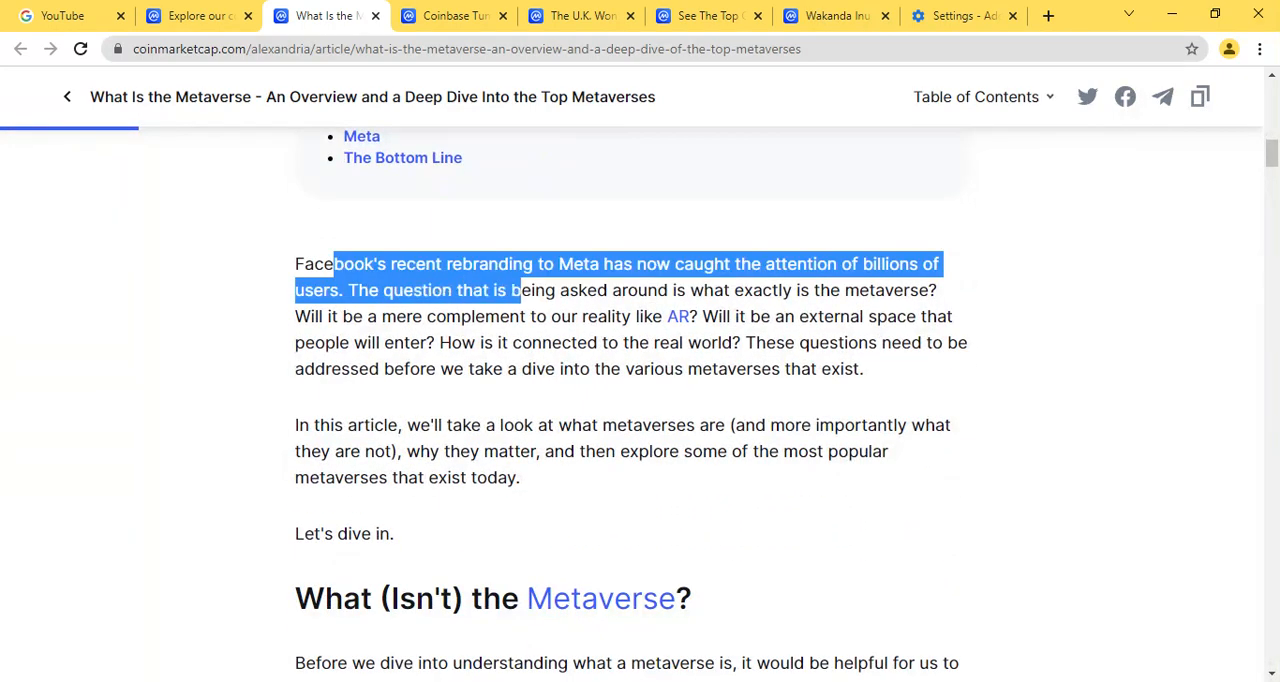
{"action": "left_click_drag", "start_coordinate": [516, 290], "coordinate": [516, 342]}
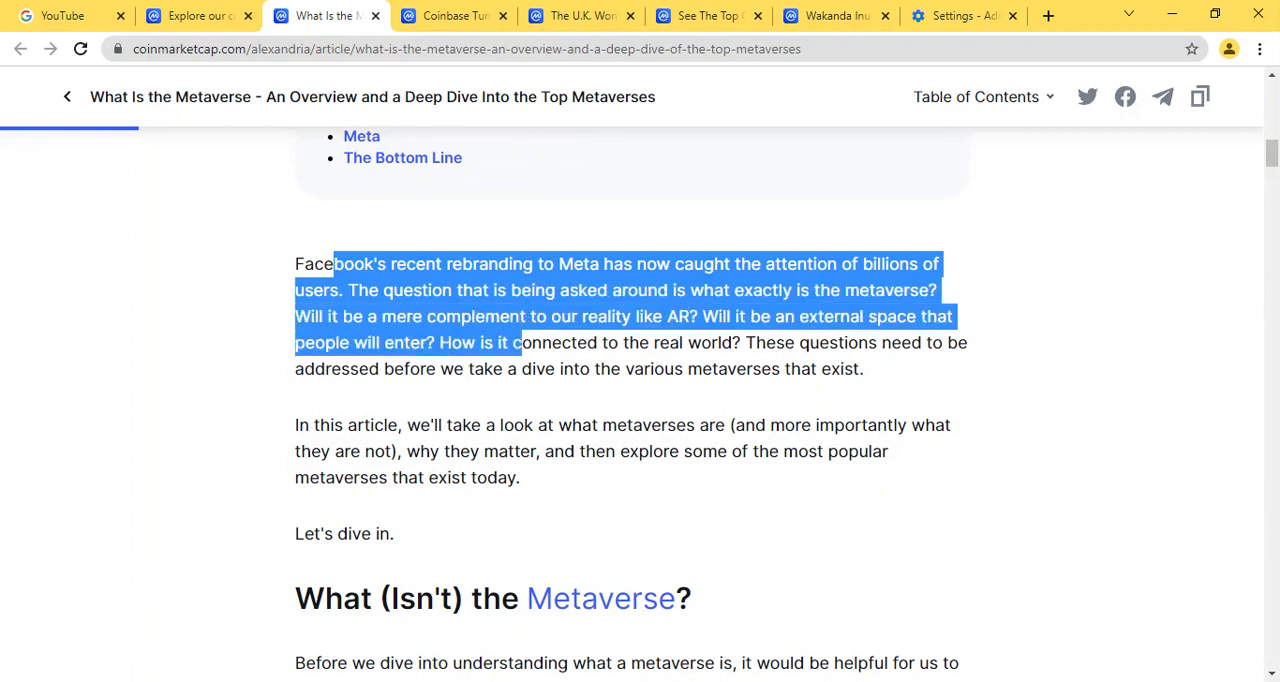
{"action": "left_click_drag", "start_coordinate": [512, 342], "coordinate": [516, 368]}
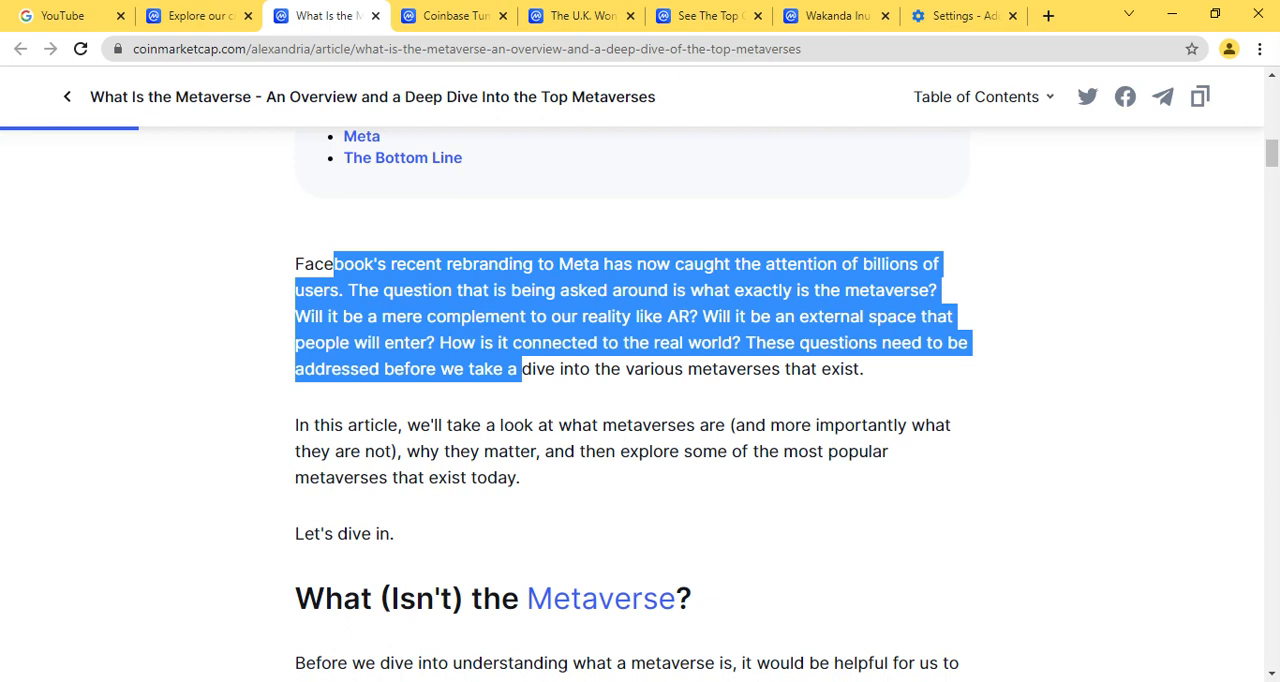
Extend the highlight through the first paragraph into the second, then move down to the first section
{"action": "left_click_drag", "start_coordinate": [520, 368], "coordinate": [522, 424]}
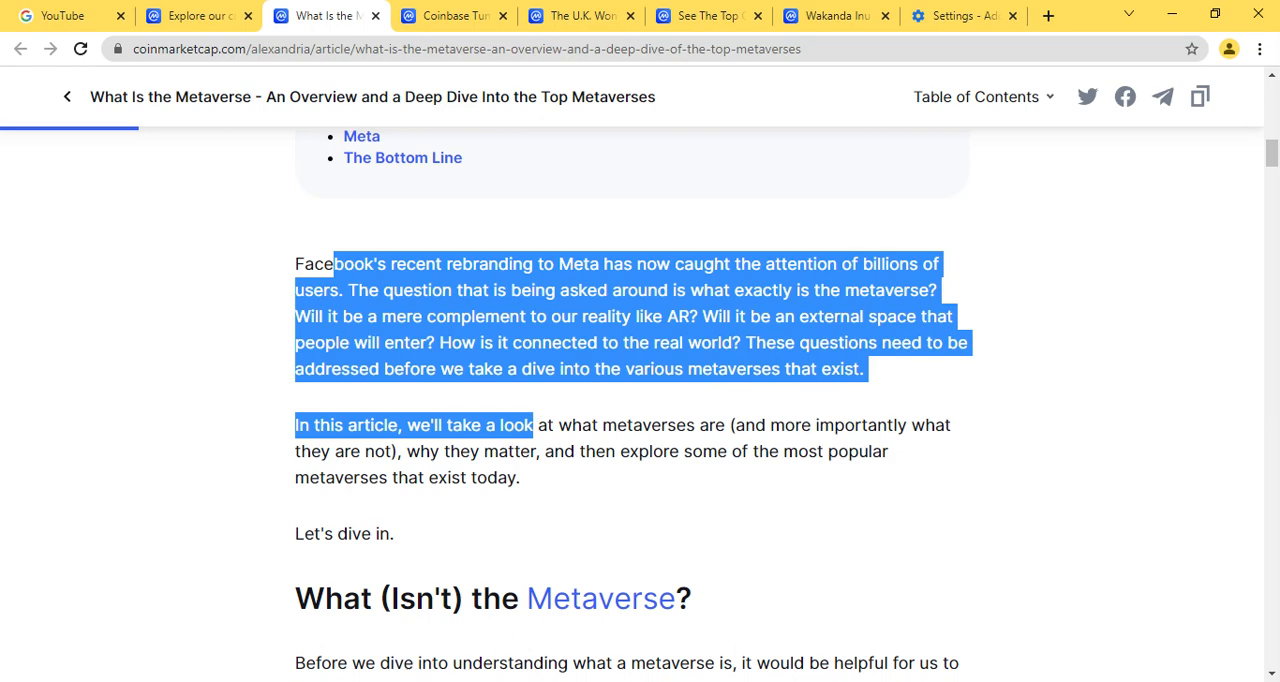
{"action": "left_click_drag", "start_coordinate": [532, 424], "coordinate": [532, 452]}
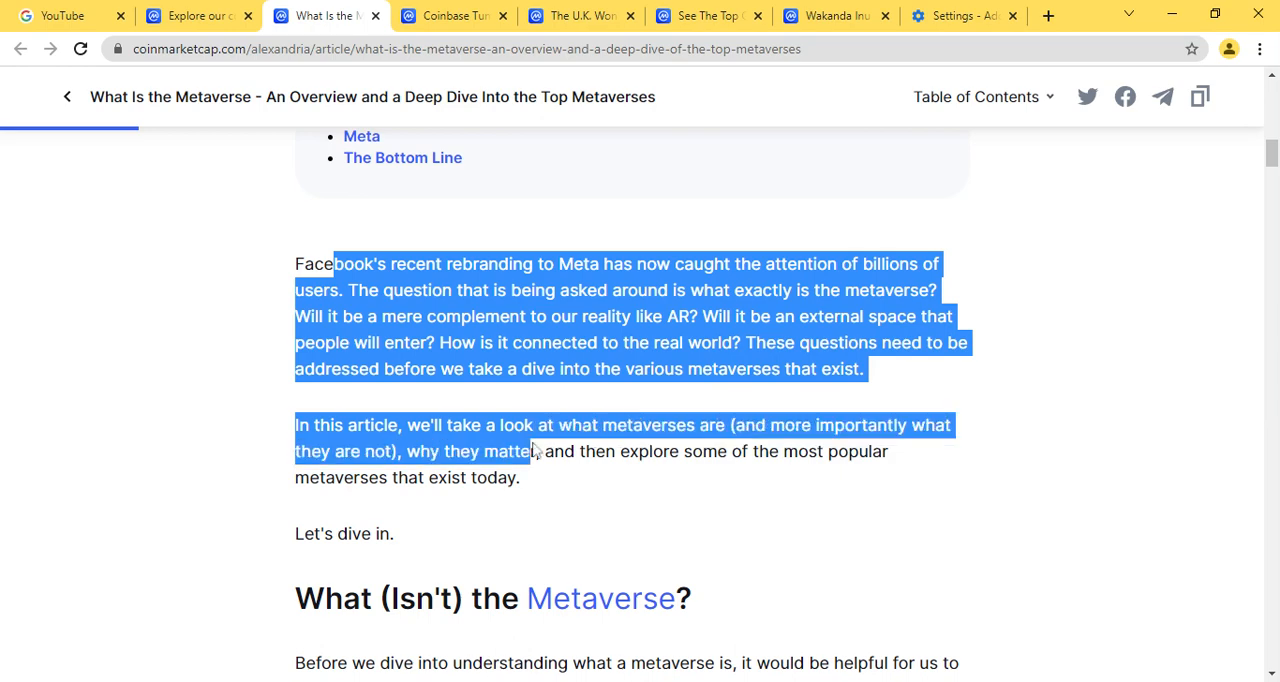
{"action": "scroll", "scroll_direction": "down", "scroll_amount": 3}
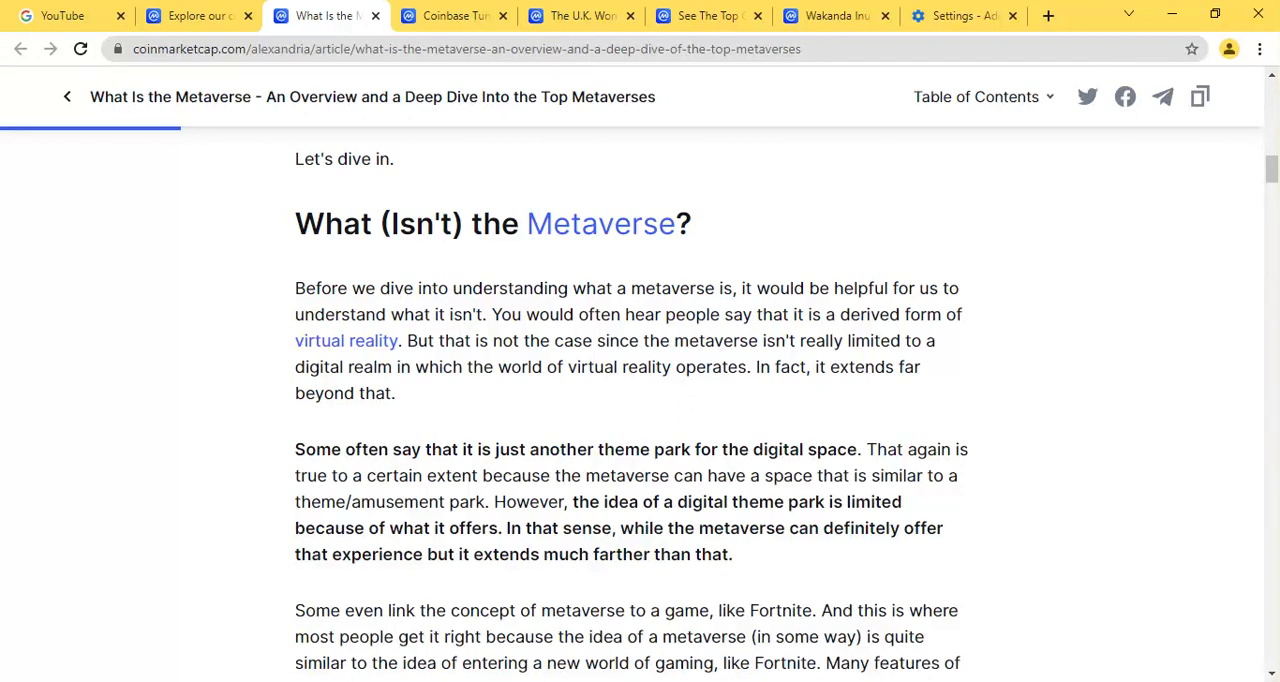
Highlight the opening lines of the What (Isn't) the Metaverse? section through the virtual reality sentences
{"action": "left_click_drag", "start_coordinate": [422, 288], "coordinate": [492, 288]}
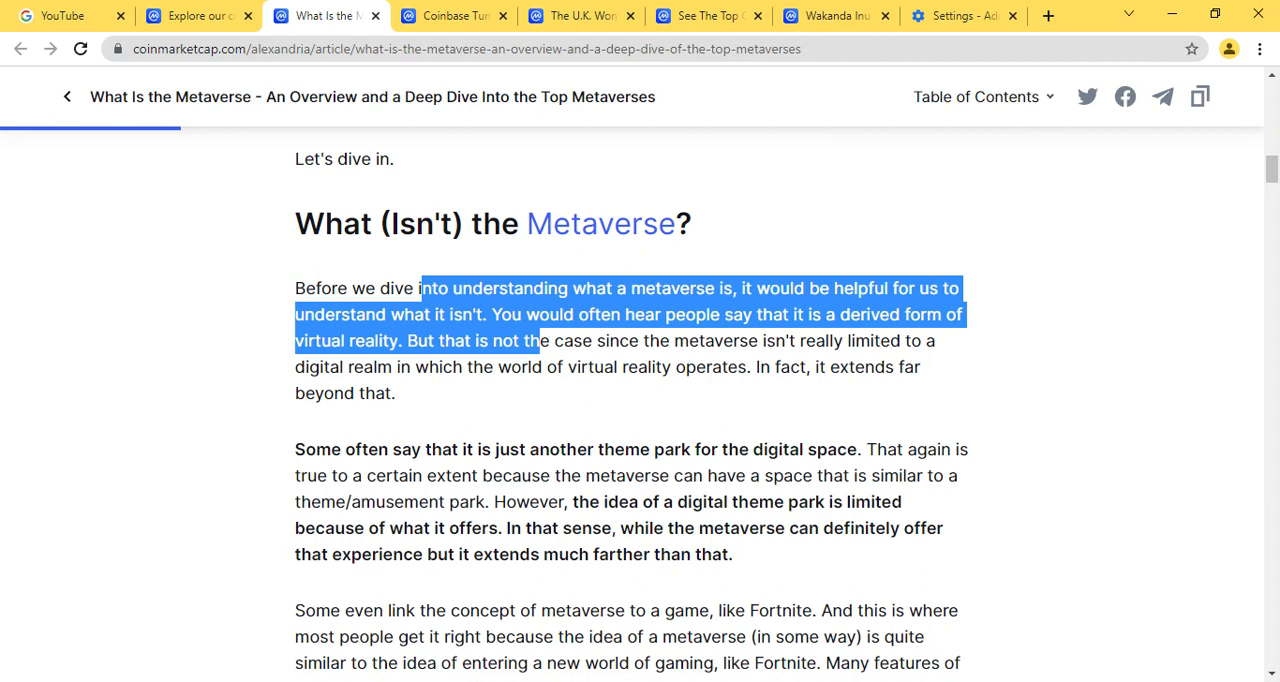
{"action": "left_click_drag", "start_coordinate": [536, 340], "coordinate": [508, 368]}
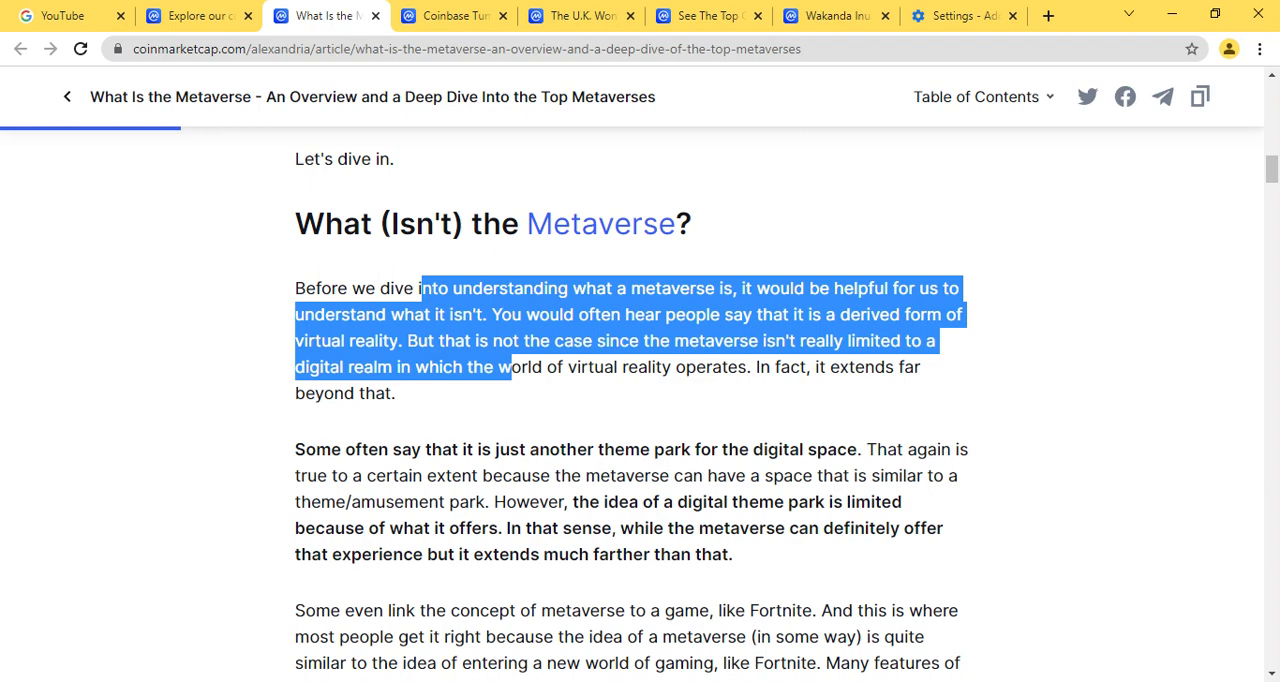
{"action": "scroll", "scroll_direction": "down", "scroll_amount": 3}
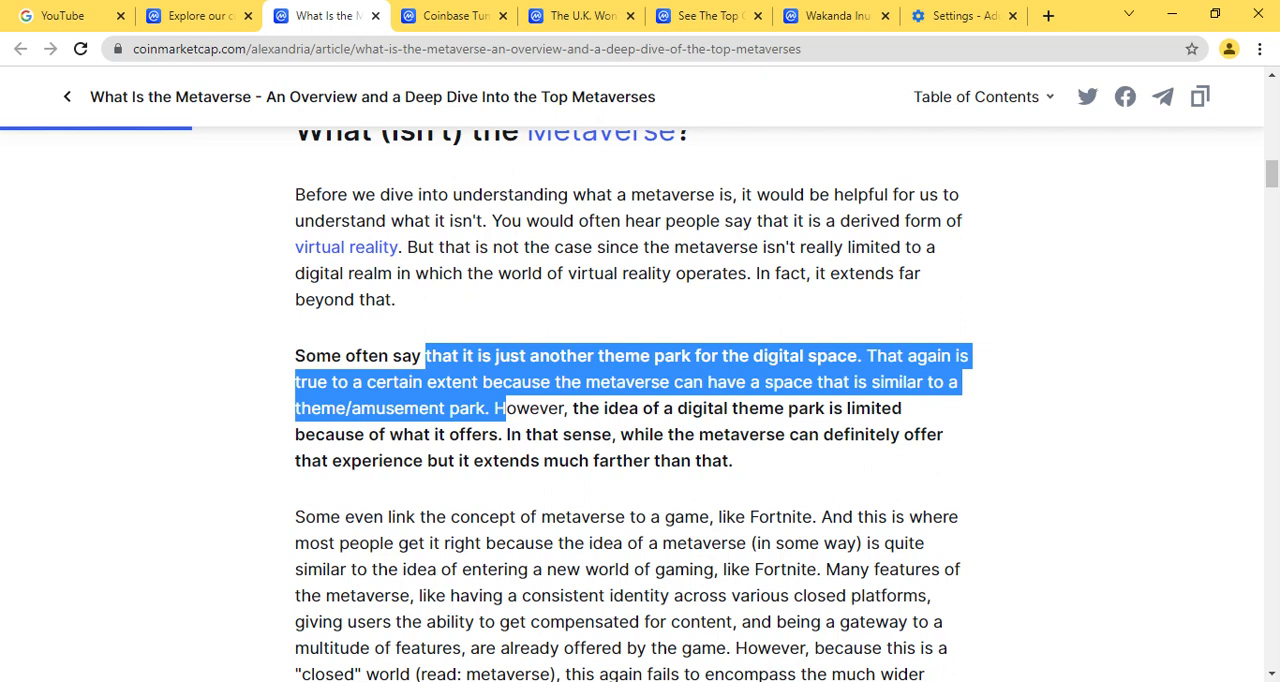
Highlight the theme park comparison paragraph and move on toward the Fortnite paragraph
{"action": "left_click_drag", "start_coordinate": [496, 408], "coordinate": [516, 434]}
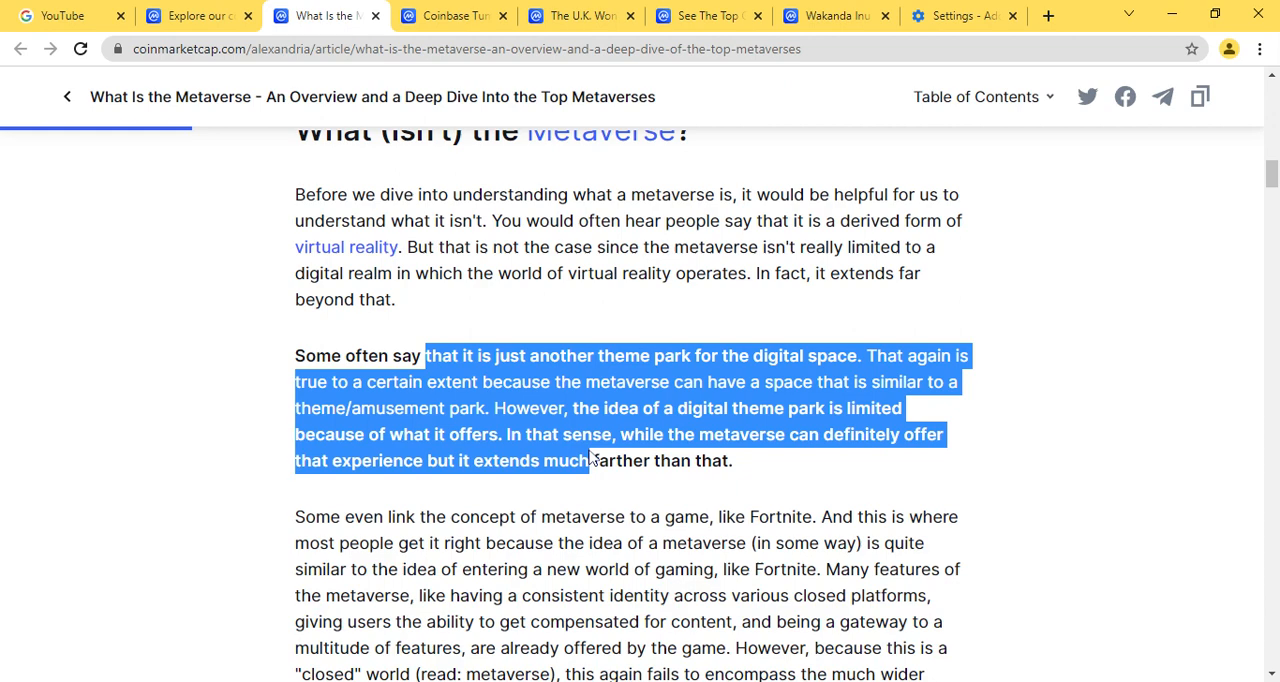
{"action": "mouse_move", "coordinate": [752, 466]}
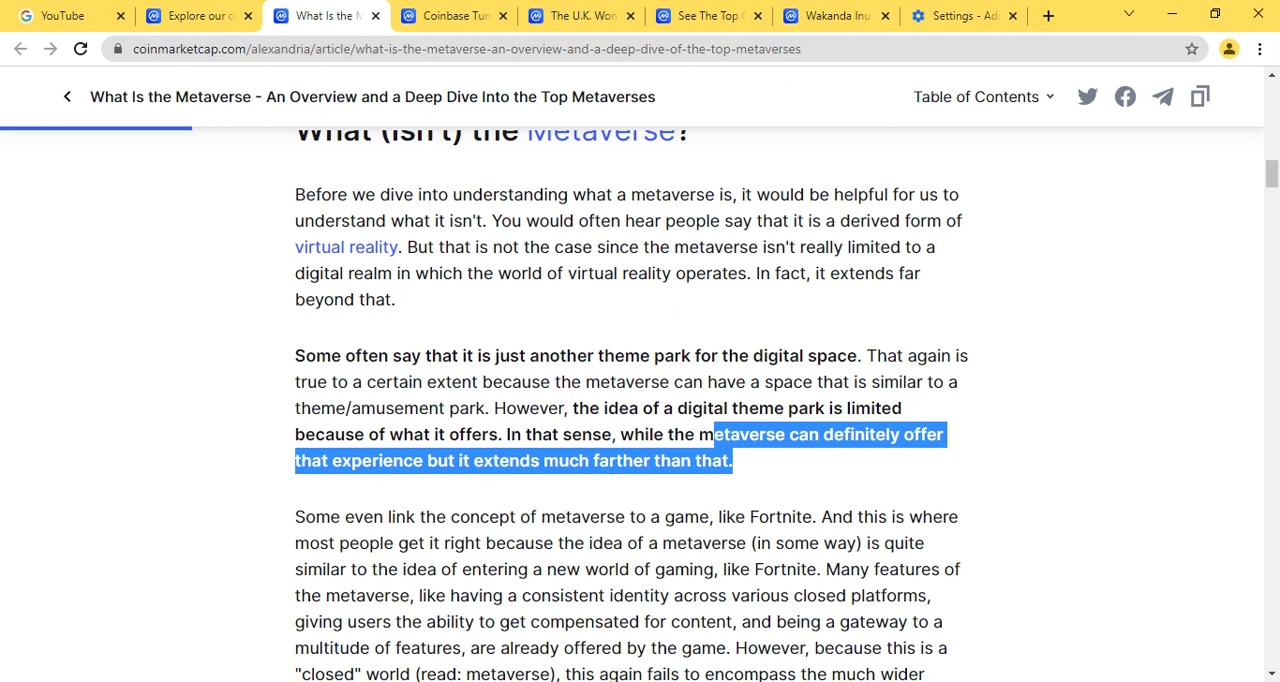
{"action": "scroll", "scroll_direction": "down", "scroll_amount": 3}
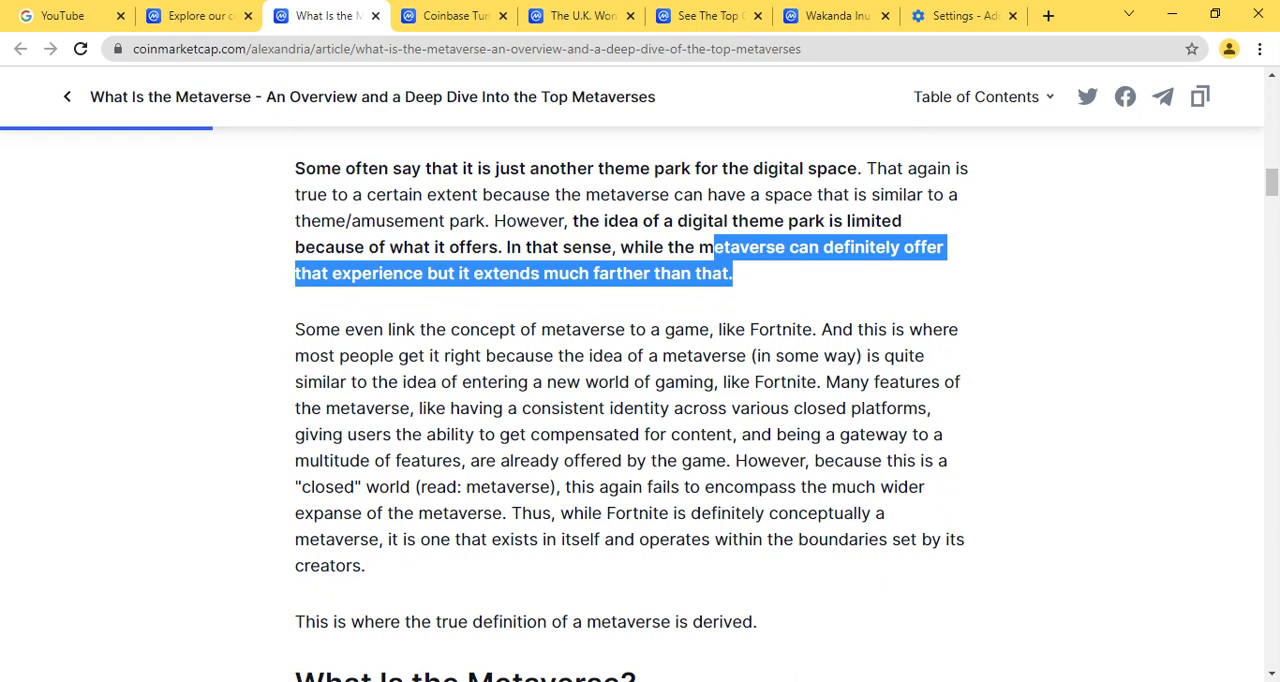
Trace the Fortnite comparison paragraph through its features list and closed-world sentence
{"action": "scroll", "scroll_direction": "down", "scroll_amount": 3}
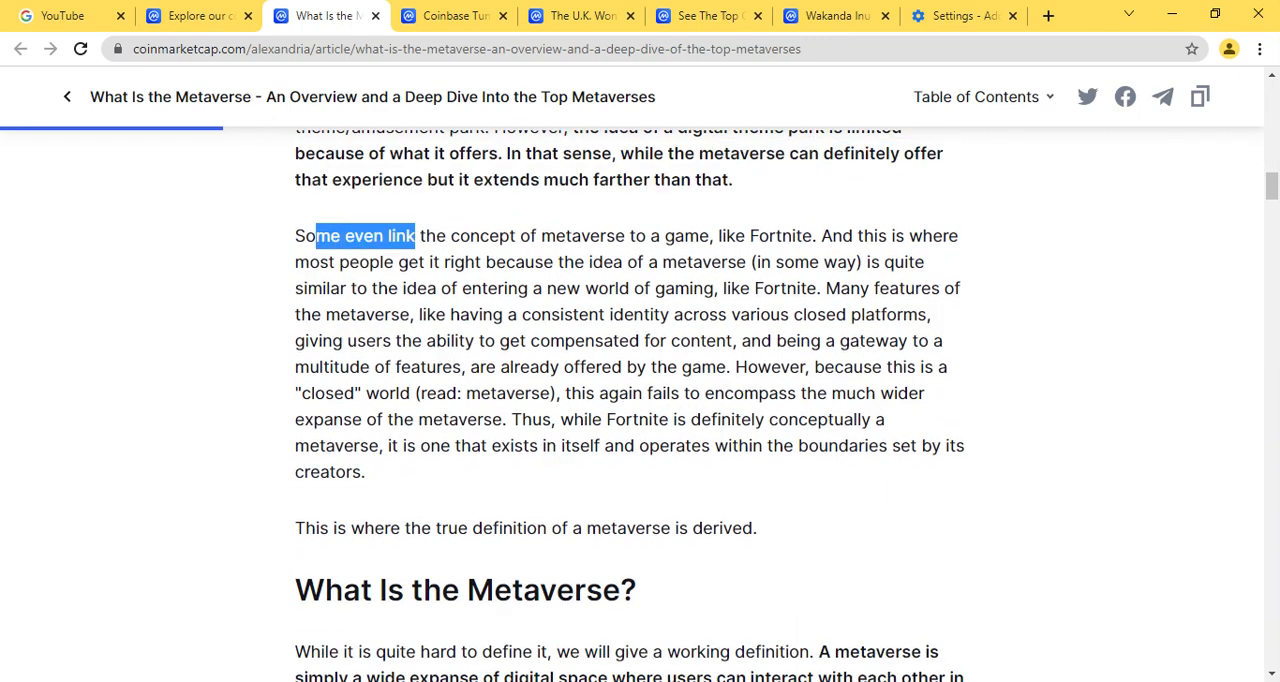
{"action": "left_click_drag", "start_coordinate": [414, 236], "coordinate": [432, 262]}
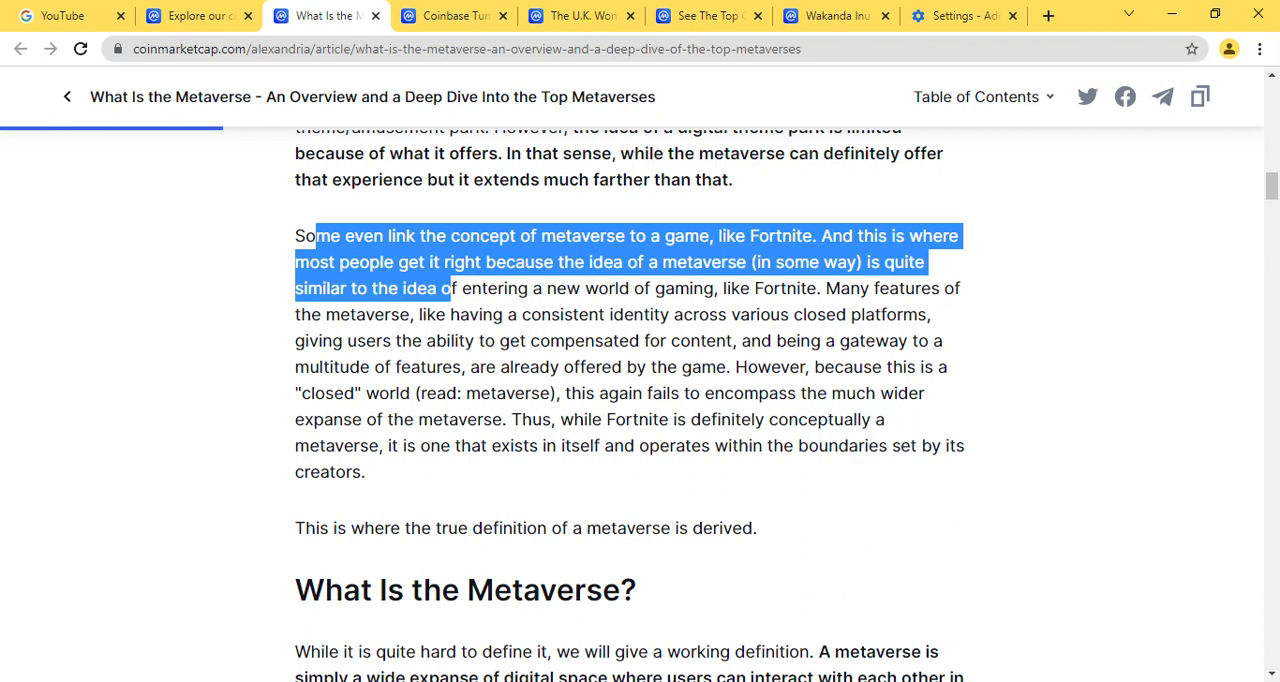
{"action": "left_click_drag", "start_coordinate": [450, 288], "coordinate": [452, 314]}
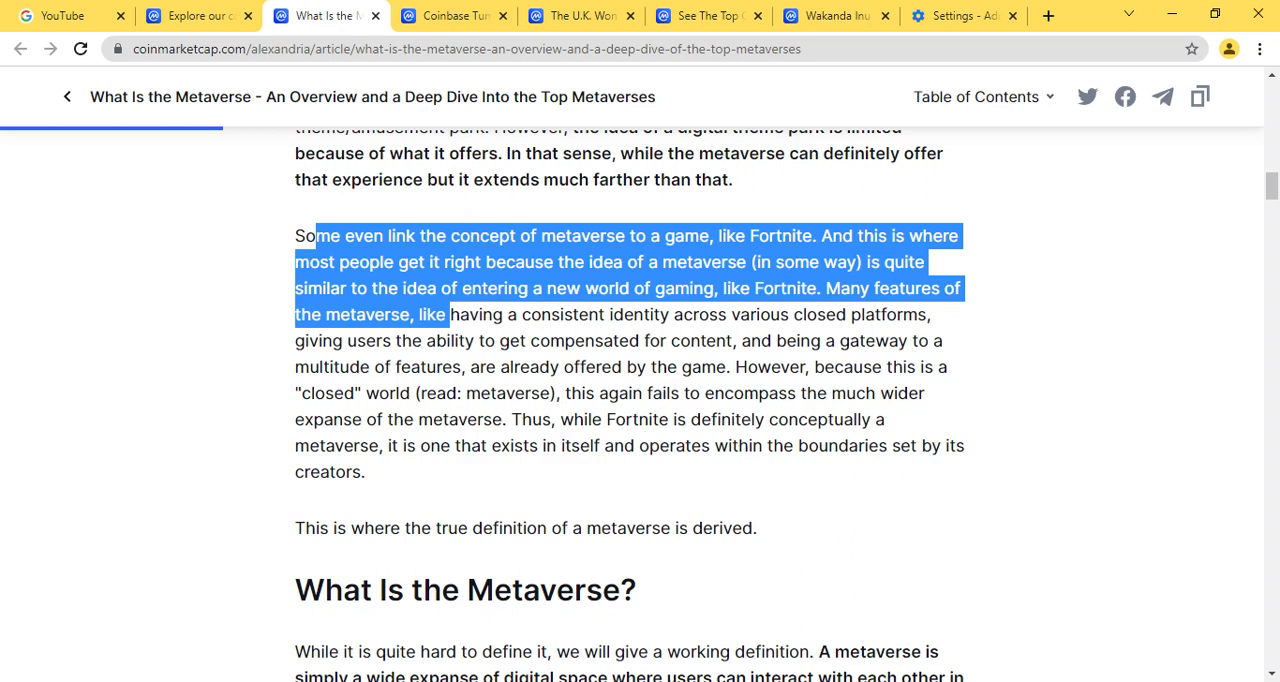
{"action": "left_click_drag", "start_coordinate": [448, 314], "coordinate": [490, 394]}
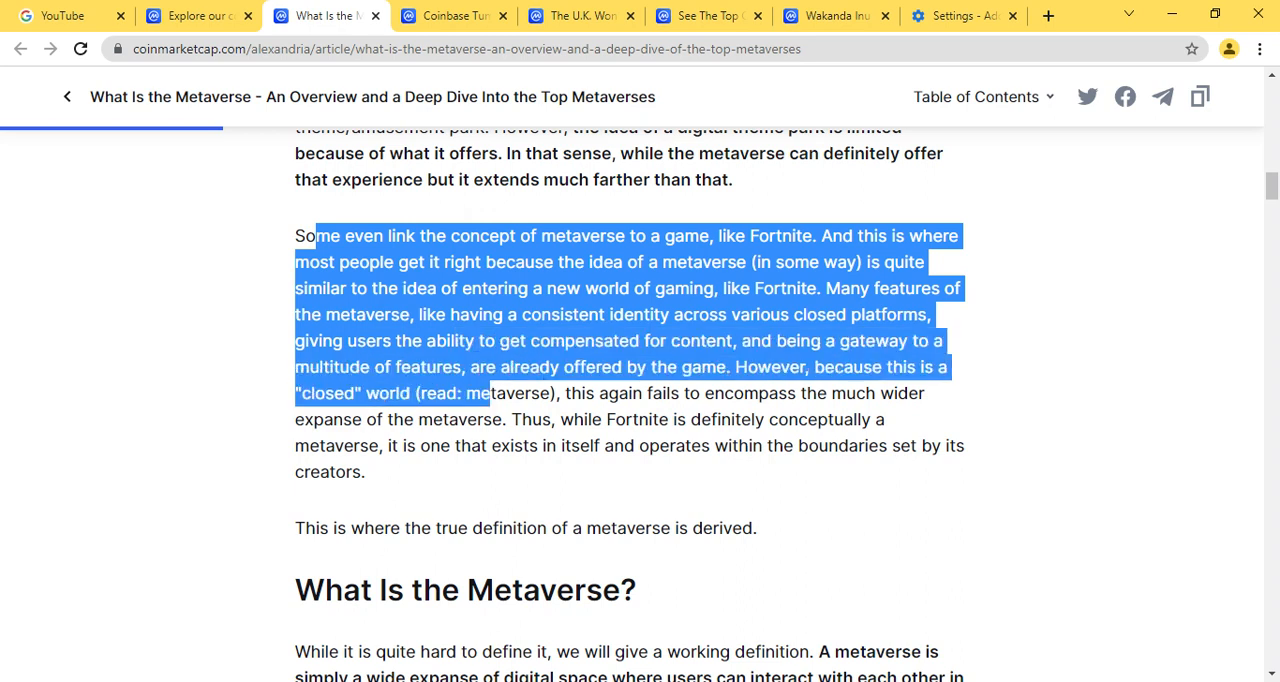
{"action": "left_click_drag", "start_coordinate": [488, 394], "coordinate": [496, 444]}
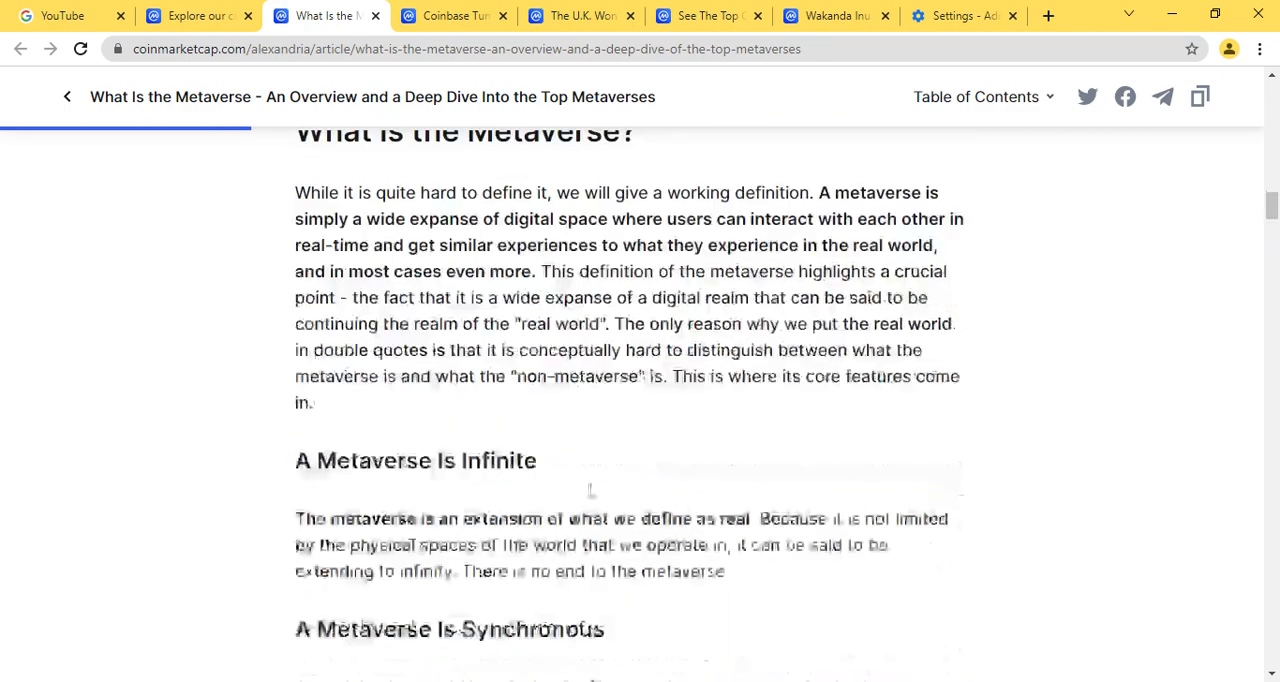
Highlight the working definition of a metaverse, then clear the selection
{"action": "scroll", "scroll_direction": "up", "scroll_amount": 3}
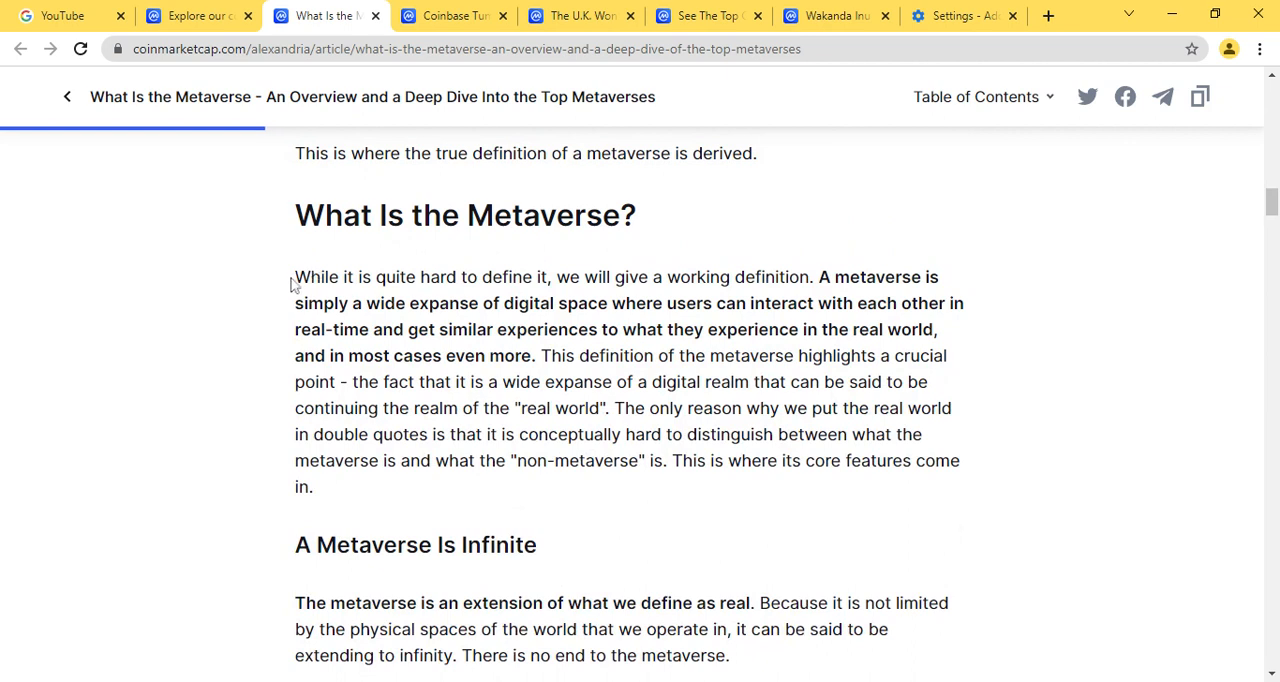
{"action": "left_click_drag", "start_coordinate": [294, 276], "coordinate": [578, 304]}
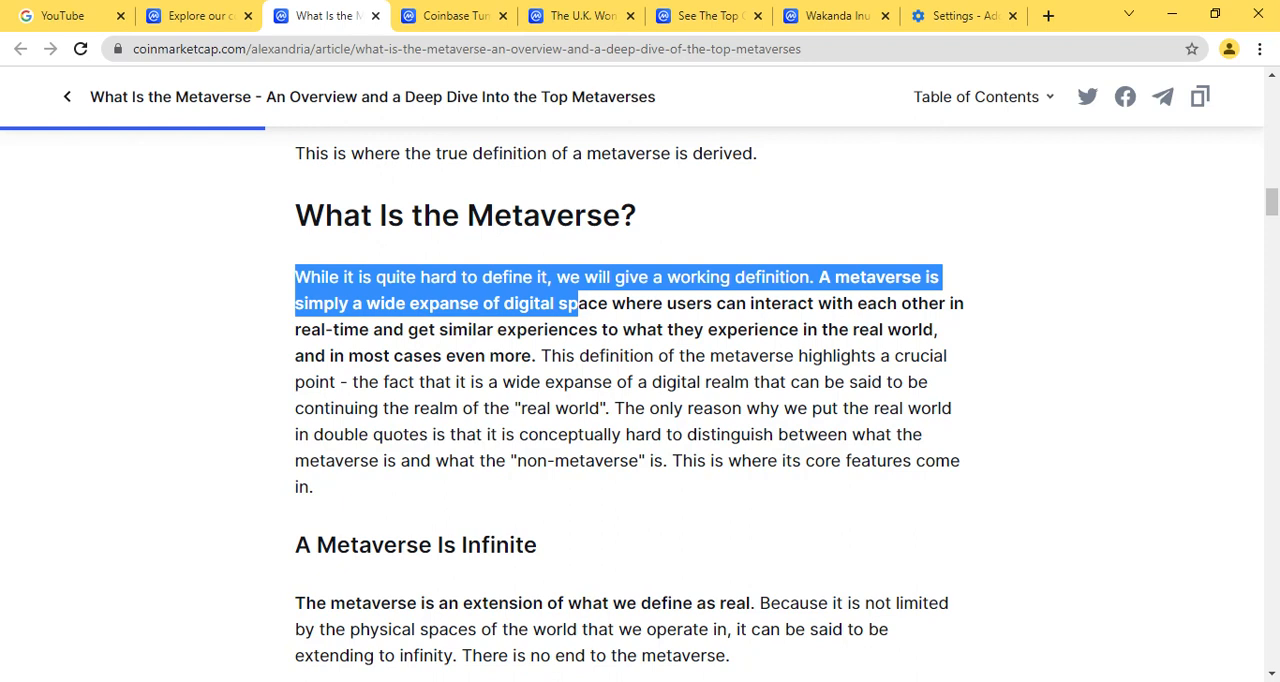
{"action": "left_click_drag", "start_coordinate": [576, 304], "coordinate": [576, 328]}
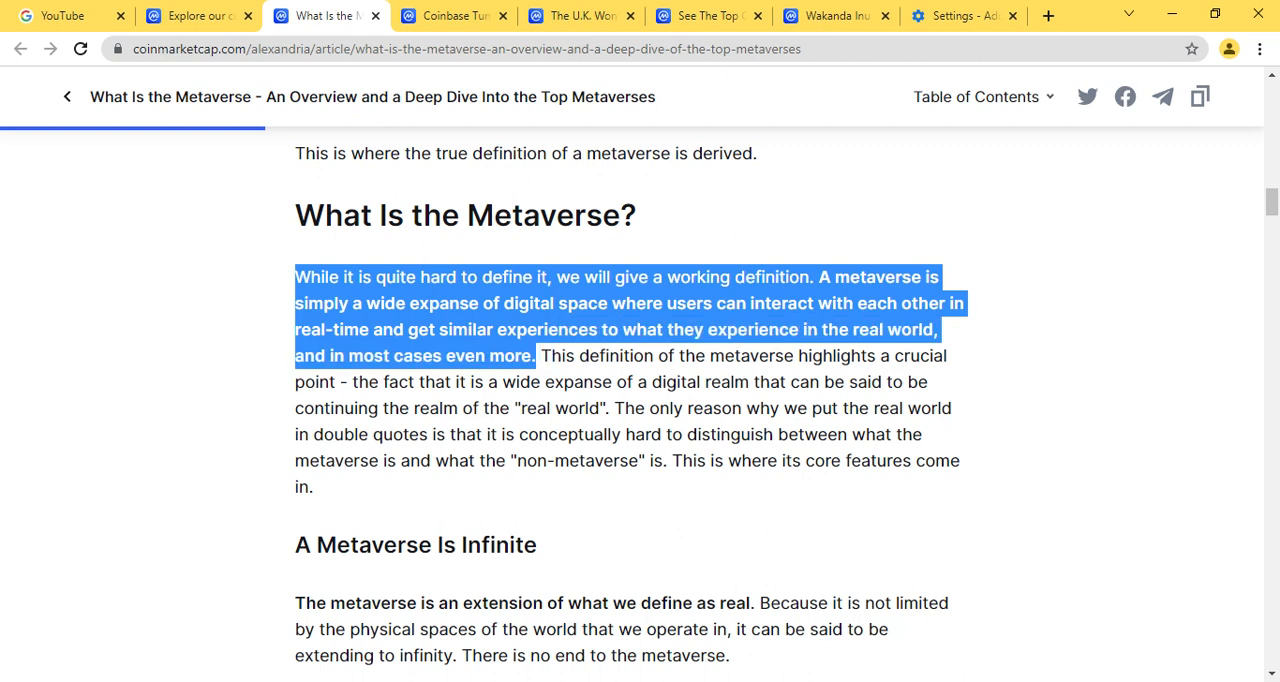
{"action": "left_click", "coordinate": [824, 400]}
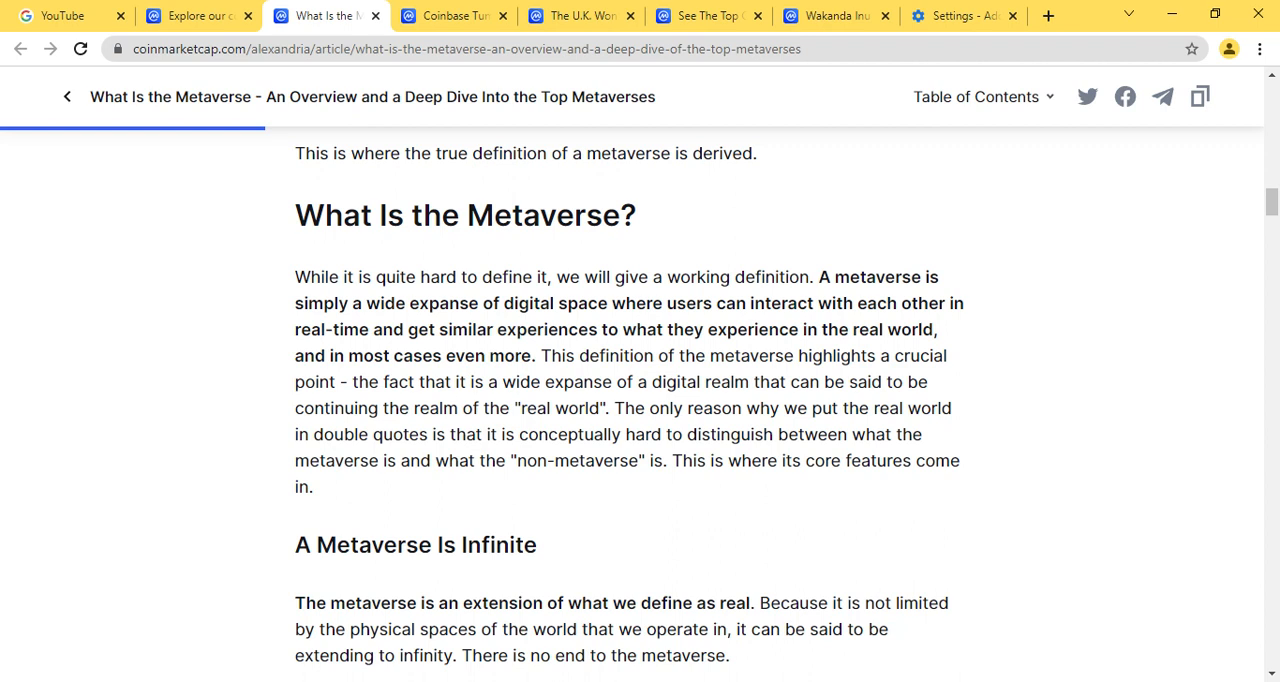
Highlight the sentences explaining the definition's crucial point about the real world
{"action": "left_click_drag", "start_coordinate": [540, 356], "coordinate": [732, 380]}
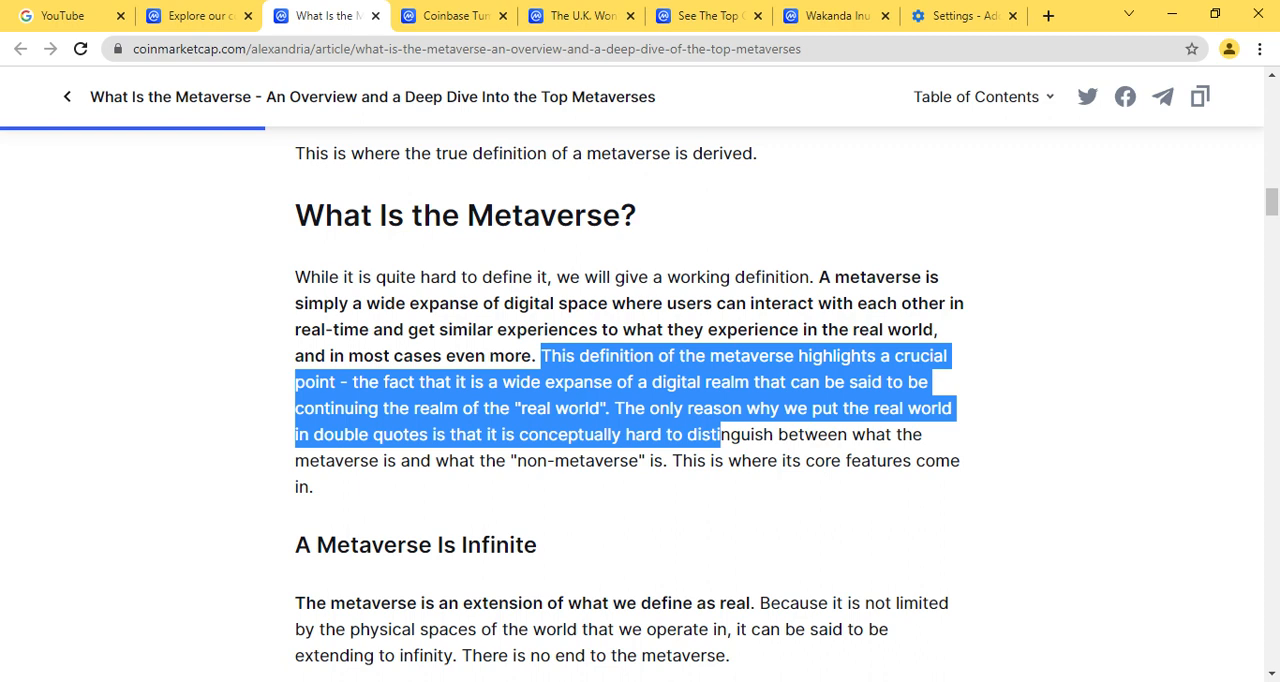
{"action": "mouse_move", "coordinate": [630, 434]}
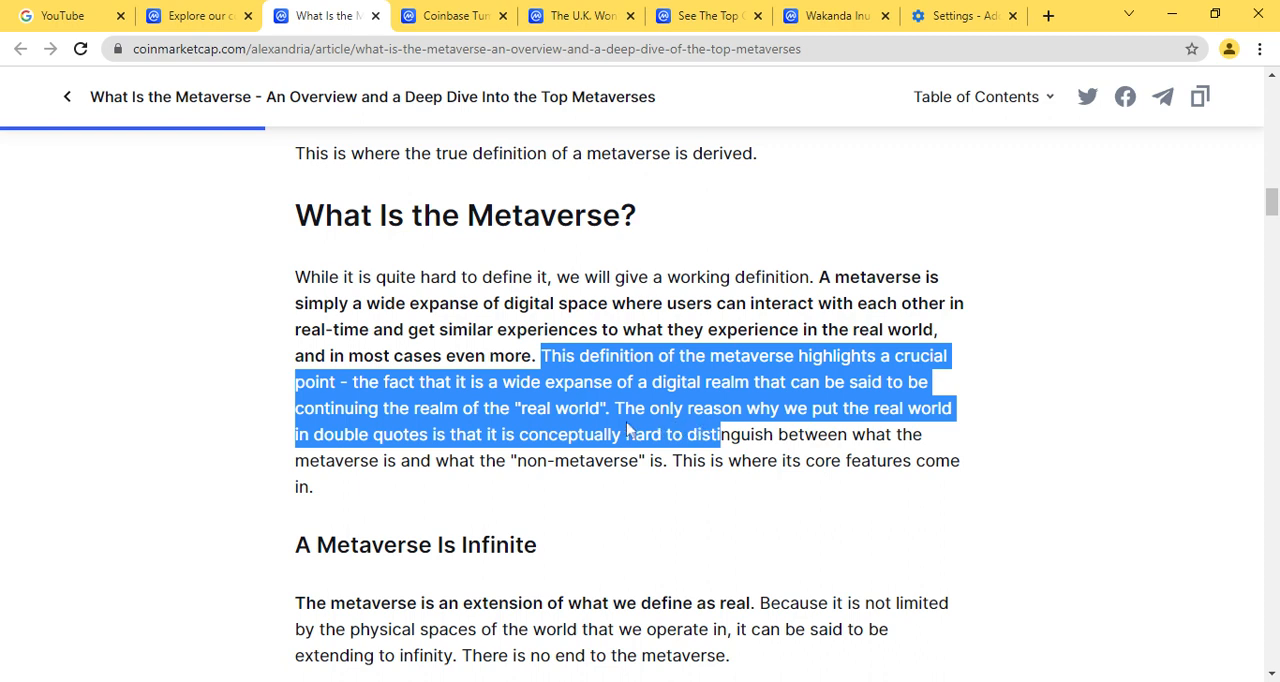
{"action": "scroll", "scroll_direction": "down", "scroll_amount": 3}
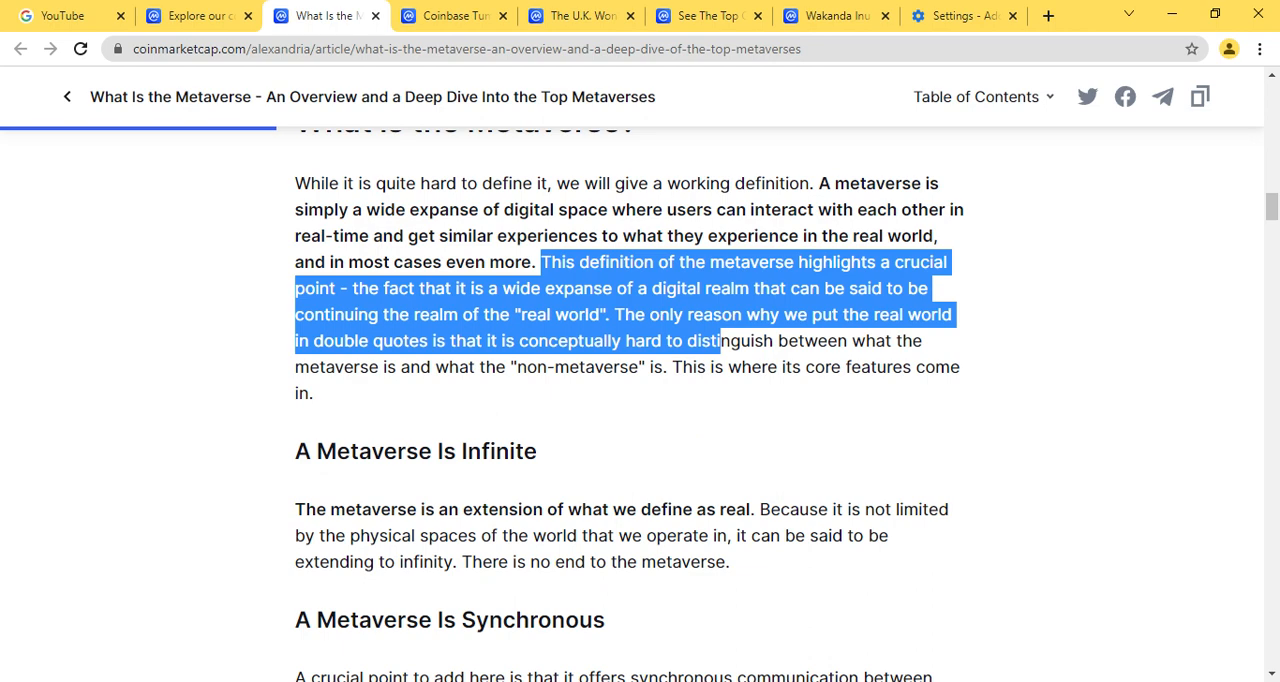
Scroll past the Infinite section and highlight the synchronous communication sentence about users worldwide
{"action": "scroll", "scroll_direction": "down", "scroll_amount": 3}
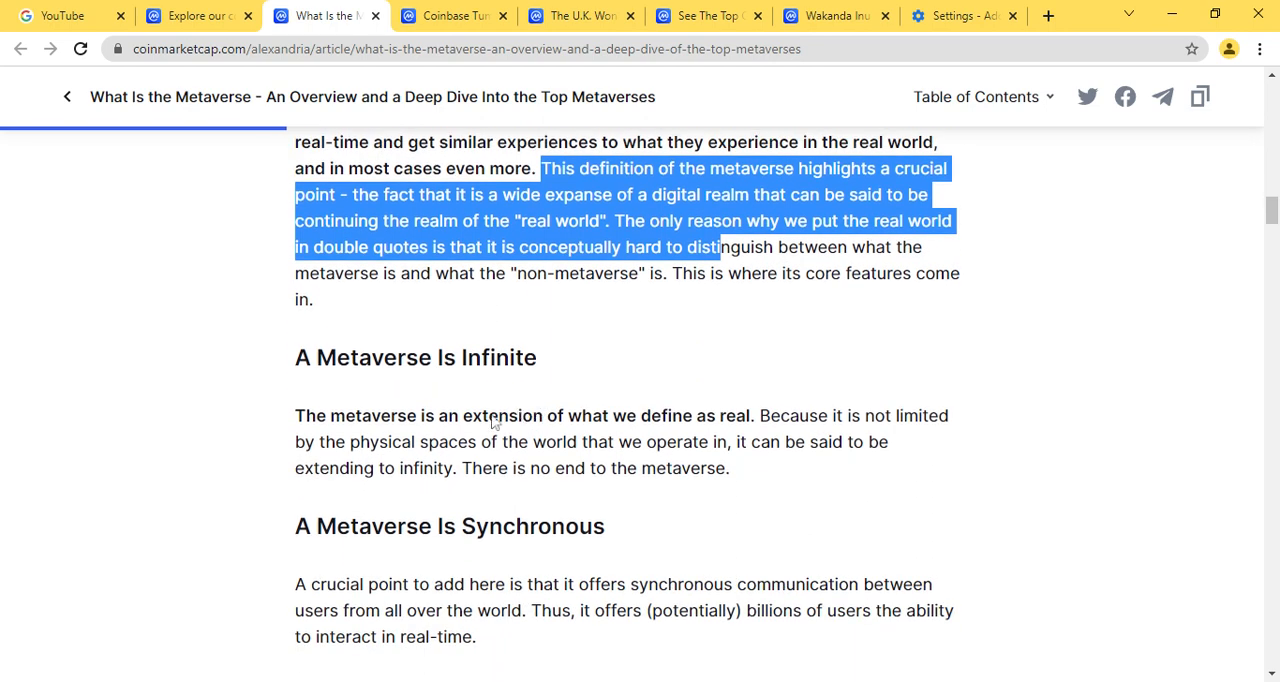
{"action": "scroll", "scroll_direction": "down", "scroll_amount": 3}
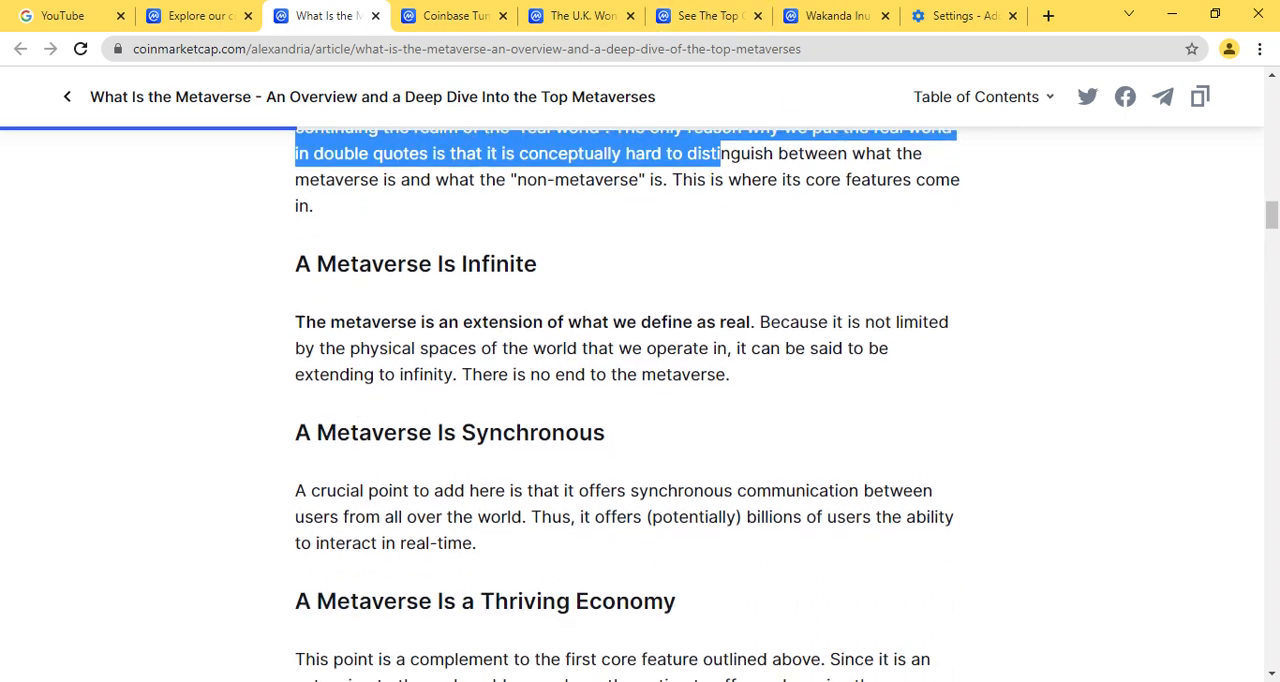
{"action": "mouse_move", "coordinate": [332, 348]}
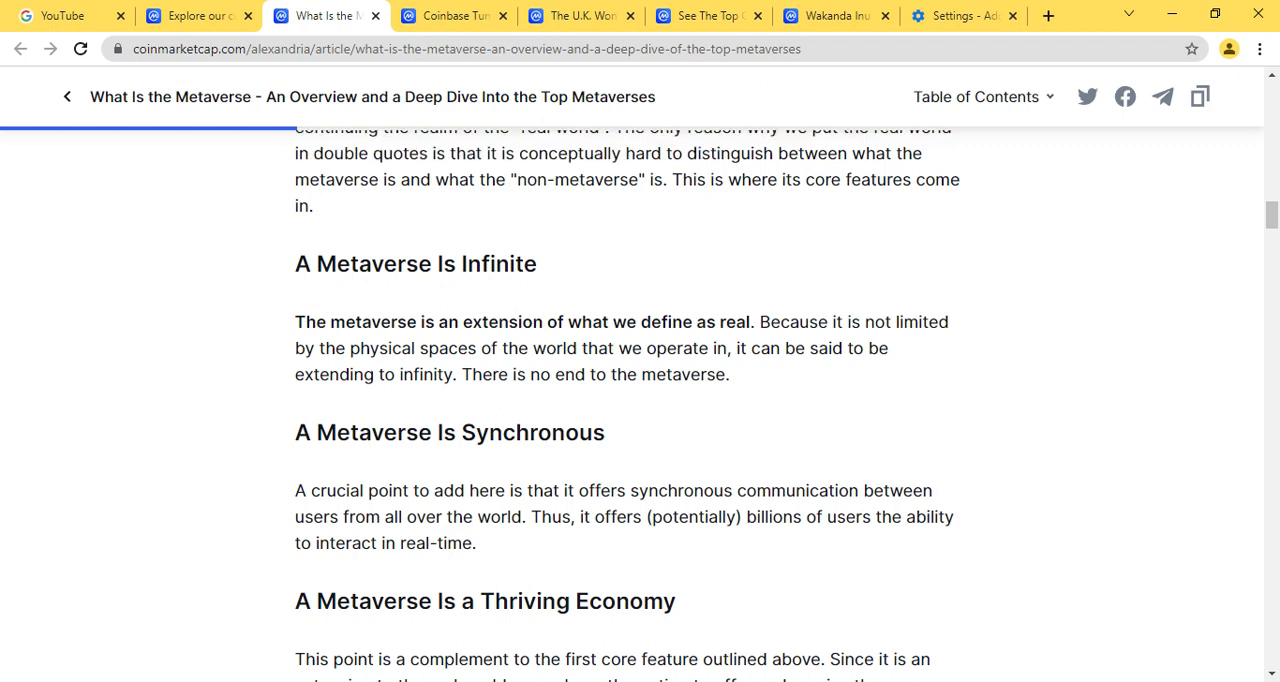
{"action": "scroll", "scroll_direction": "down", "scroll_amount": 3}
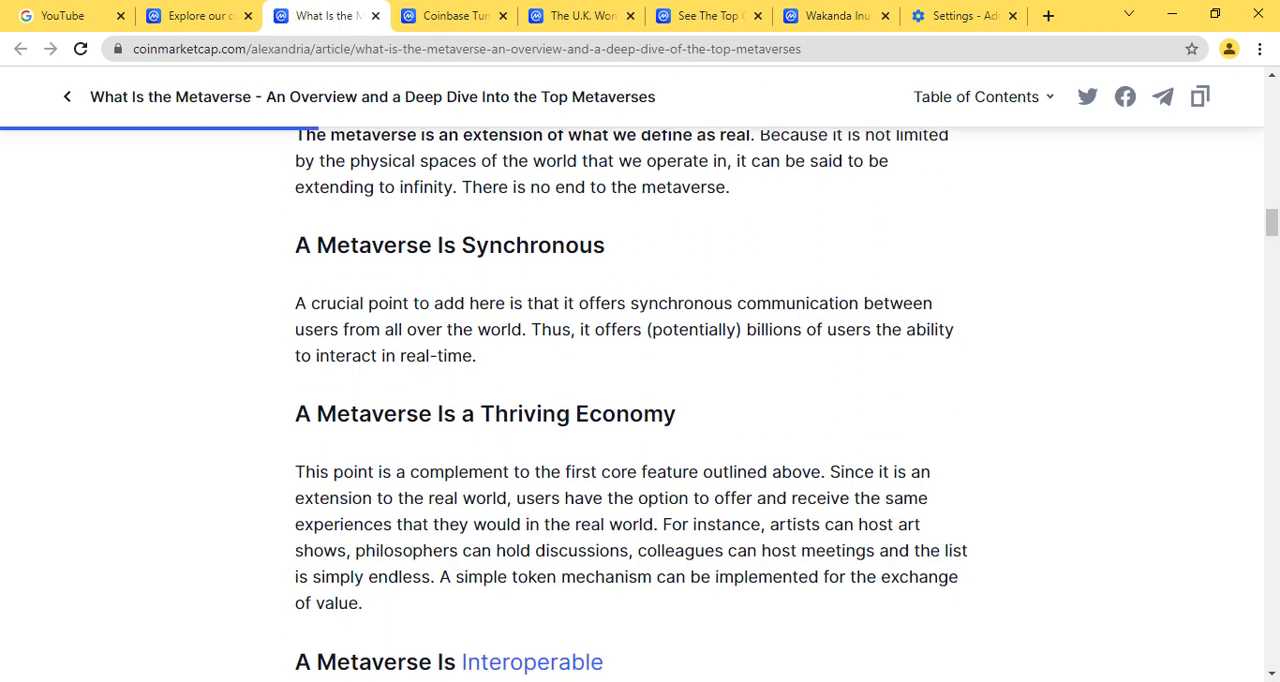
{"action": "mouse_move", "coordinate": [616, 254]}
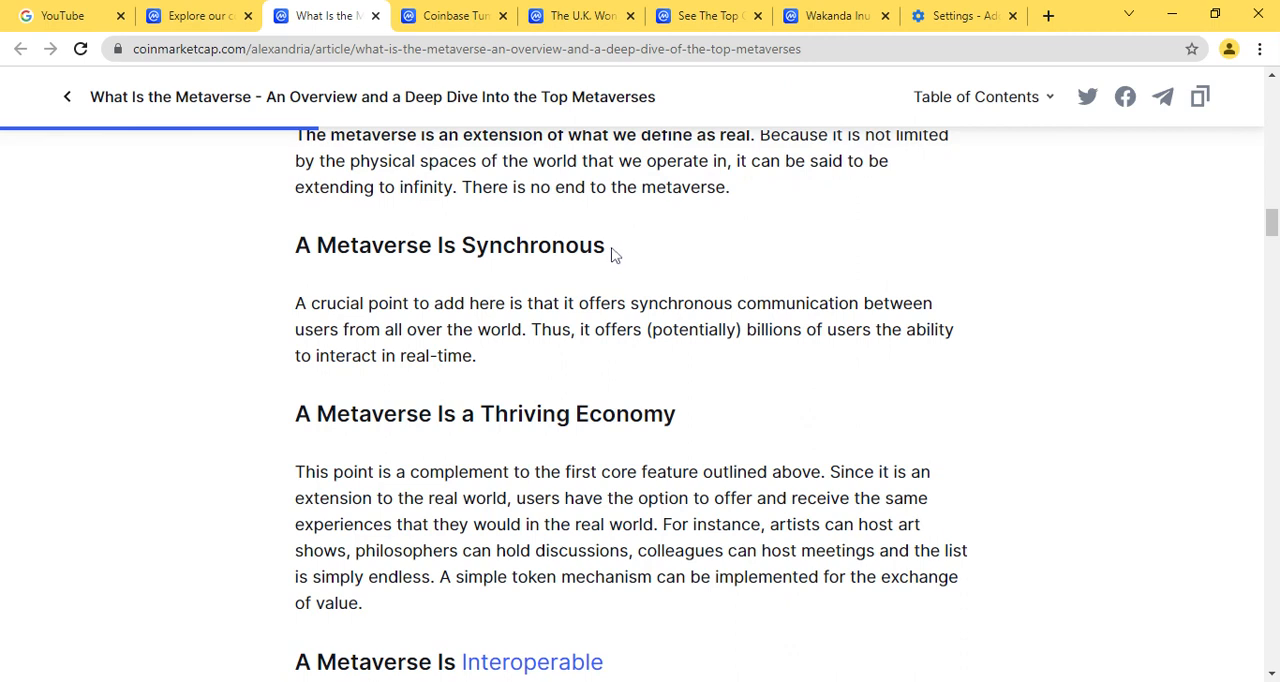
{"action": "mouse_move", "coordinate": [616, 252]}
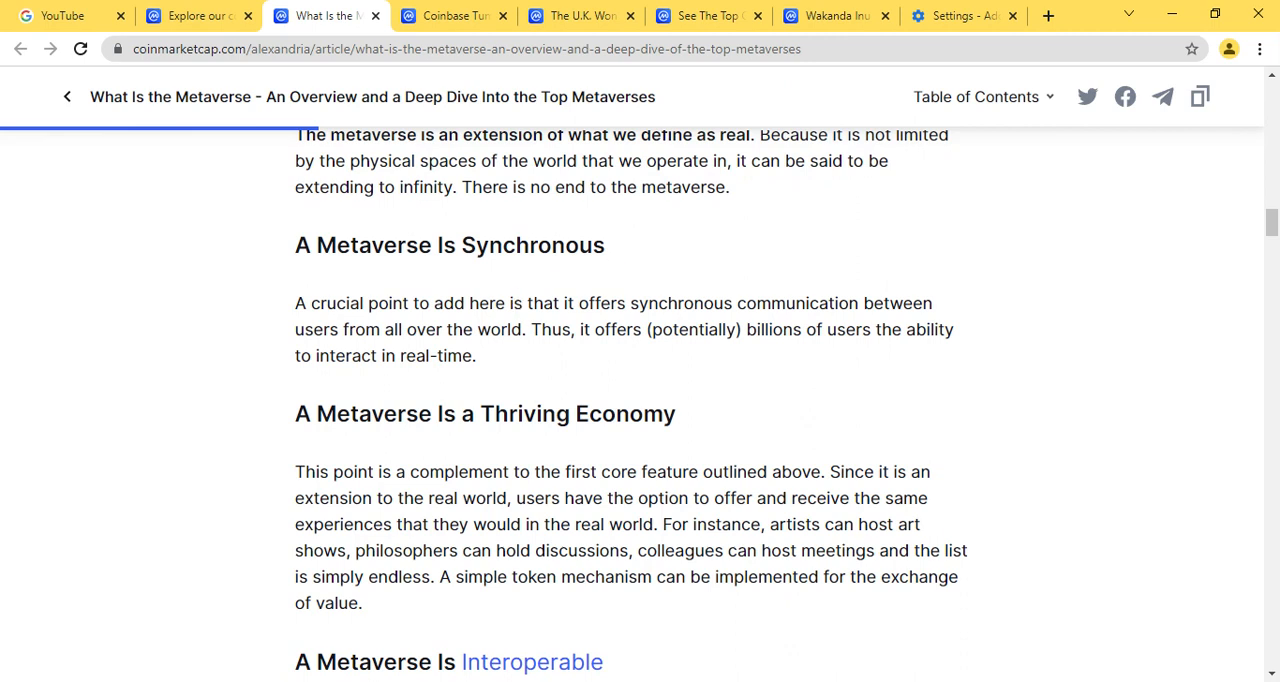
{"action": "left_click_drag", "start_coordinate": [470, 304], "coordinate": [516, 328]}
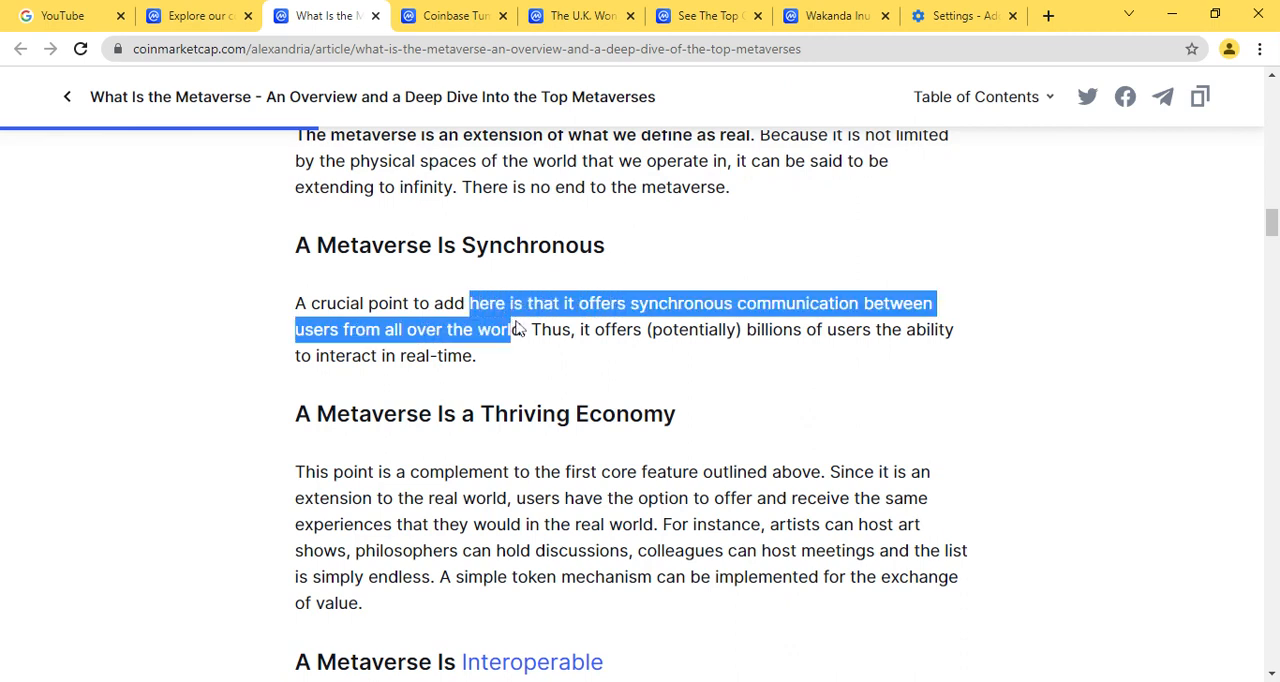
{"action": "left_click_drag", "start_coordinate": [508, 328], "coordinate": [524, 328]}
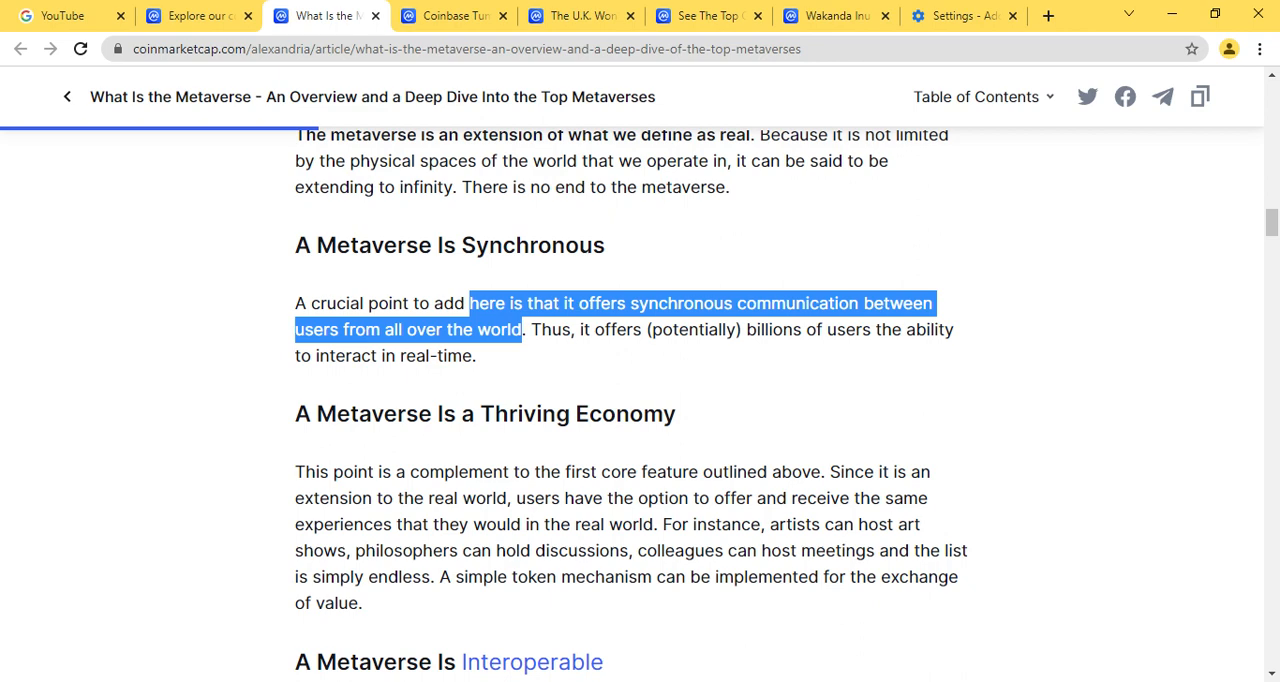
{"action": "mouse_move", "coordinate": [500, 364]}
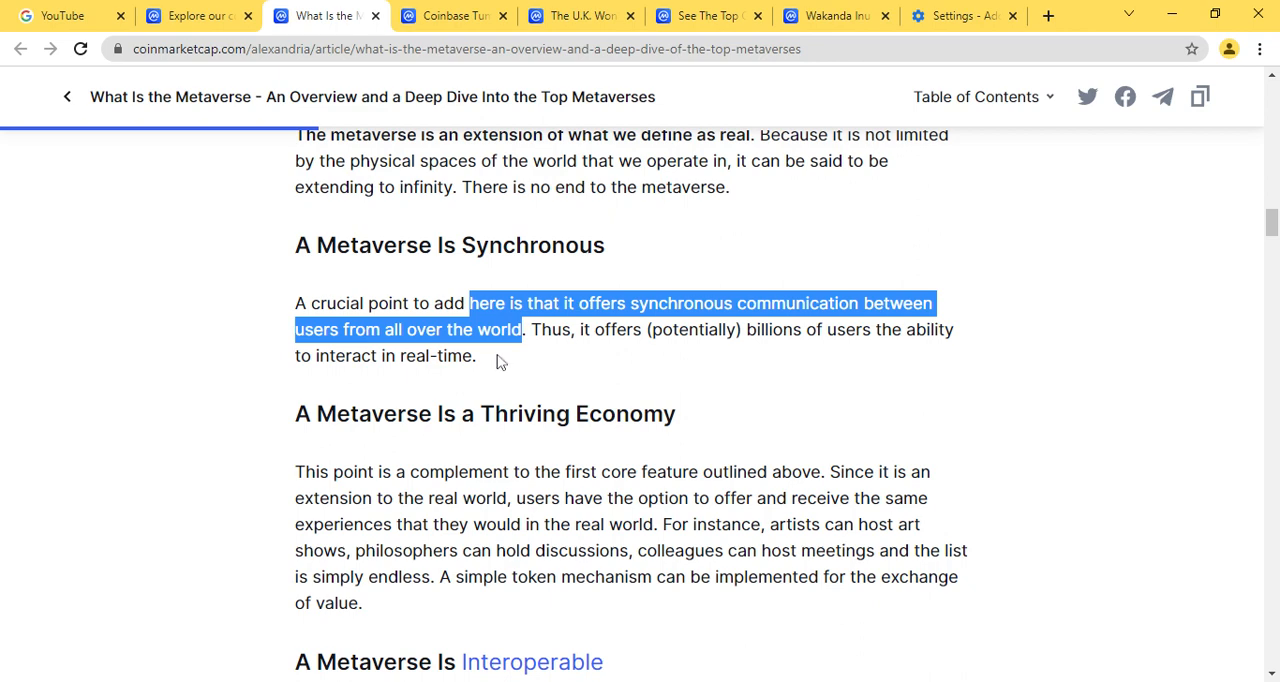
Scroll down through the Thriving Economy section to the Interoperable heading
{"action": "scroll", "scroll_direction": "down", "scroll_amount": 3}
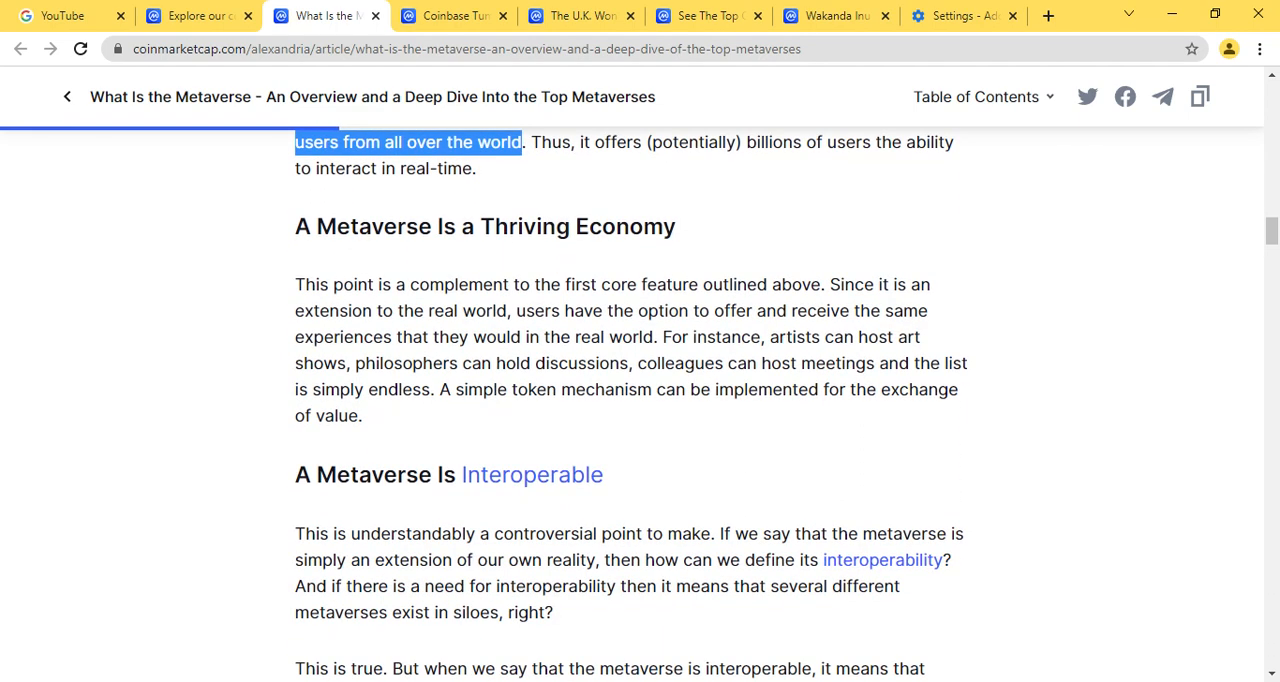
{"action": "scroll", "scroll_direction": "down", "scroll_amount": 3}
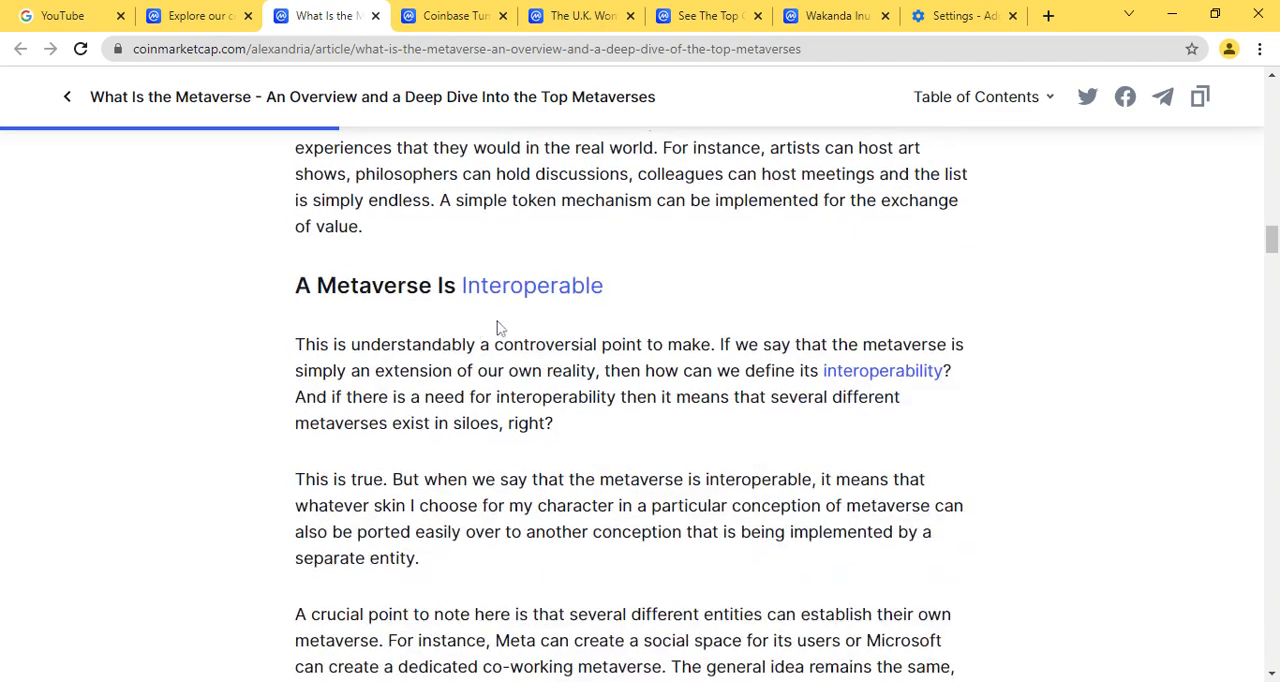
Highlight the sentence introducing the most popular metaverses and scroll down into the Decentraland section
{"action": "scroll", "scroll_direction": "down", "scroll_amount": 3}
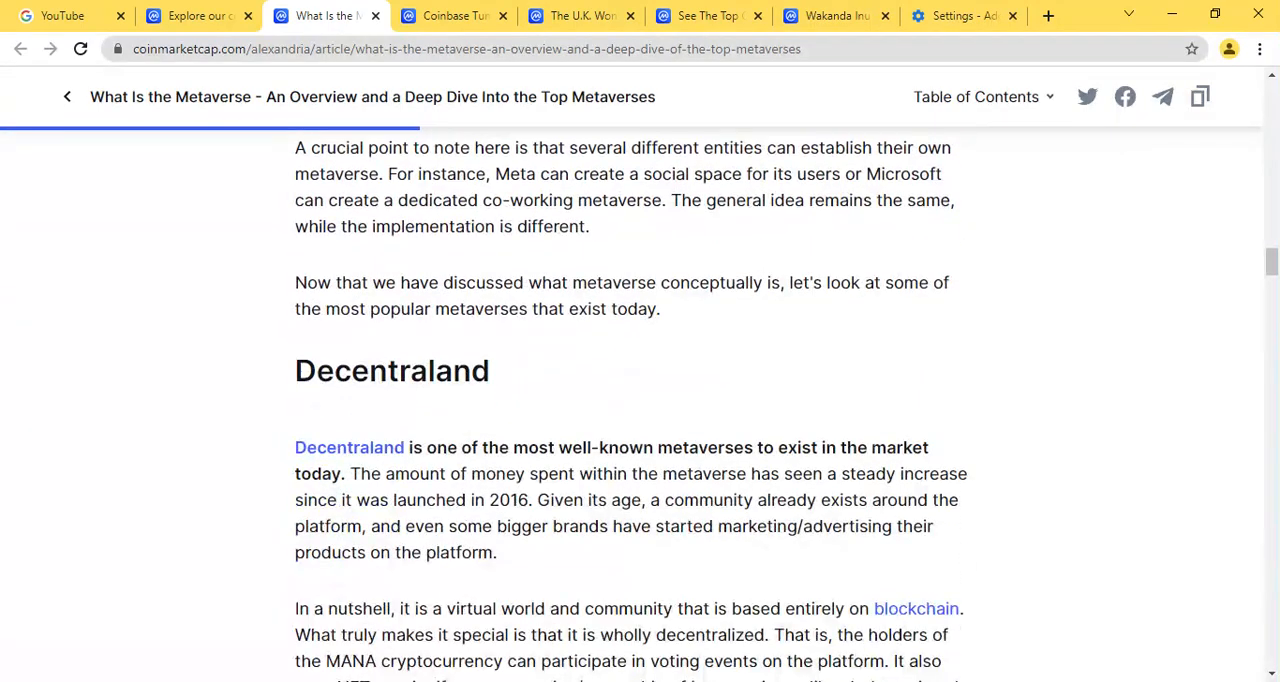
{"action": "left_click_drag", "start_coordinate": [372, 282], "coordinate": [548, 308]}
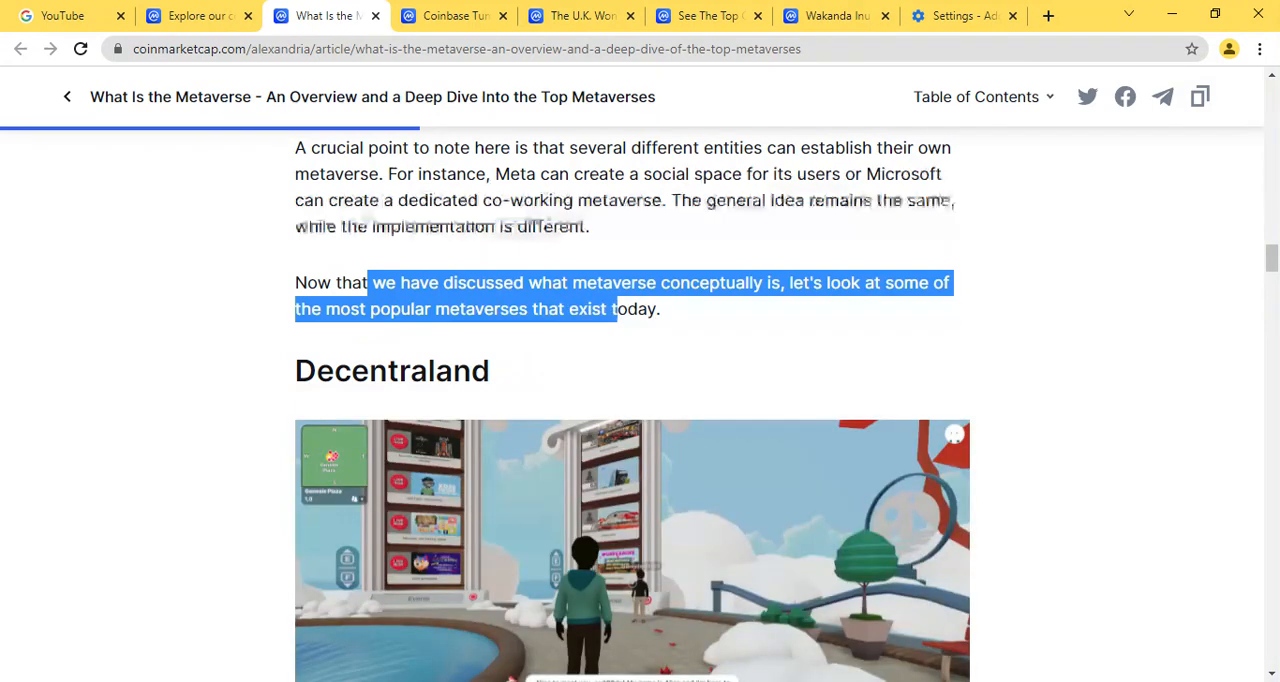
{"action": "scroll", "scroll_direction": "down", "scroll_amount": 3}
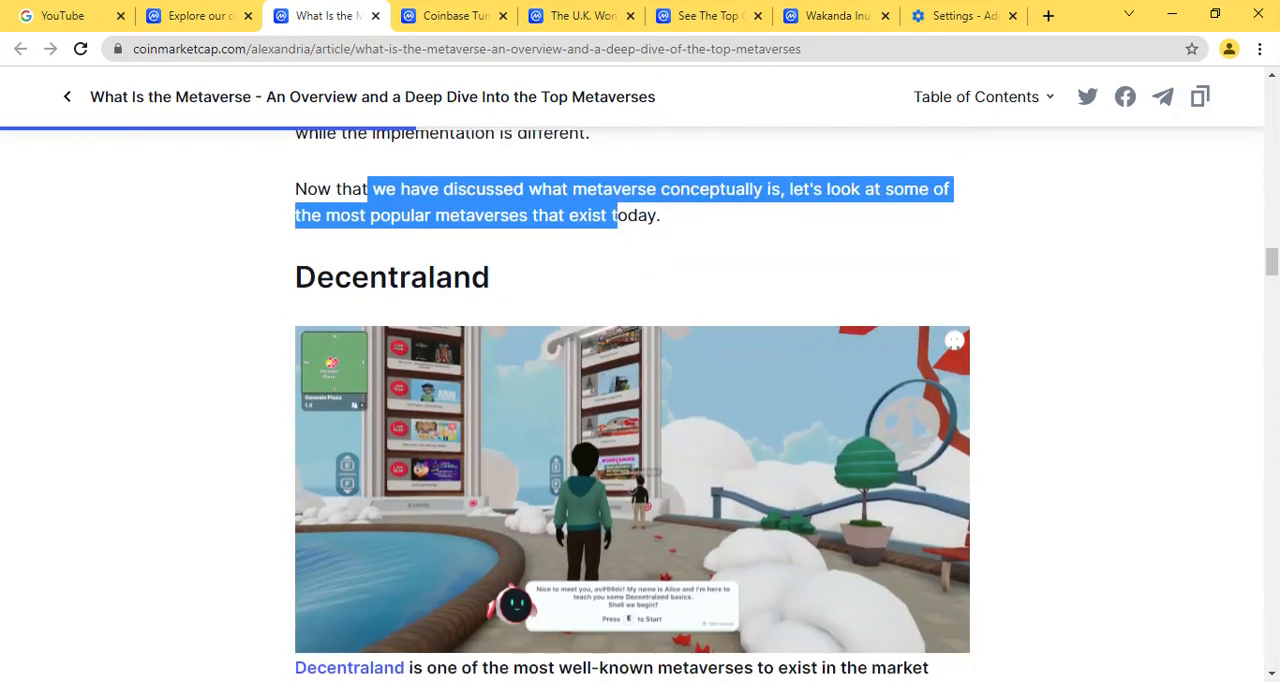
{"action": "mouse_move", "coordinate": [600, 312]}
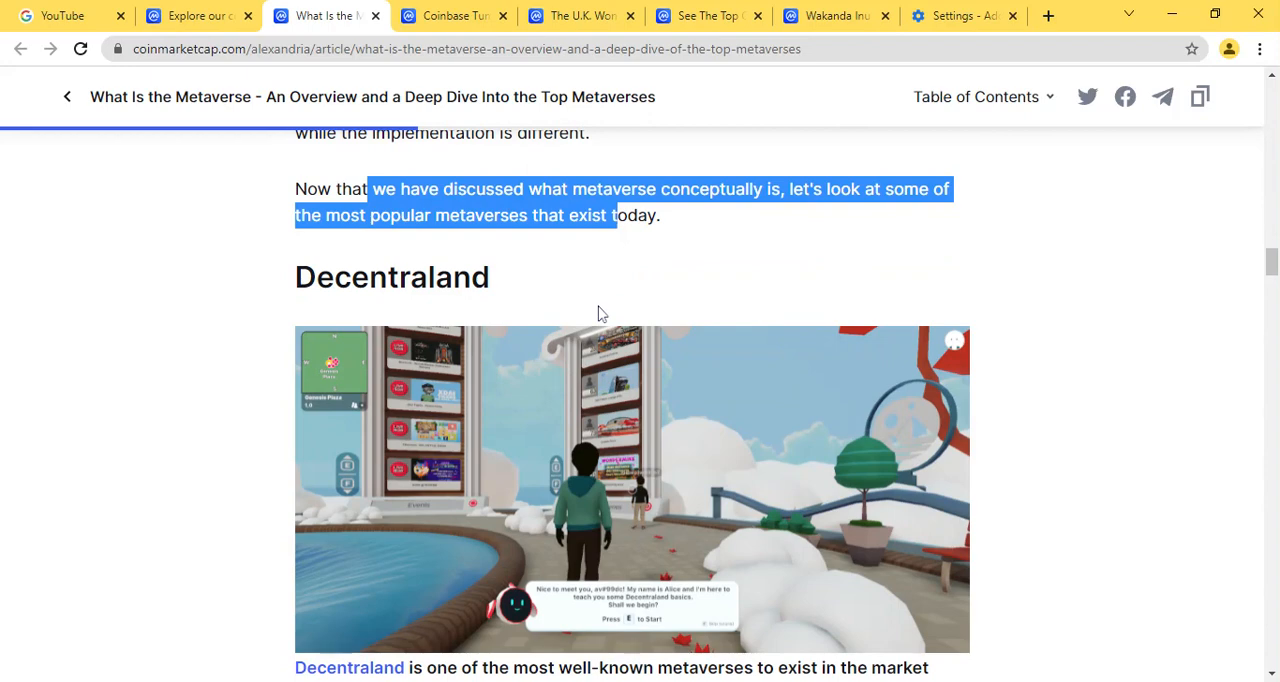
{"action": "scroll", "scroll_direction": "down", "scroll_amount": 3}
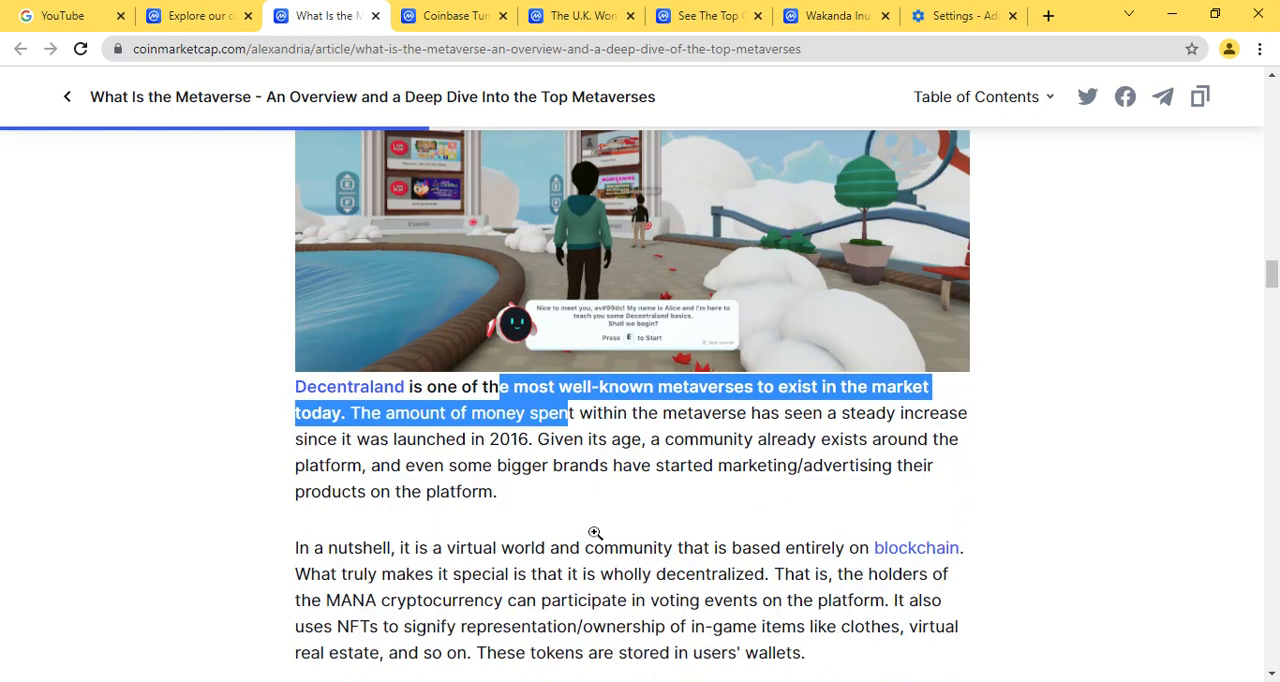
{"action": "mouse_move", "coordinate": [470, 456]}
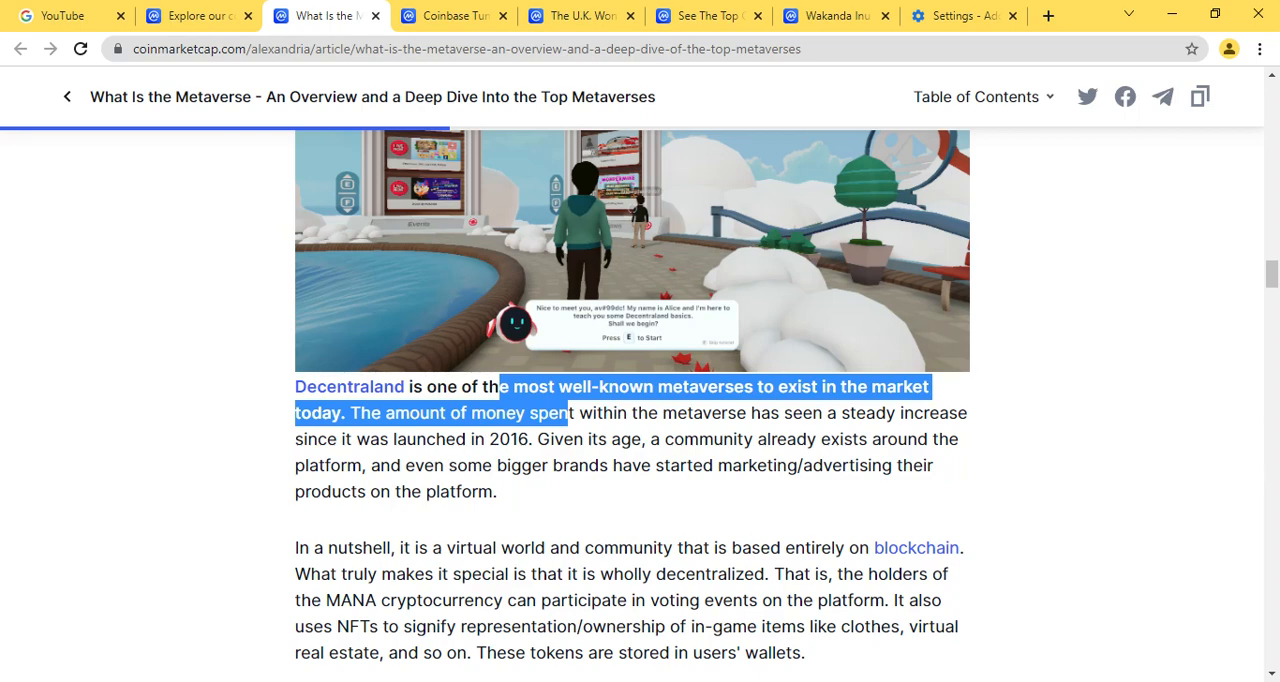
{"action": "mouse_move", "coordinate": [624, 508]}
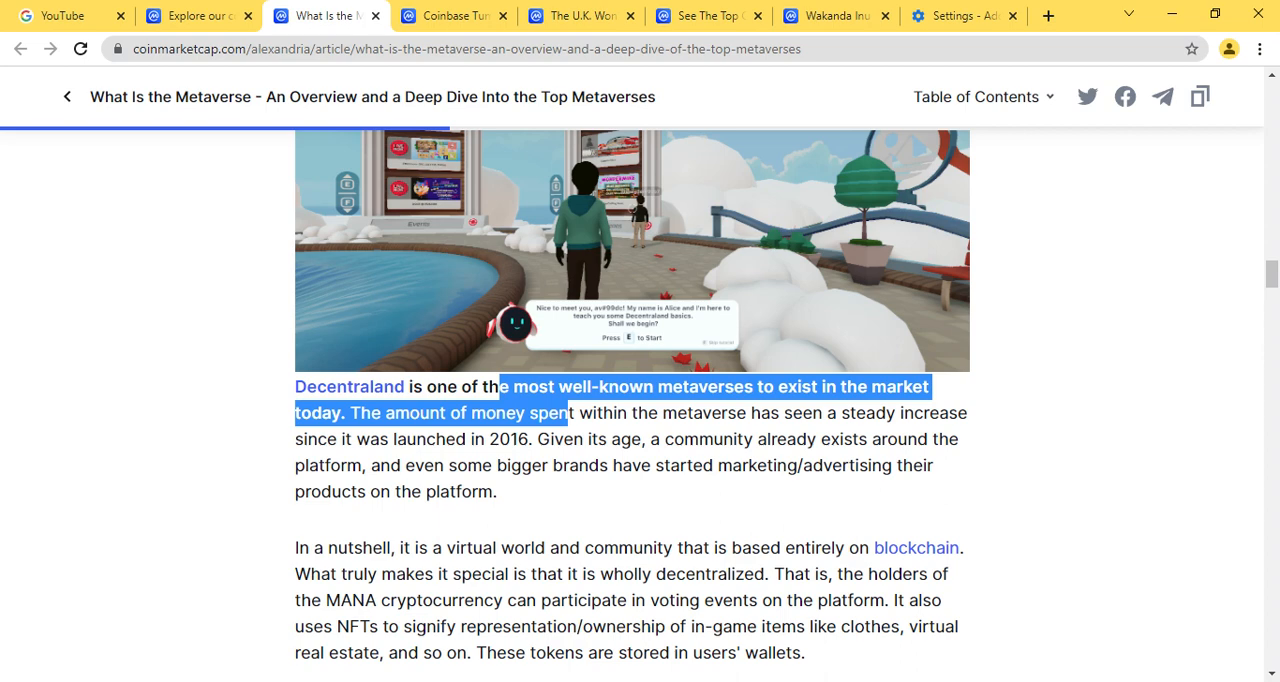
{"action": "scroll", "scroll_direction": "down", "scroll_amount": 3}
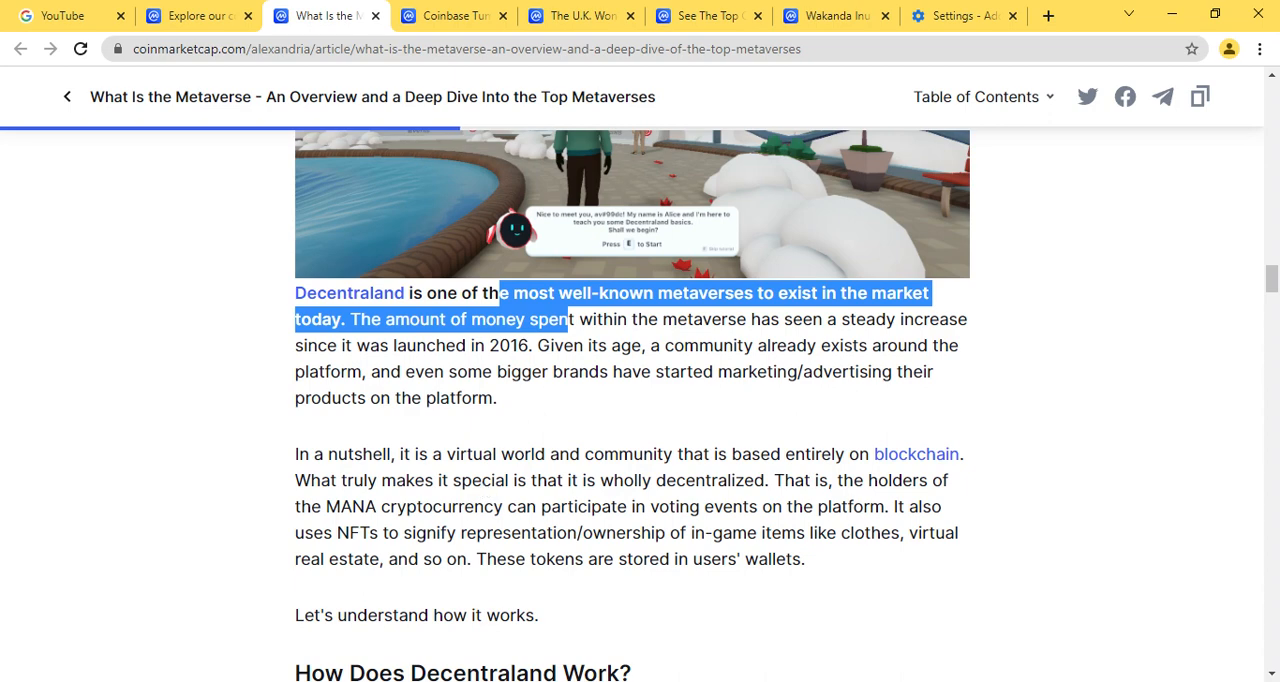
Scroll into the Decentraland details and highlight the word LAND in its bullet
{"action": "scroll", "scroll_direction": "down", "scroll_amount": 3}
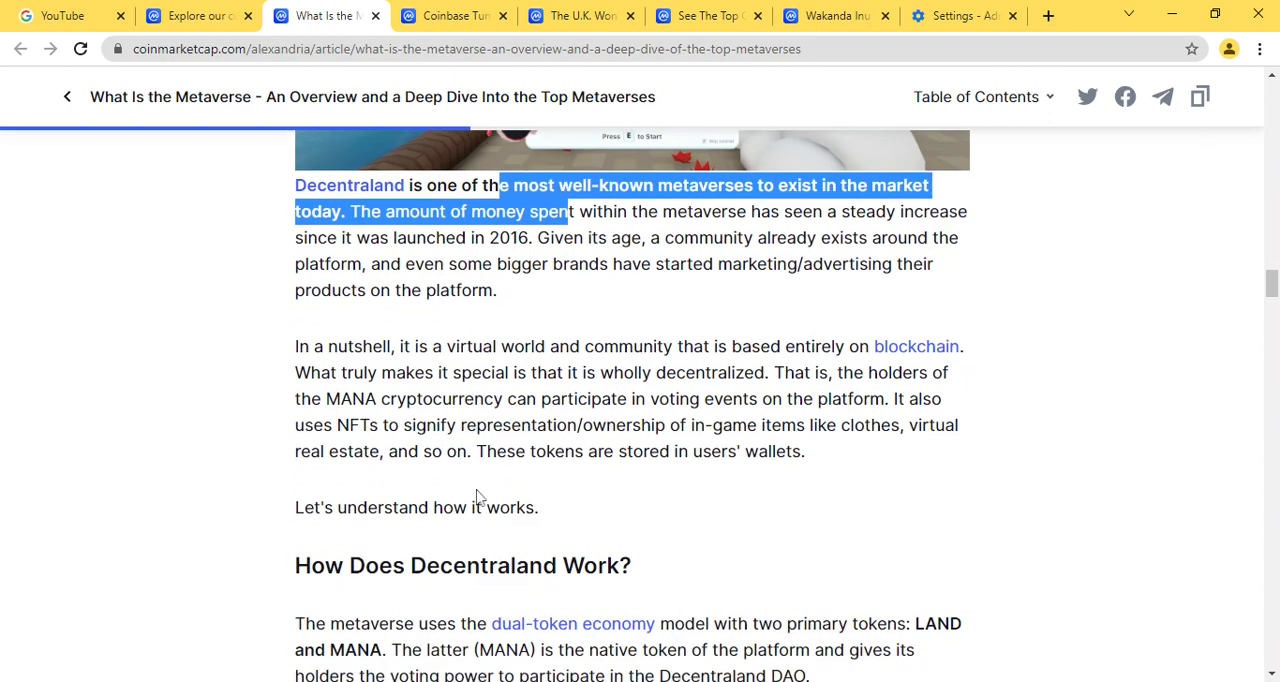
{"action": "scroll", "scroll_direction": "down", "scroll_amount": 3}
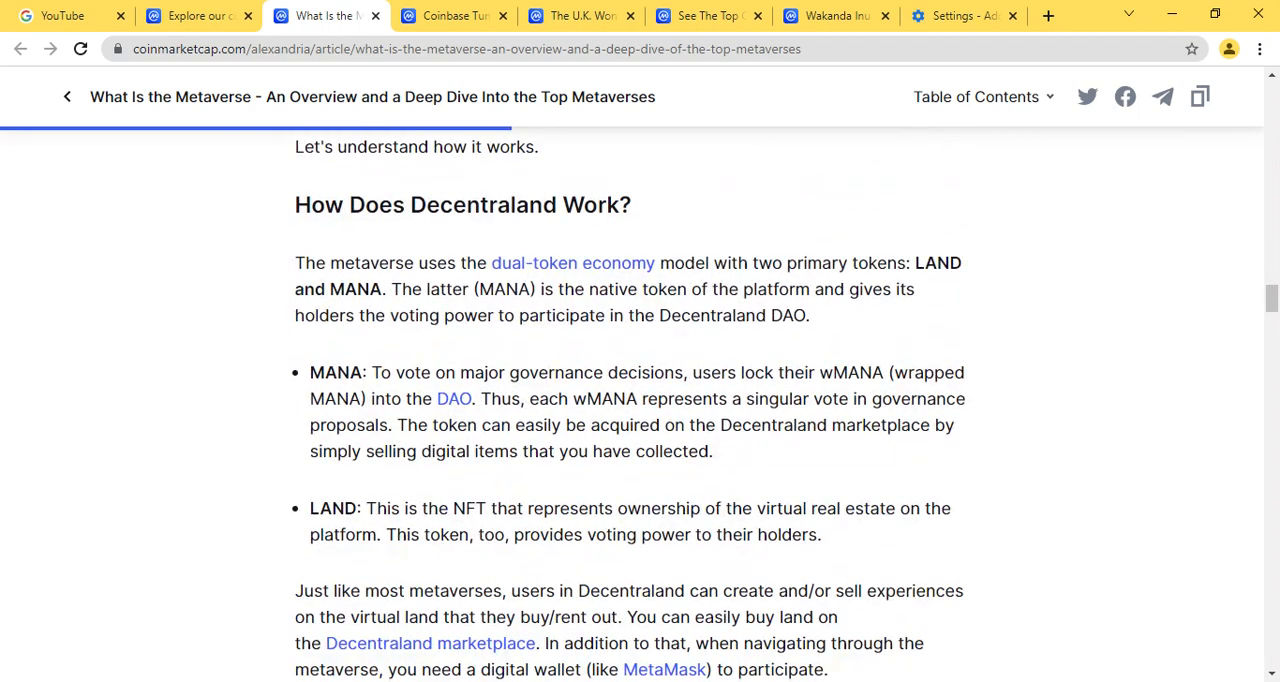
{"action": "double_click", "coordinate": [332, 508]}
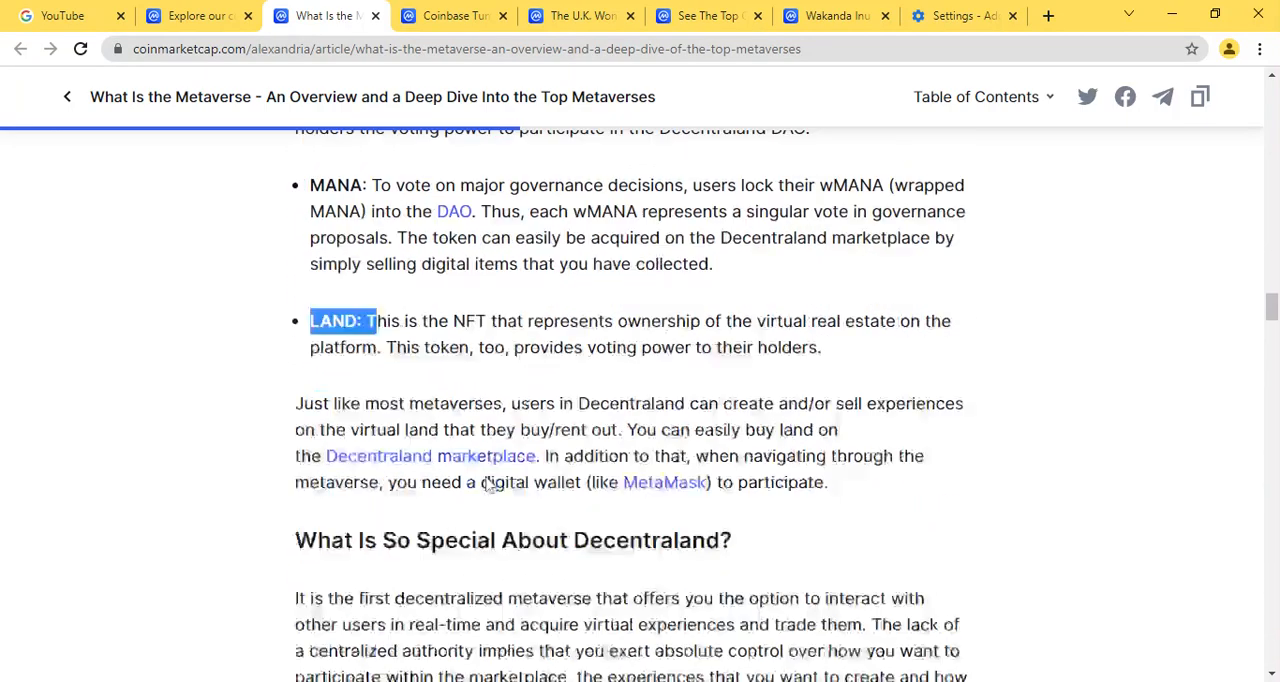
Scroll through the rest of Decentraland to the Bloktopia section
{"action": "scroll", "scroll_direction": "down", "scroll_amount": 3}
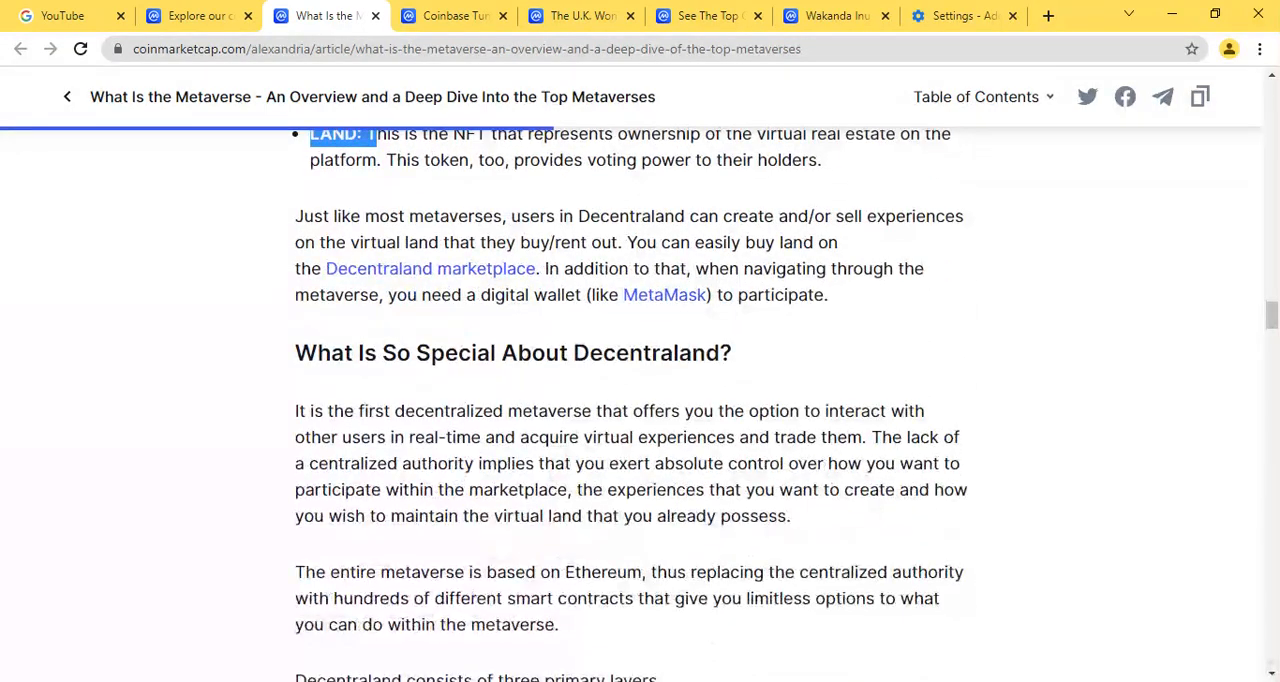
{"action": "scroll", "scroll_direction": "down", "scroll_amount": 3}
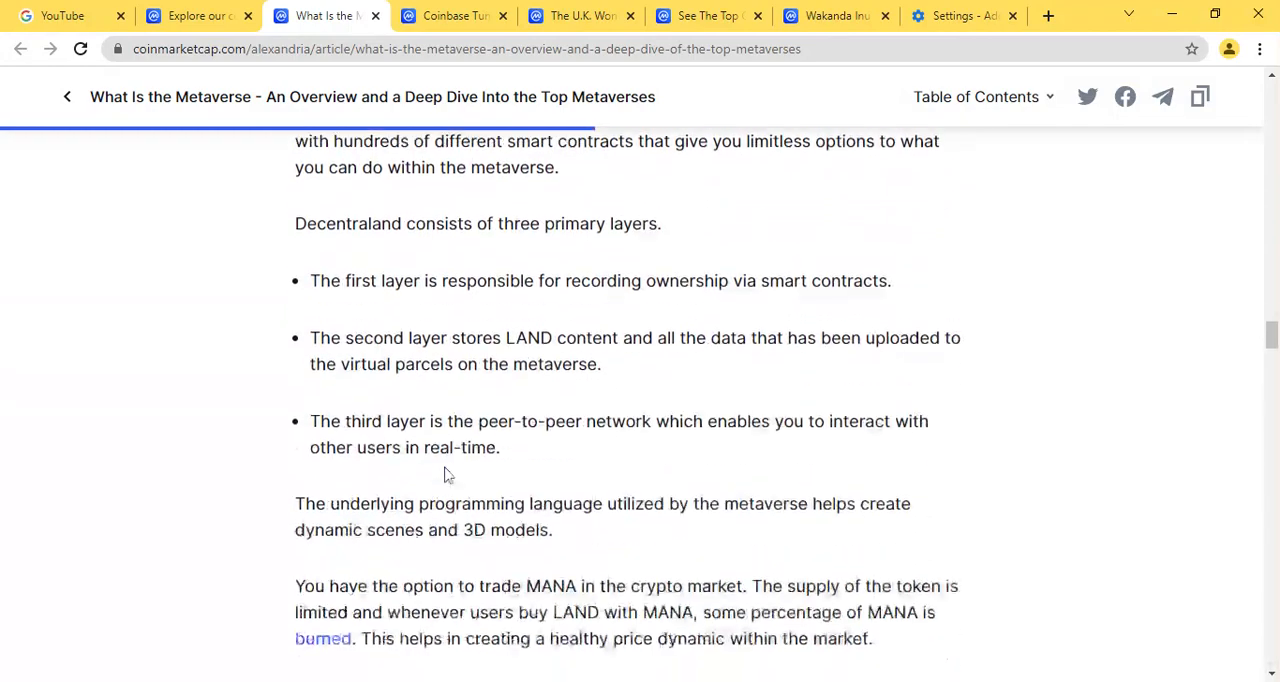
{"action": "scroll", "scroll_direction": "down", "scroll_amount": 3}
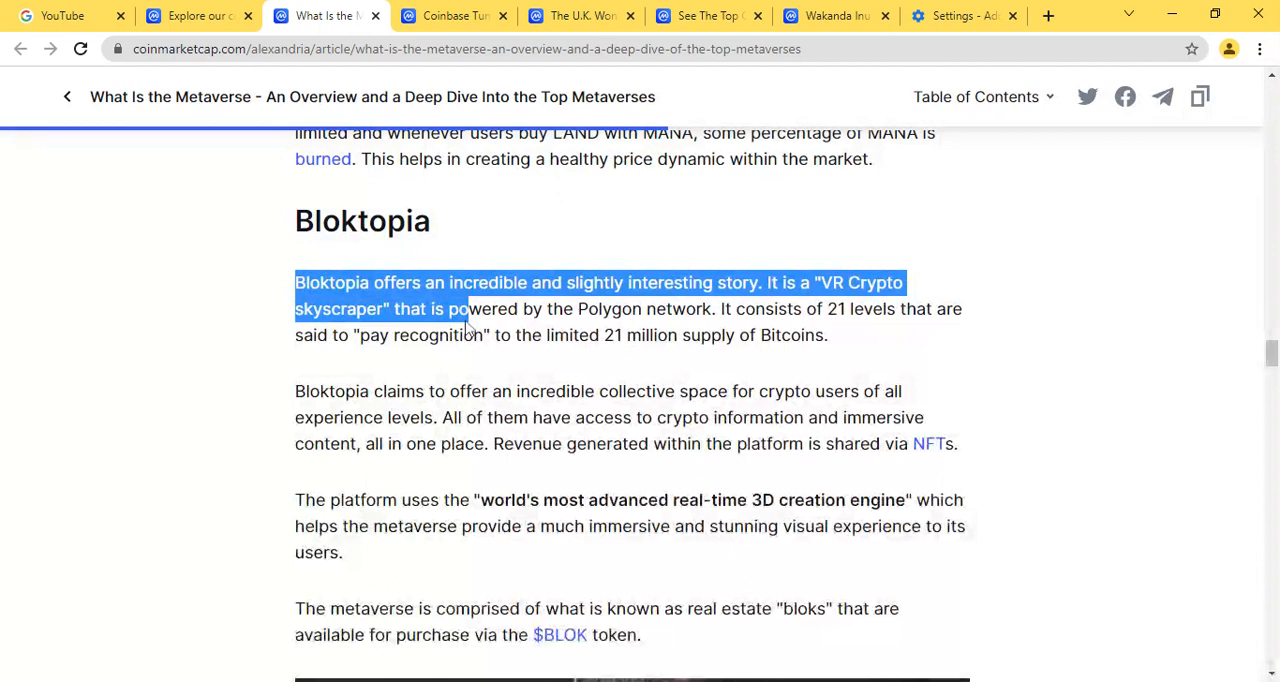
Extend the highlight over Bloktopia's Polygon network sentence, ending at 'pay recognition'
{"action": "left_click_drag", "start_coordinate": [464, 308], "coordinate": [464, 336]}
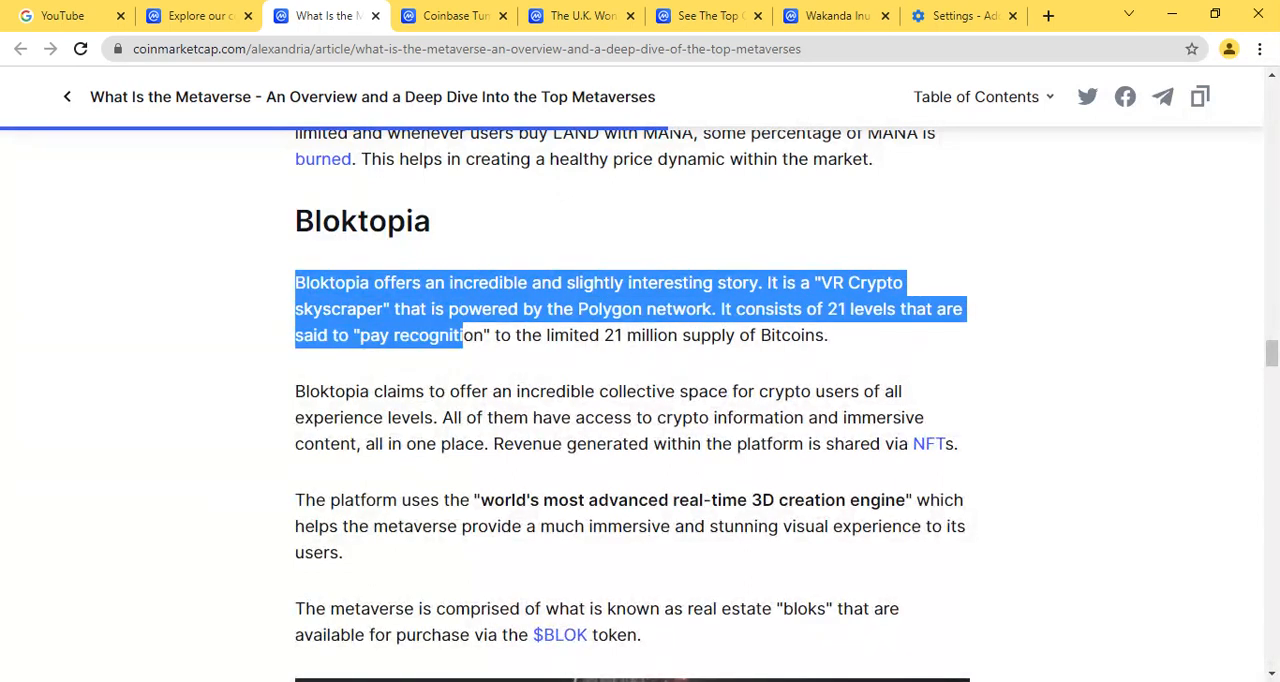
{"action": "left_click_drag", "start_coordinate": [460, 336], "coordinate": [480, 336]}
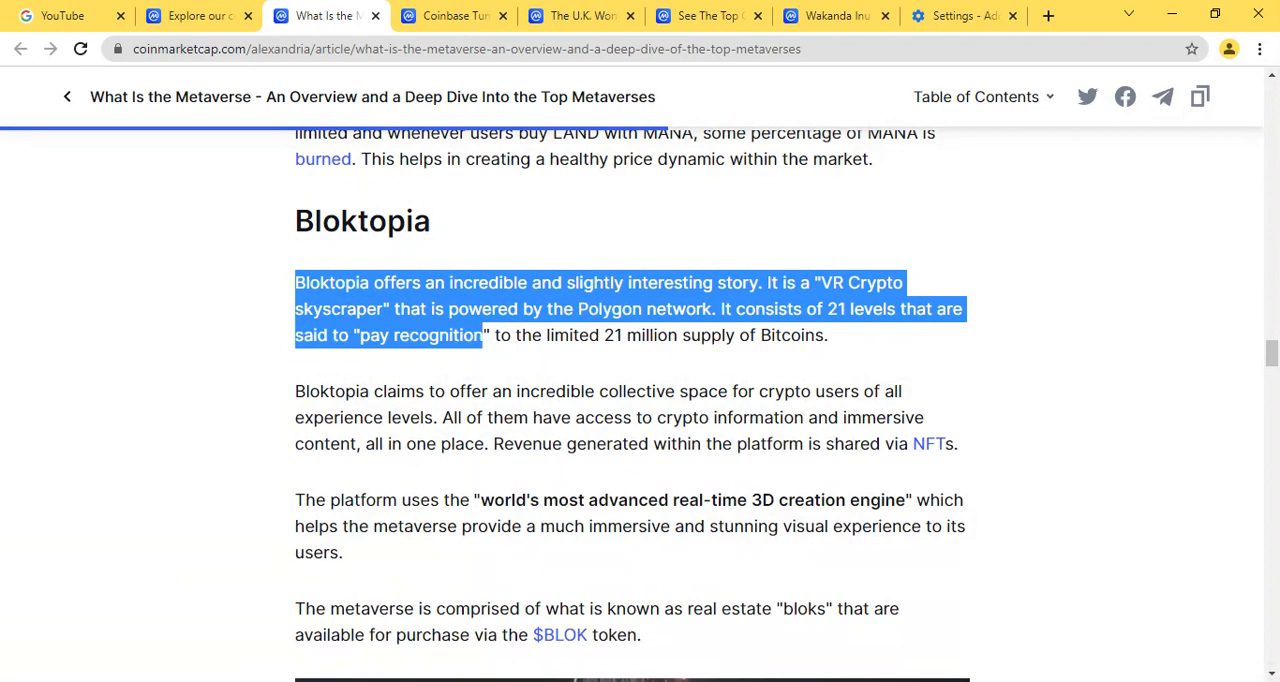
{"action": "mouse_move", "coordinate": [476, 352]}
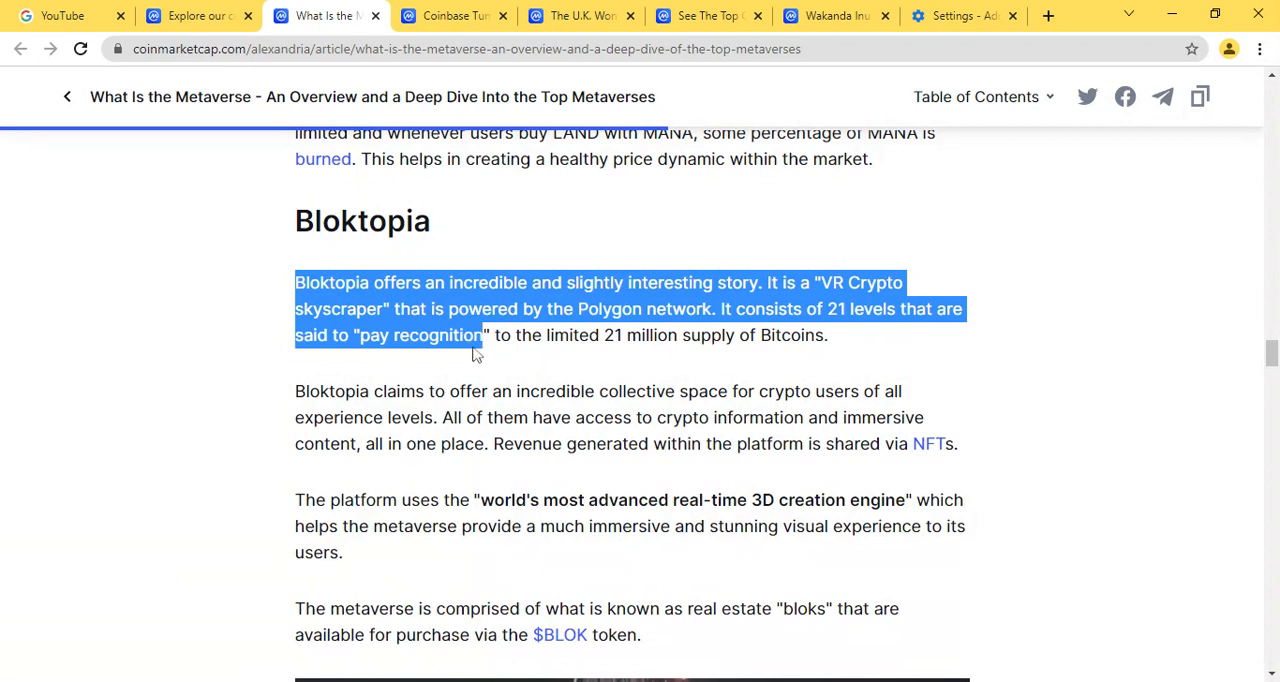
{"action": "scroll", "scroll_direction": "down", "scroll_amount": 3}
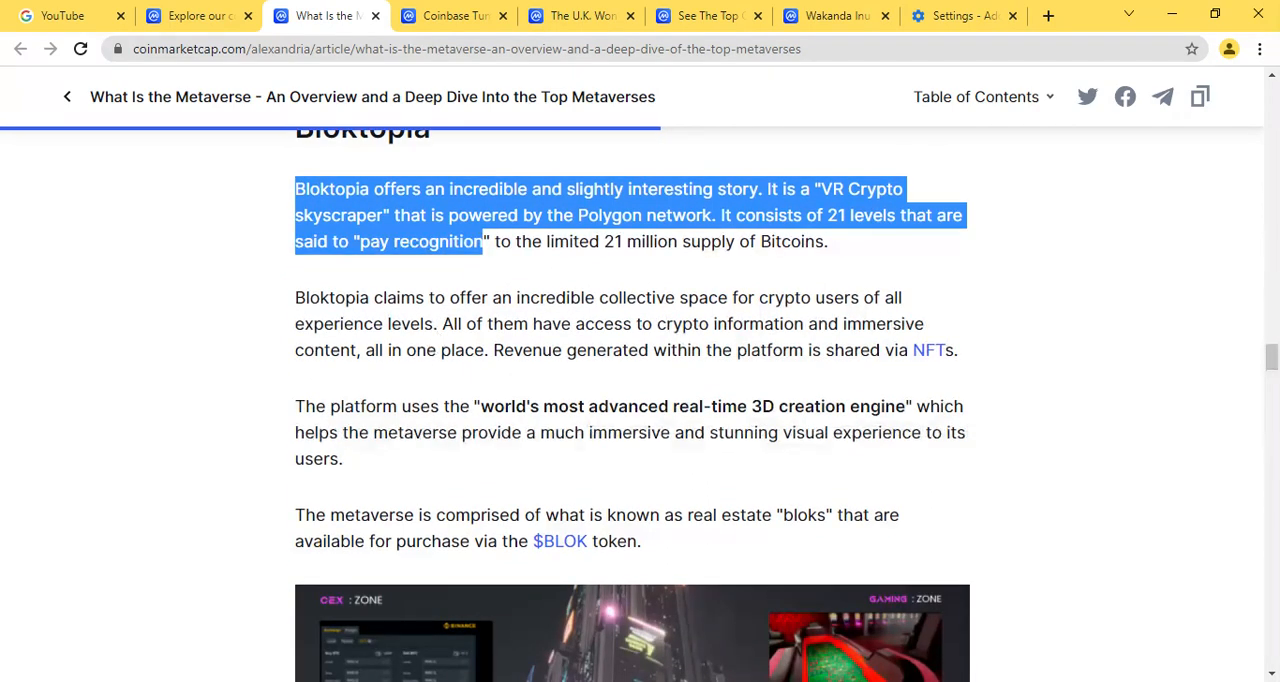
Highlight Bloktopia's claim of a collective space for crypto users with content all in one place
{"action": "left_click_drag", "start_coordinate": [436, 296], "coordinate": [492, 324]}
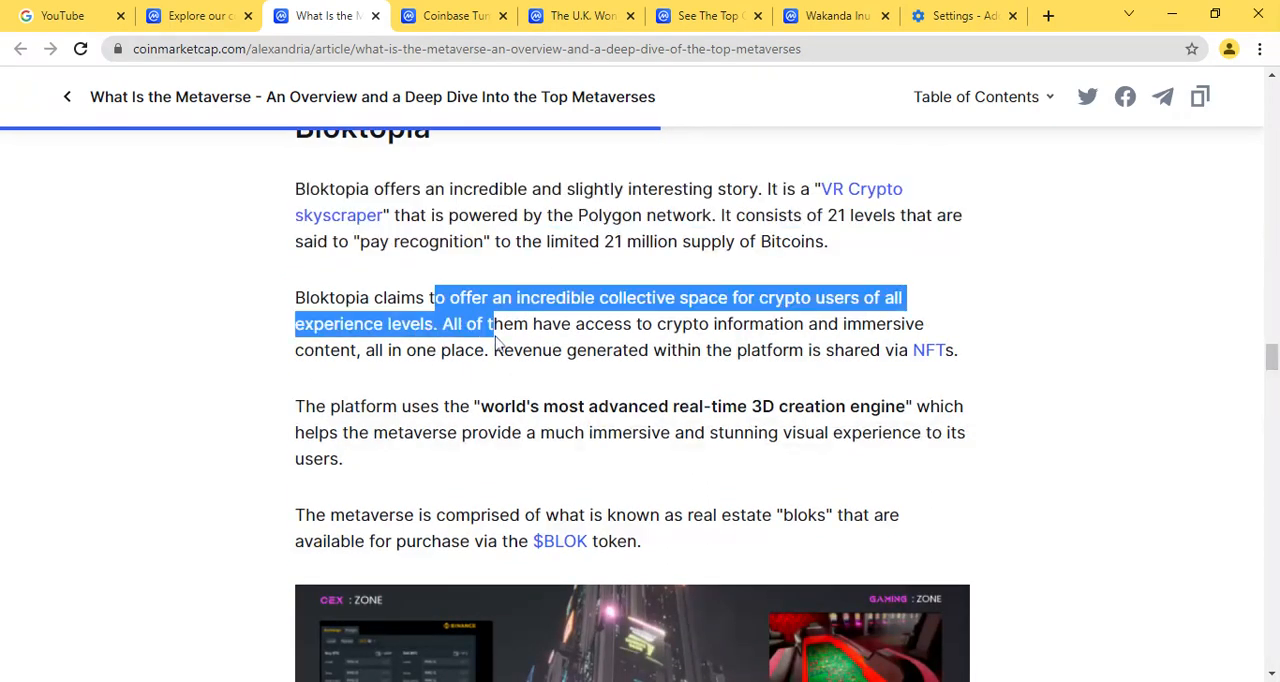
{"action": "left_click_drag", "start_coordinate": [490, 324], "coordinate": [490, 350]}
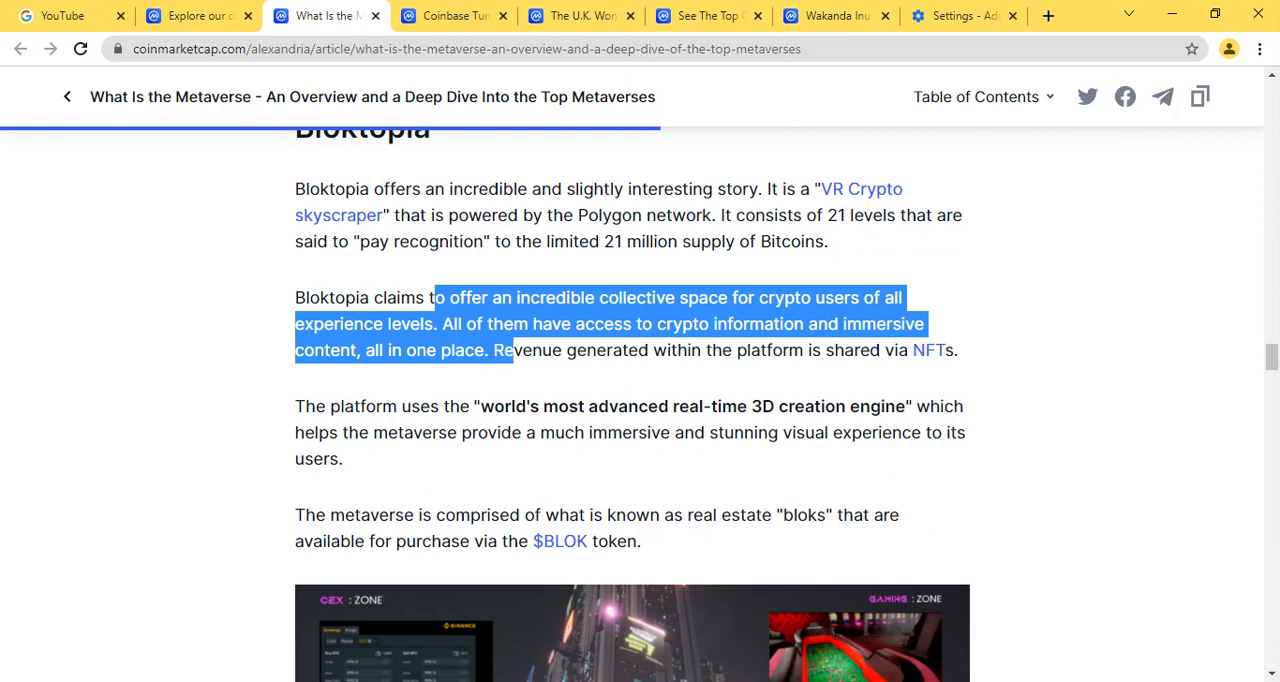
{"action": "scroll", "scroll_direction": "down", "scroll_amount": 3}
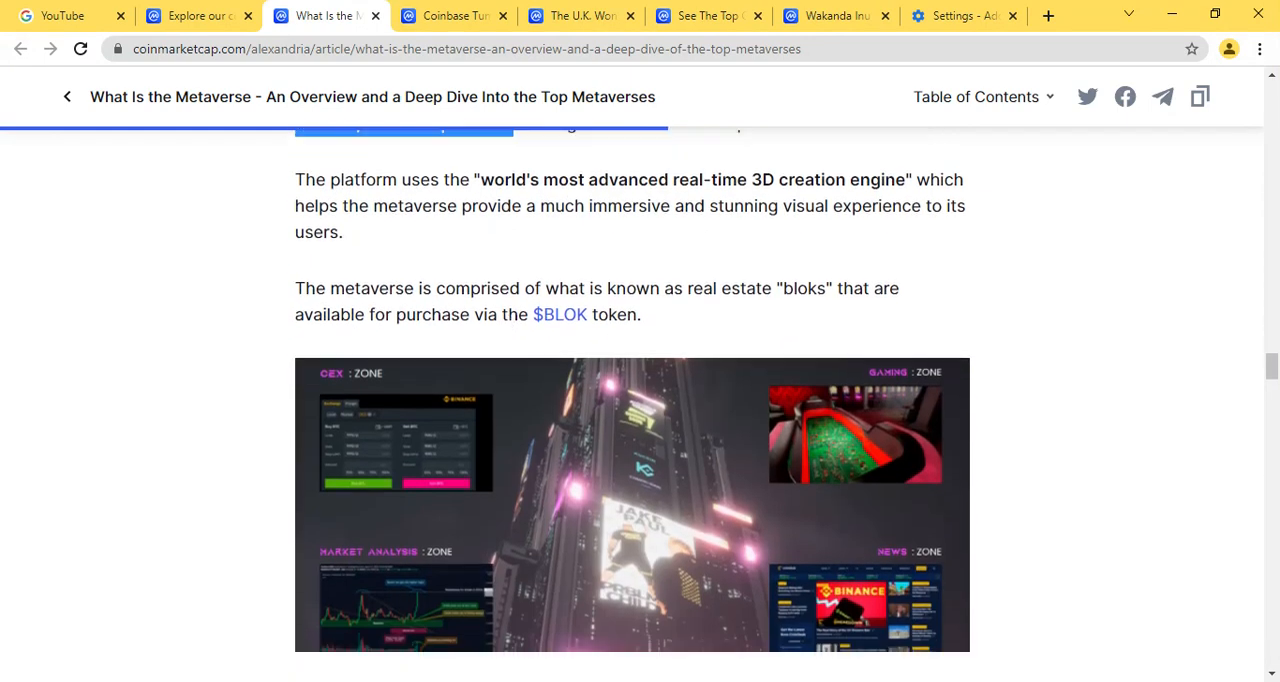
Scroll through How Does Bloktopia Work and What Makes Bloktopia Special to The Sandbox heading and VoxEdit
{"action": "scroll", "scroll_direction": "down", "scroll_amount": 3}
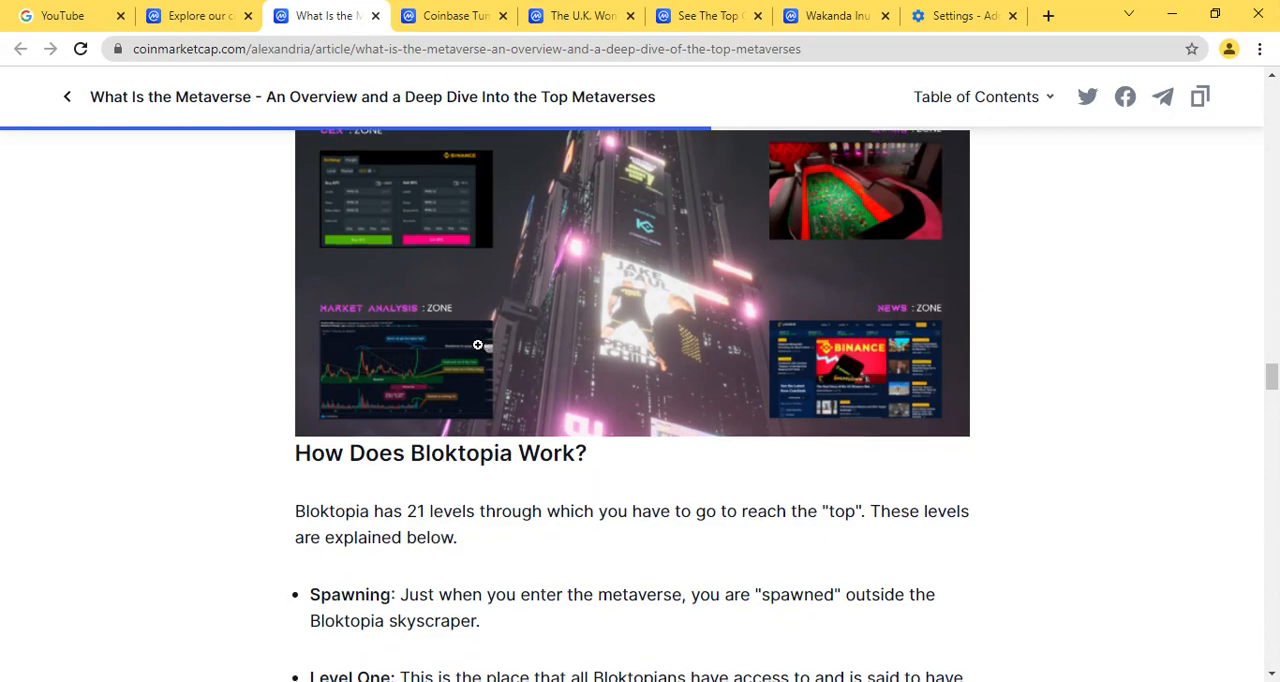
{"action": "scroll", "scroll_direction": "down", "scroll_amount": 3}
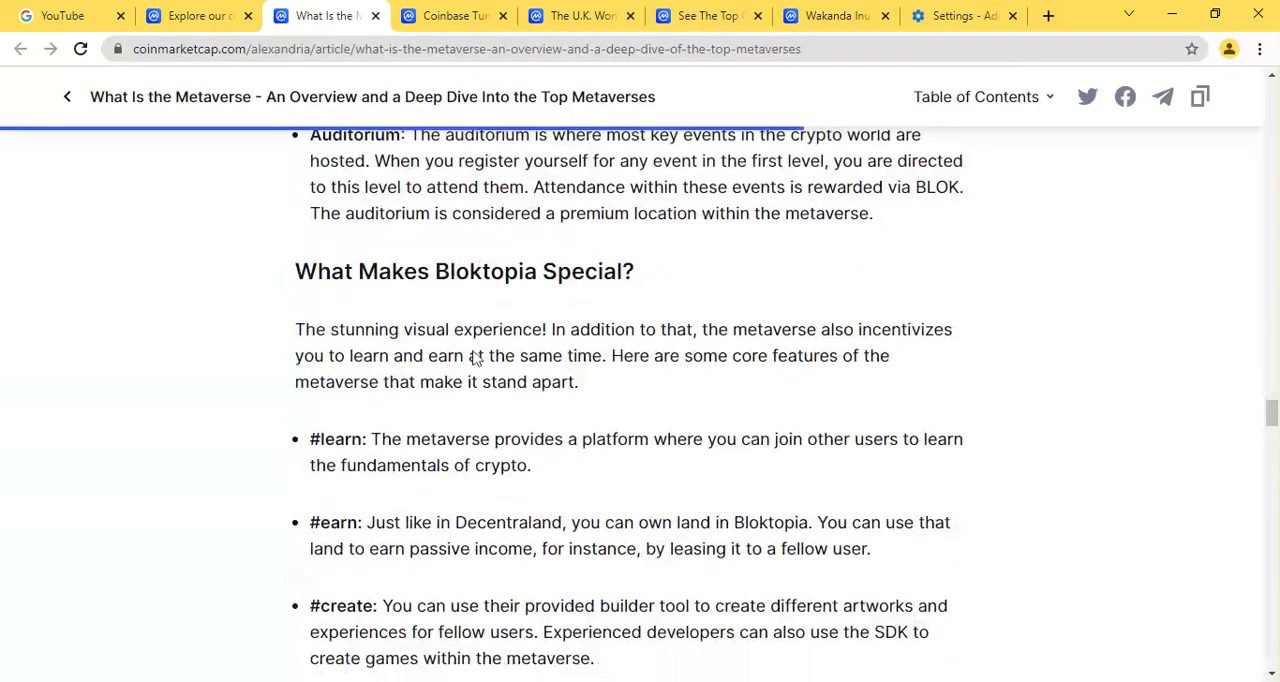
{"action": "scroll", "scroll_direction": "down", "scroll_amount": 3}
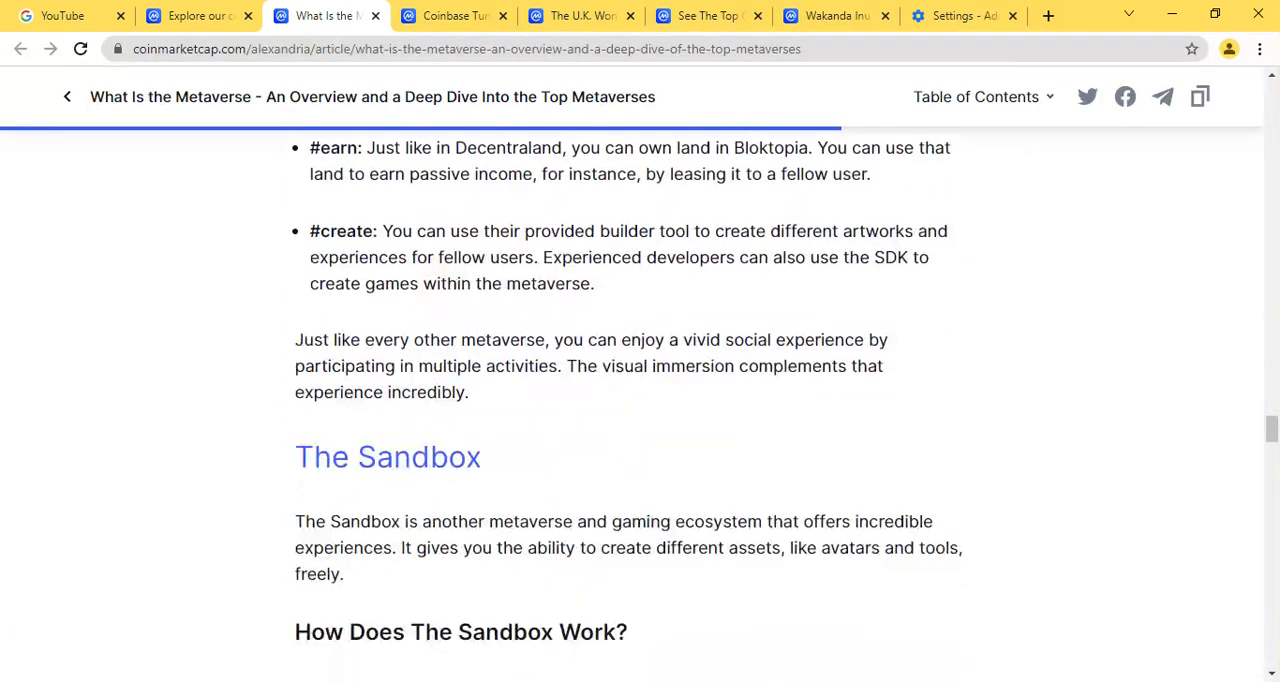
{"action": "scroll", "scroll_direction": "down", "scroll_amount": 3}
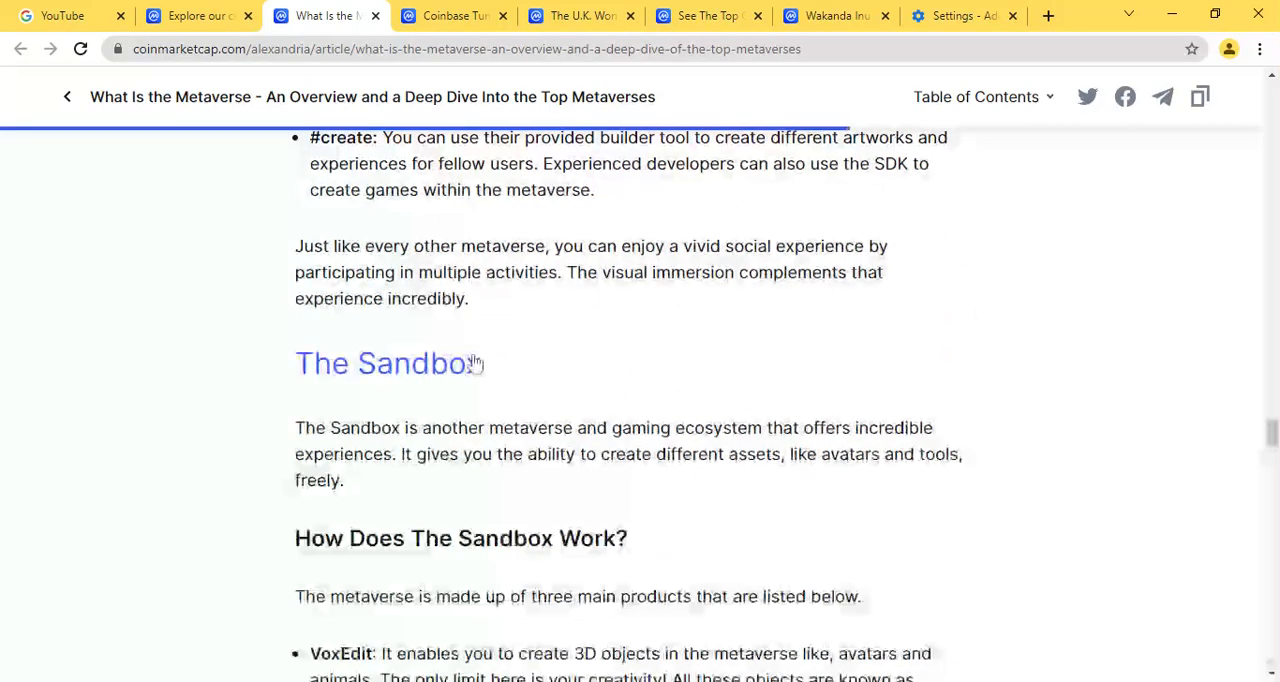
{"action": "scroll", "scroll_direction": "down", "scroll_amount": 3}
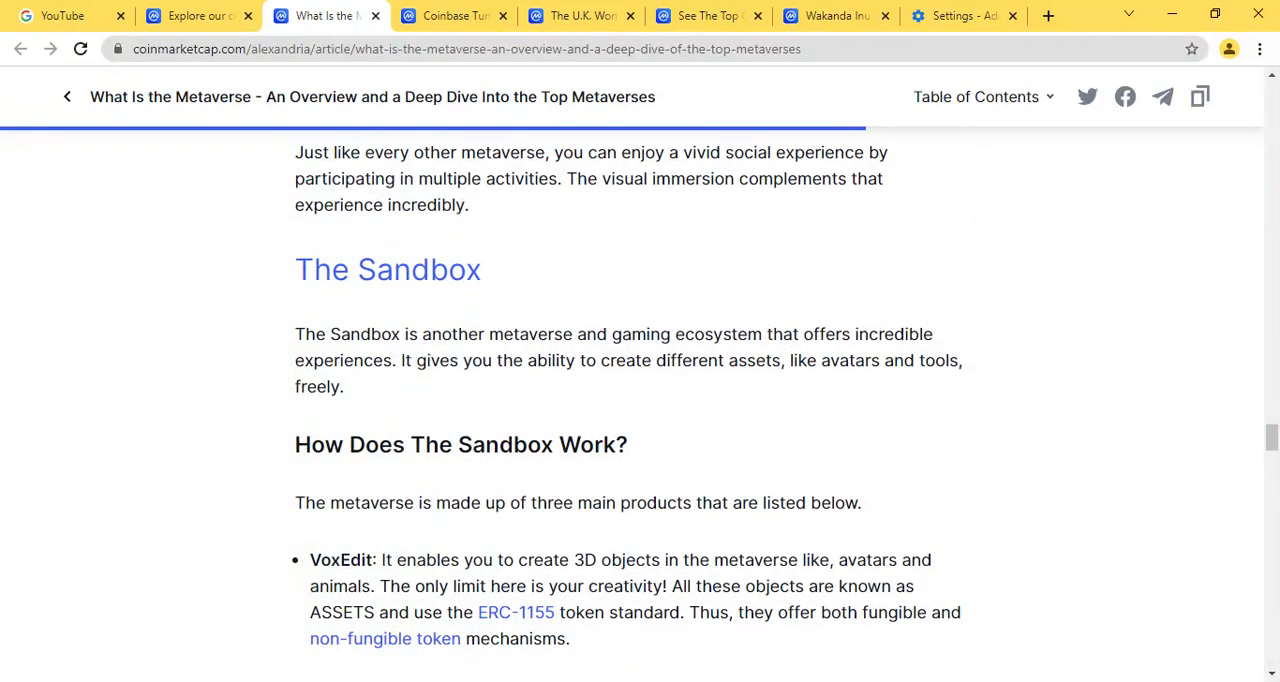
Highlight The Sandbox introduction paragraph and read on through its section
{"action": "left_click_drag", "start_coordinate": [304, 334], "coordinate": [458, 334]}
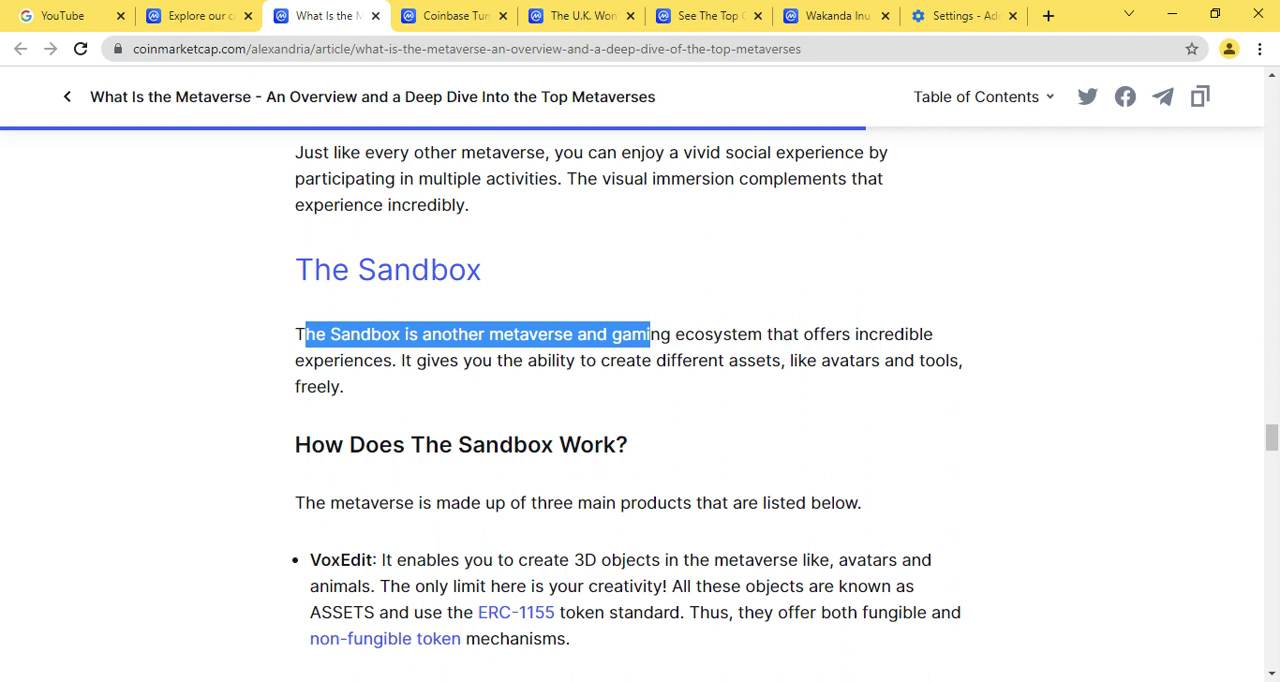
{"action": "left_click_drag", "start_coordinate": [648, 334], "coordinate": [650, 360]}
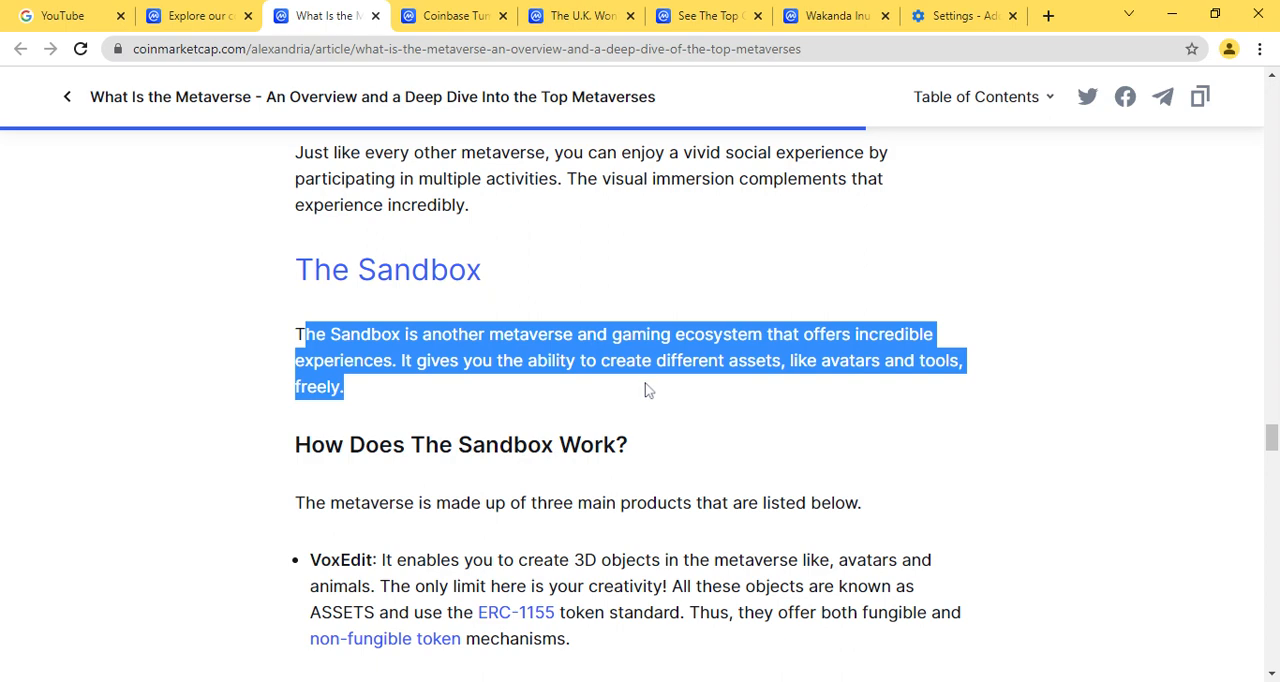
{"action": "scroll", "scroll_direction": "down", "scroll_amount": 3}
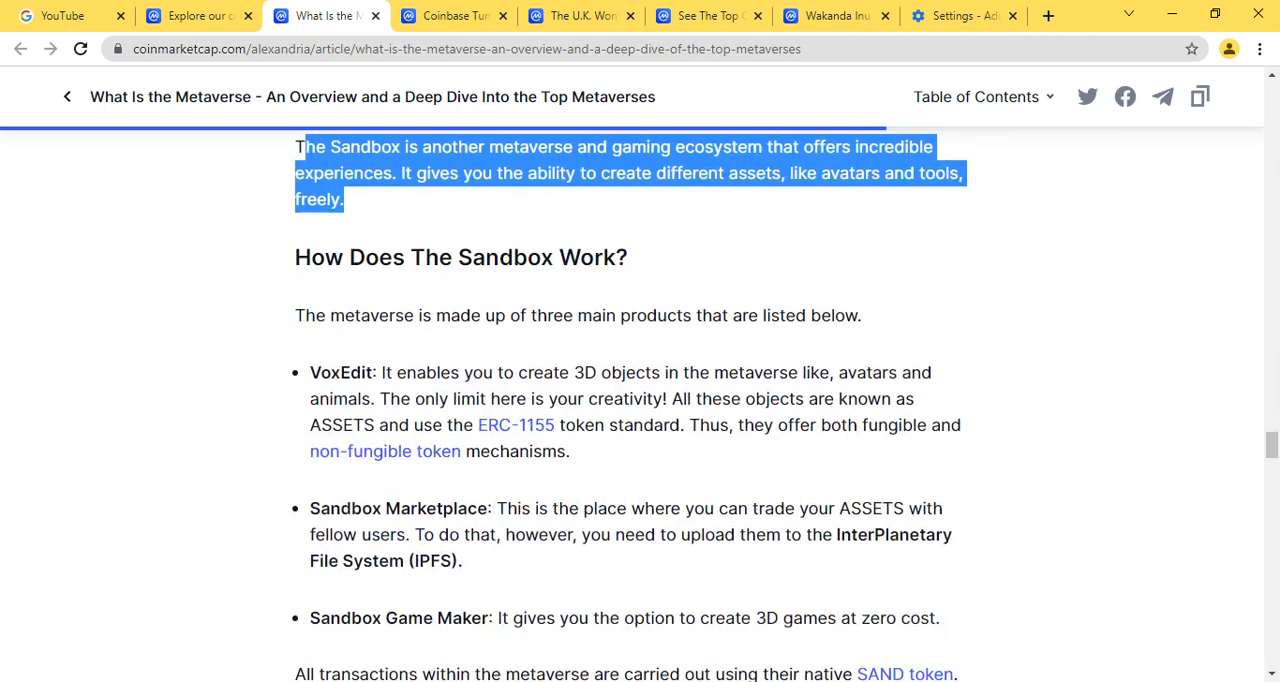
{"action": "scroll", "scroll_direction": "down", "scroll_amount": 3}
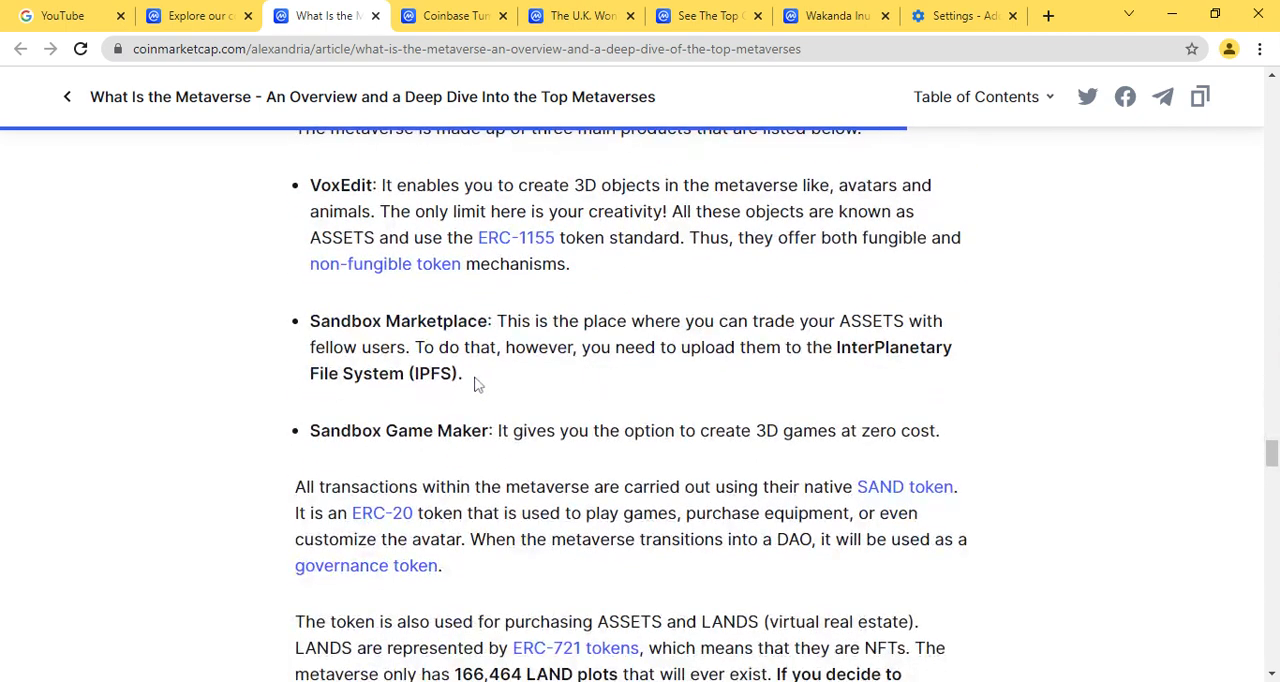
{"action": "scroll", "scroll_direction": "down", "scroll_amount": 3}
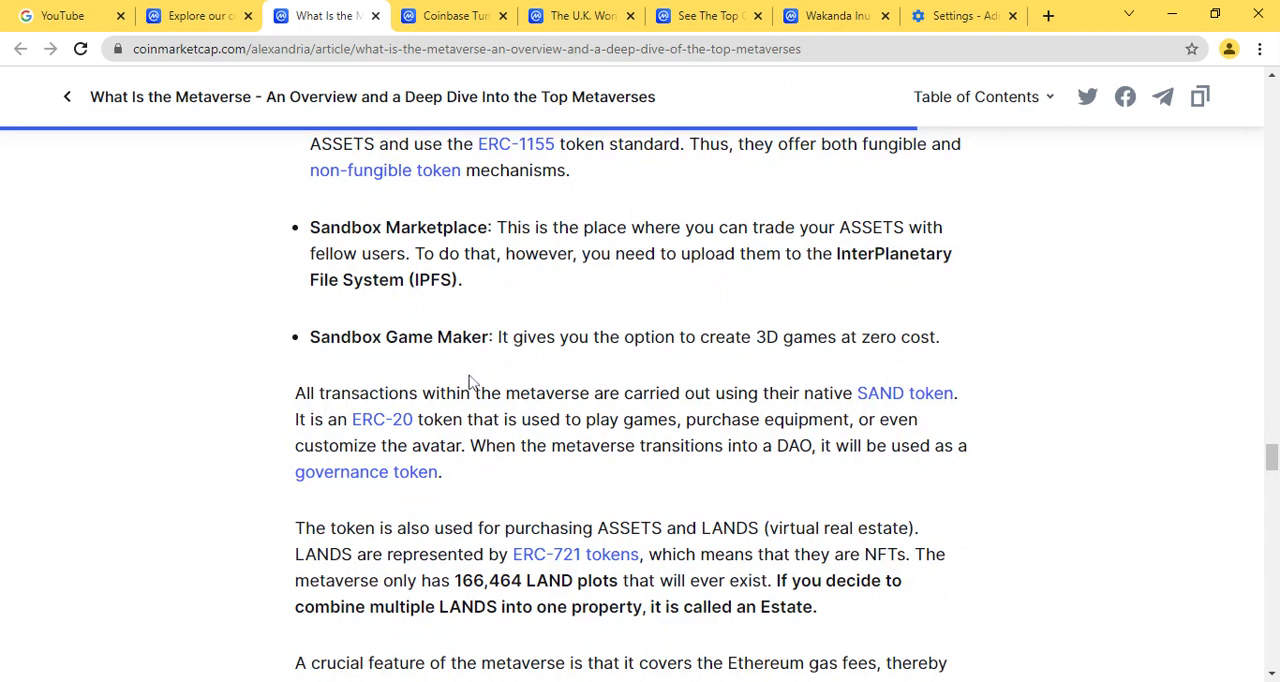
Continue past The Sandbox to the Star Atlas heading and How Does Star Atlas Work
{"action": "scroll", "scroll_direction": "down", "scroll_amount": 3}
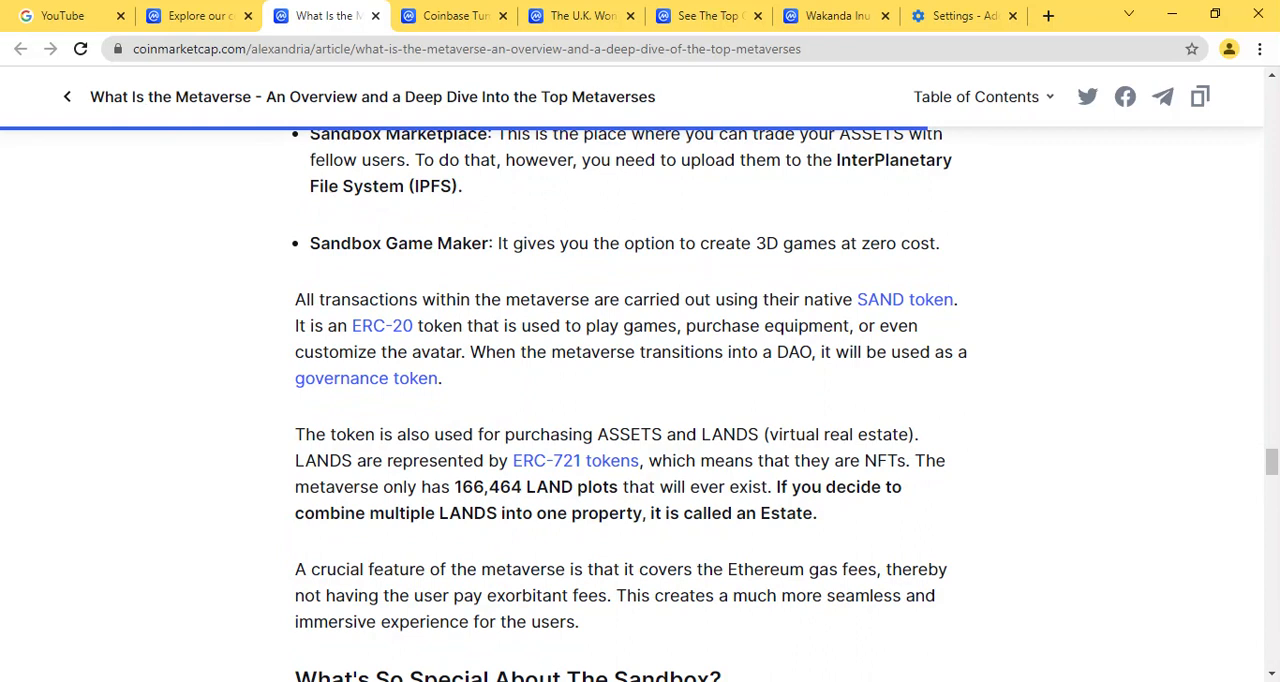
{"action": "scroll", "scroll_direction": "down", "scroll_amount": 3}
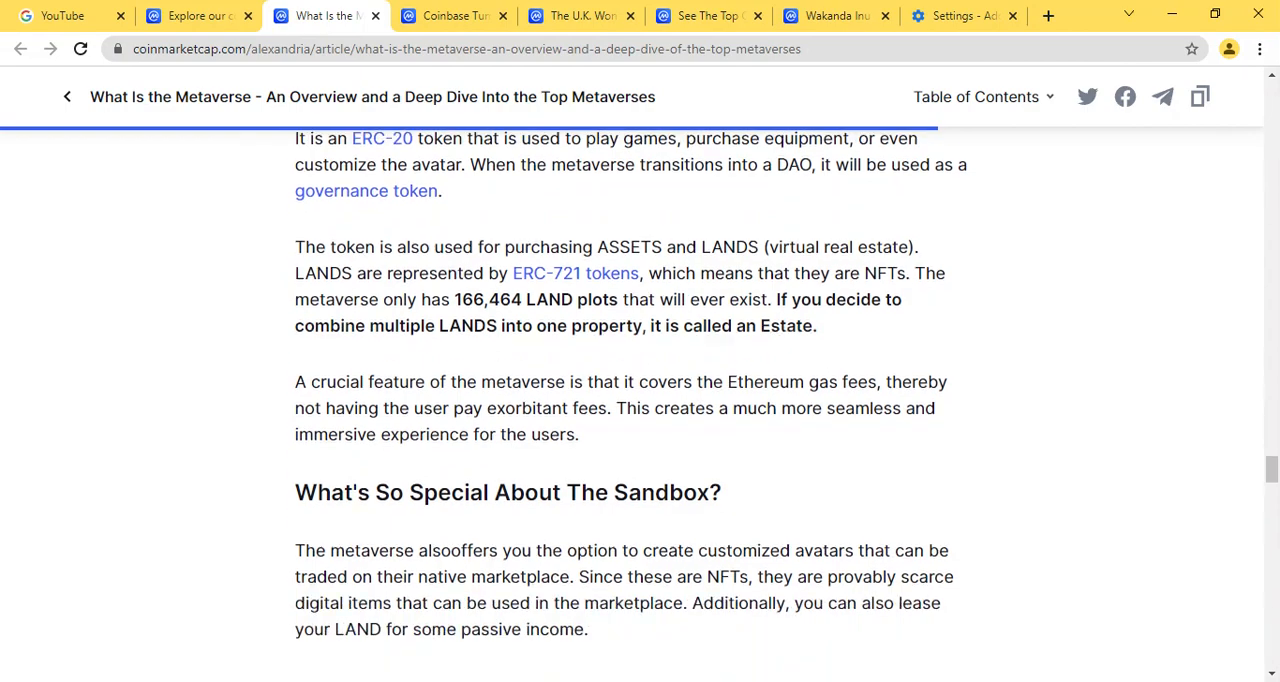
{"action": "scroll", "scroll_direction": "down", "scroll_amount": 3}
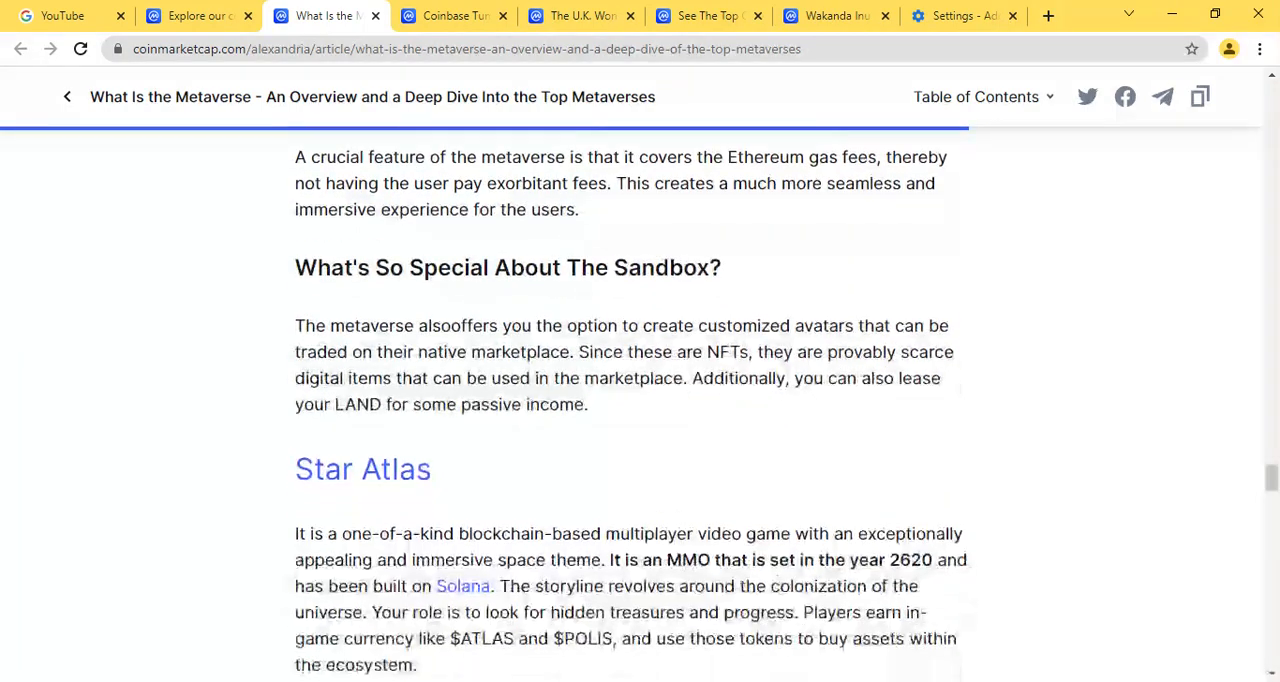
{"action": "scroll", "scroll_direction": "down", "scroll_amount": 3}
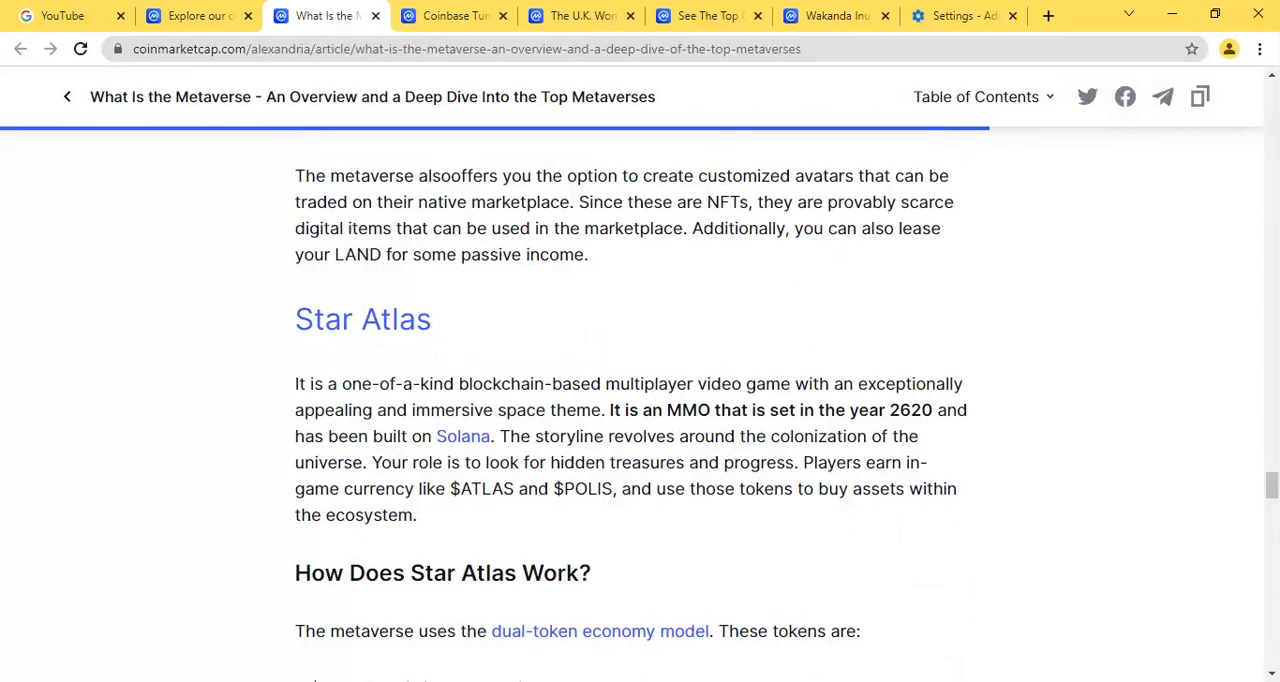
{"action": "mouse_move", "coordinate": [428, 374]}
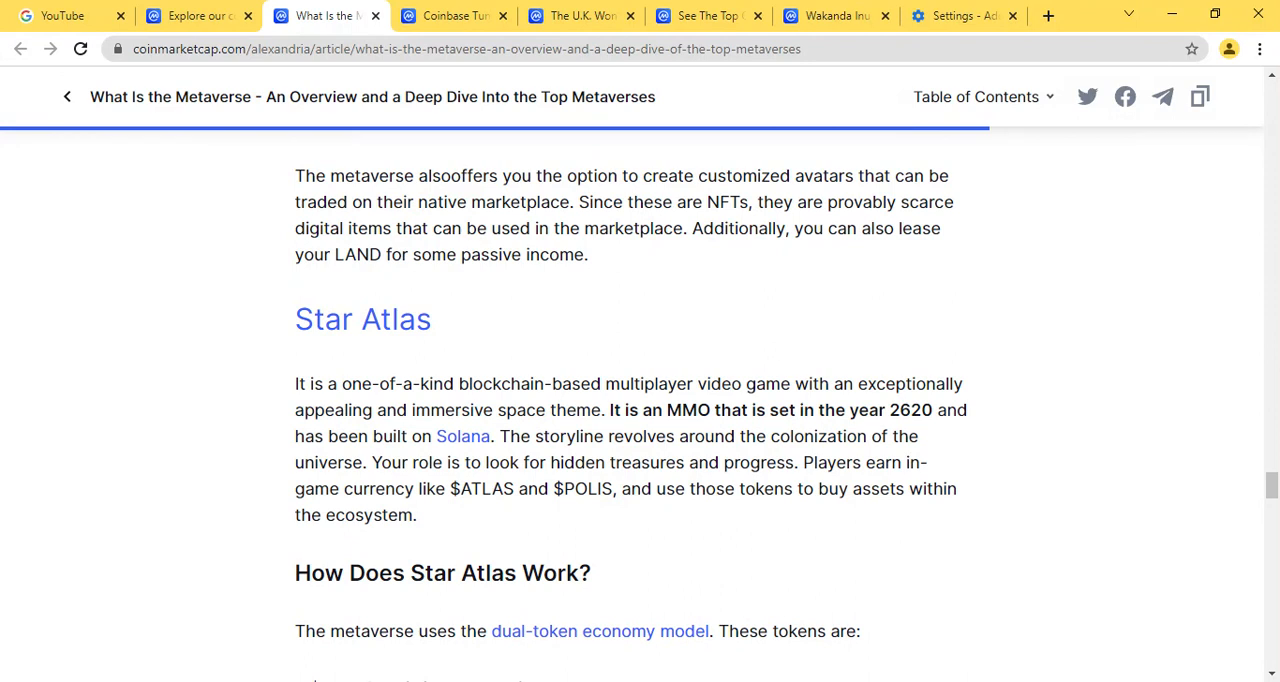
Highlight Star Atlas's opening sentence and scroll down to The Bottom Line heading
{"action": "left_click_drag", "start_coordinate": [308, 382], "coordinate": [580, 382]}
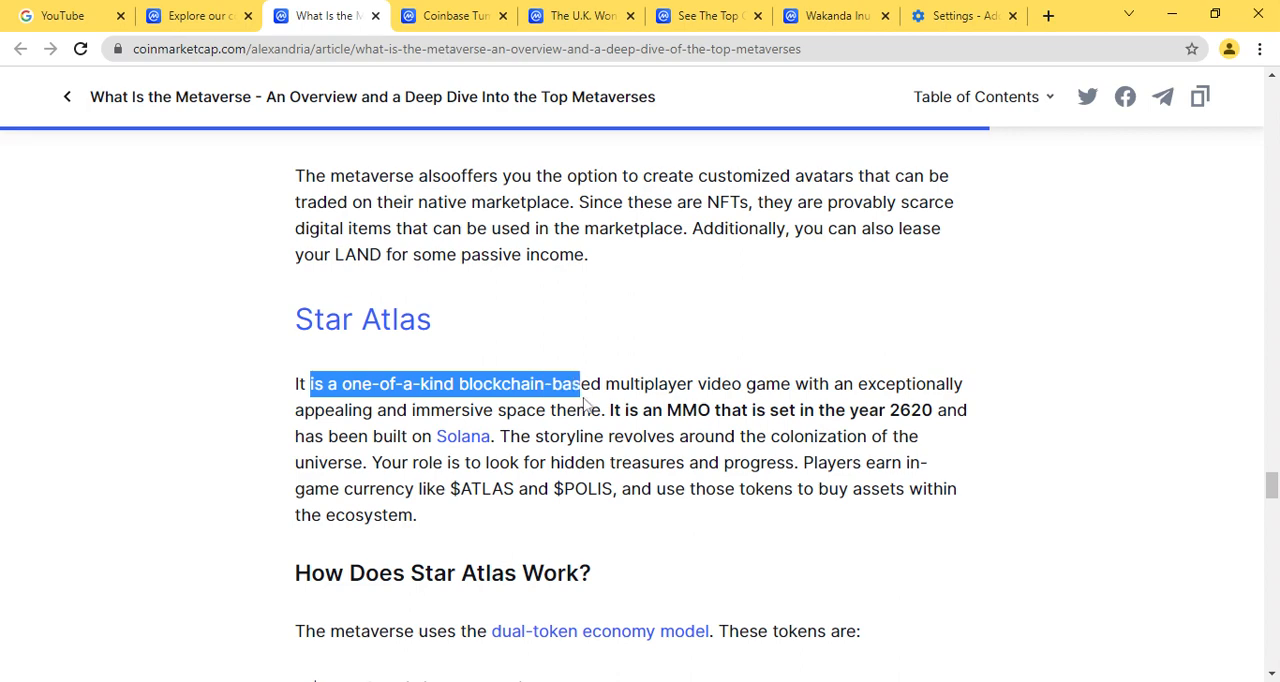
{"action": "left_click_drag", "start_coordinate": [578, 382], "coordinate": [602, 410]}
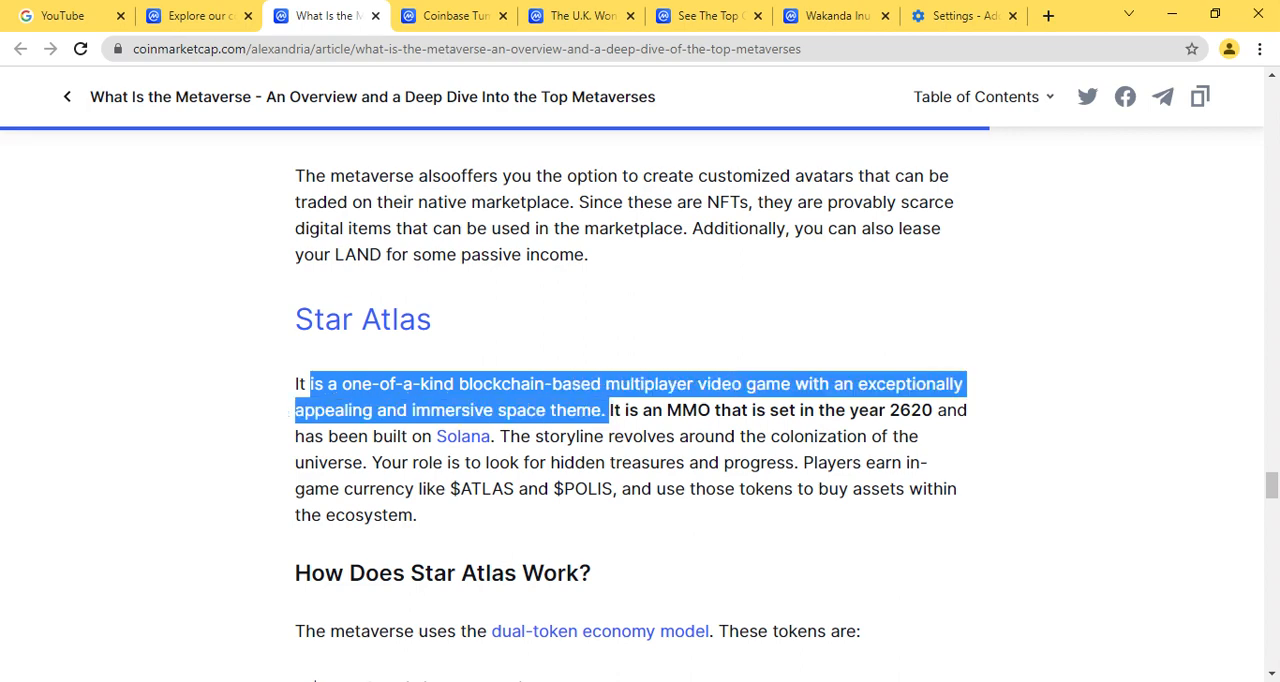
{"action": "scroll", "scroll_direction": "down", "scroll_amount": 3}
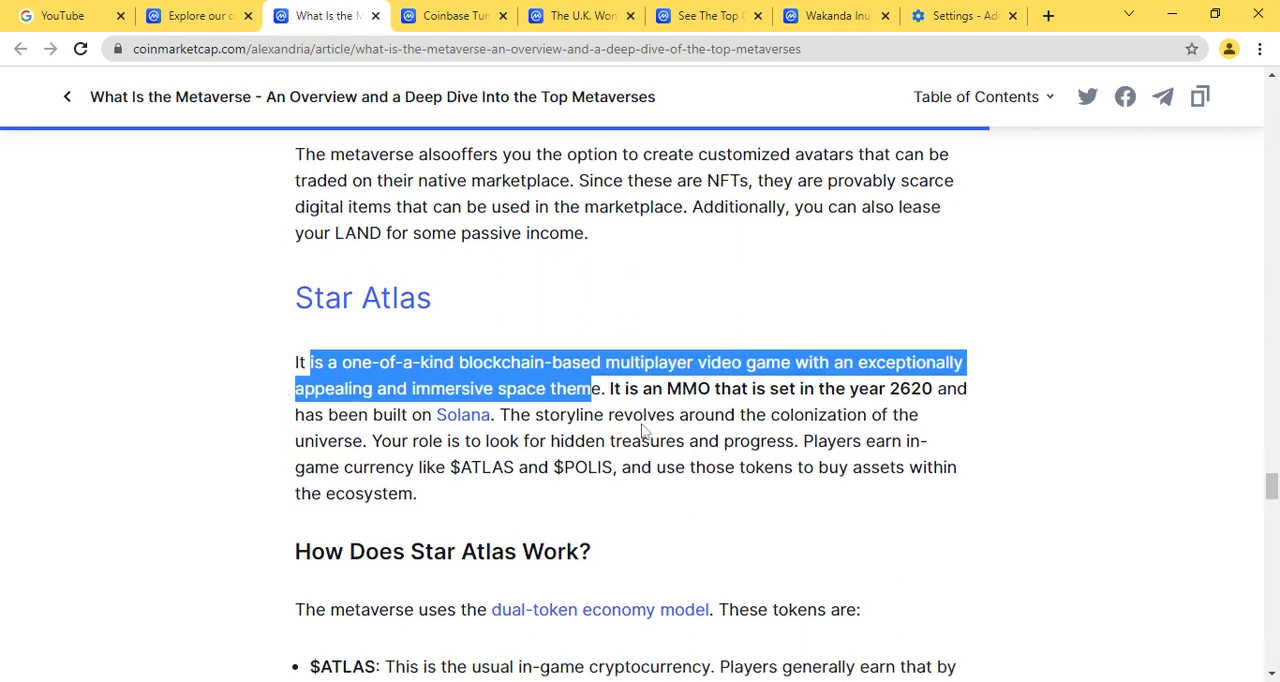
{"action": "scroll", "scroll_direction": "down", "scroll_amount": 3}
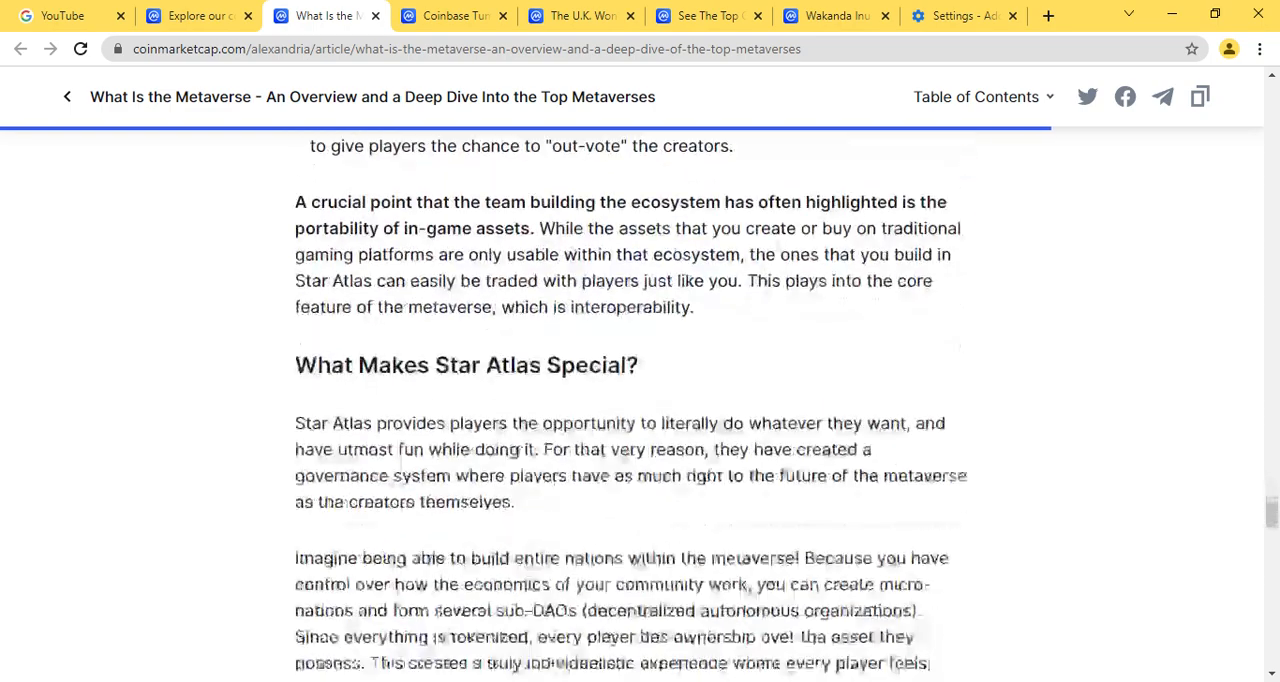
{"action": "scroll", "scroll_direction": "down", "scroll_amount": 3}
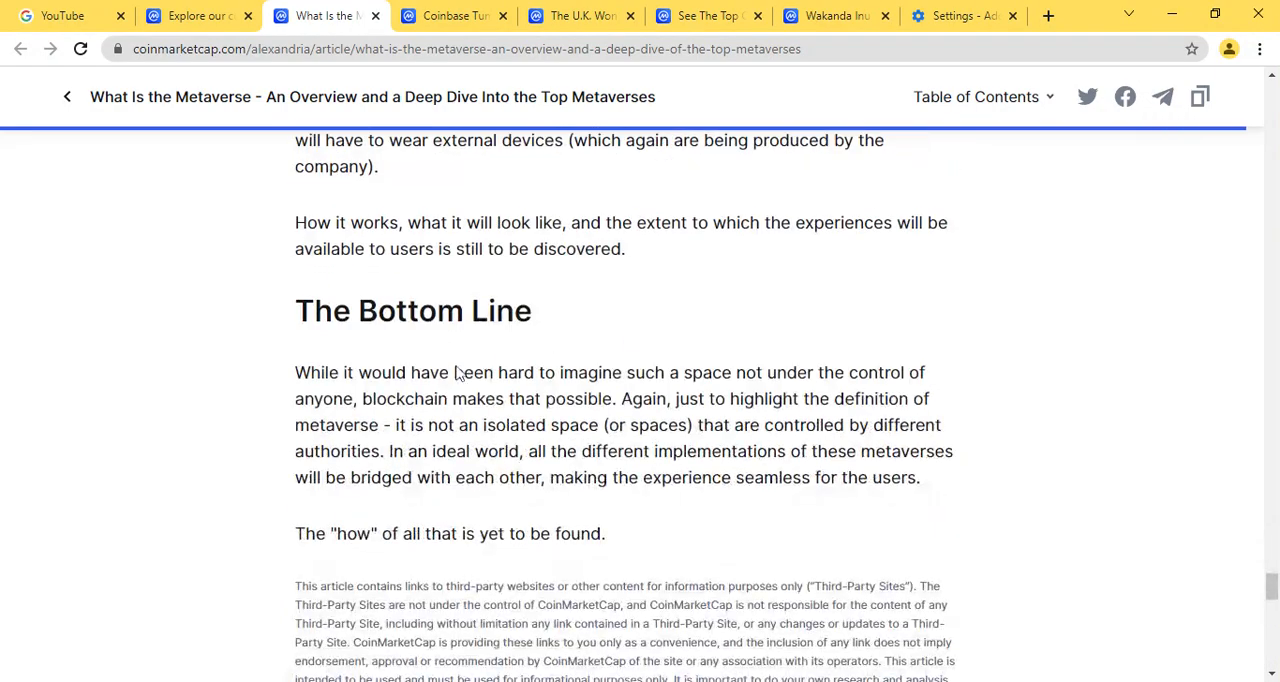
Highlight The Bottom Line paragraph through the sentences about different authorities and an ideal world
{"action": "left_click_drag", "start_coordinate": [294, 372], "coordinate": [380, 372]}
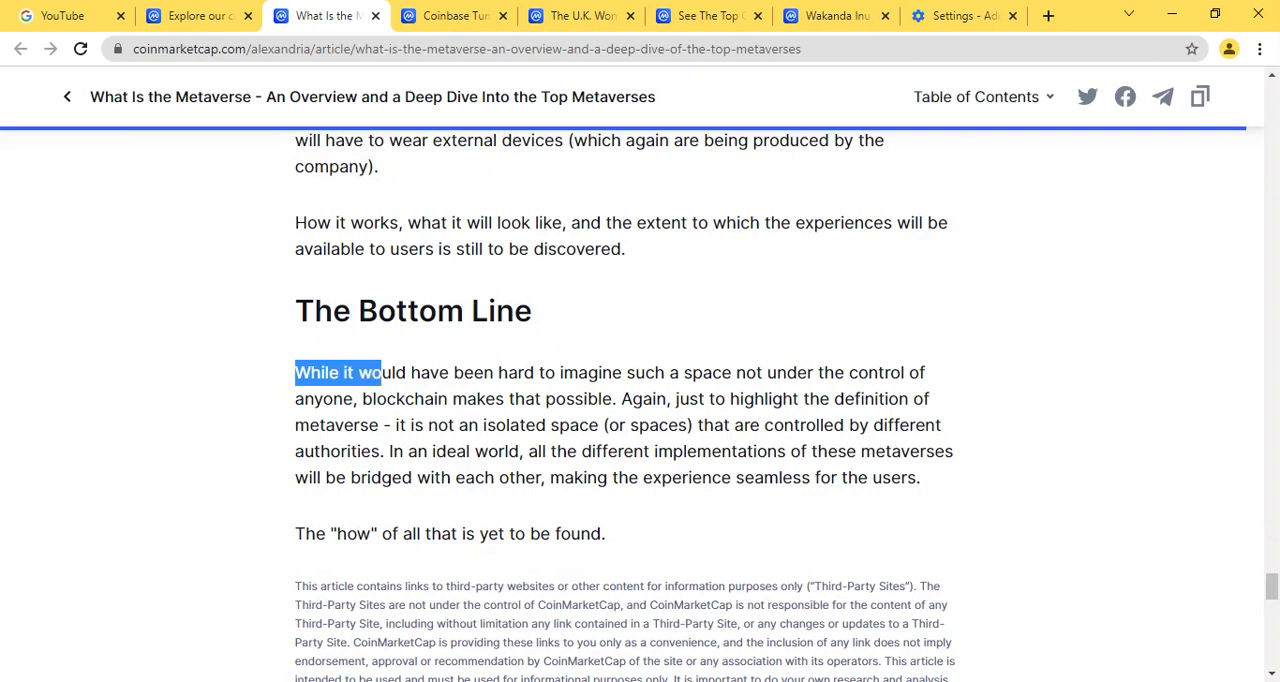
{"action": "left_click_drag", "start_coordinate": [380, 372], "coordinate": [636, 372]}
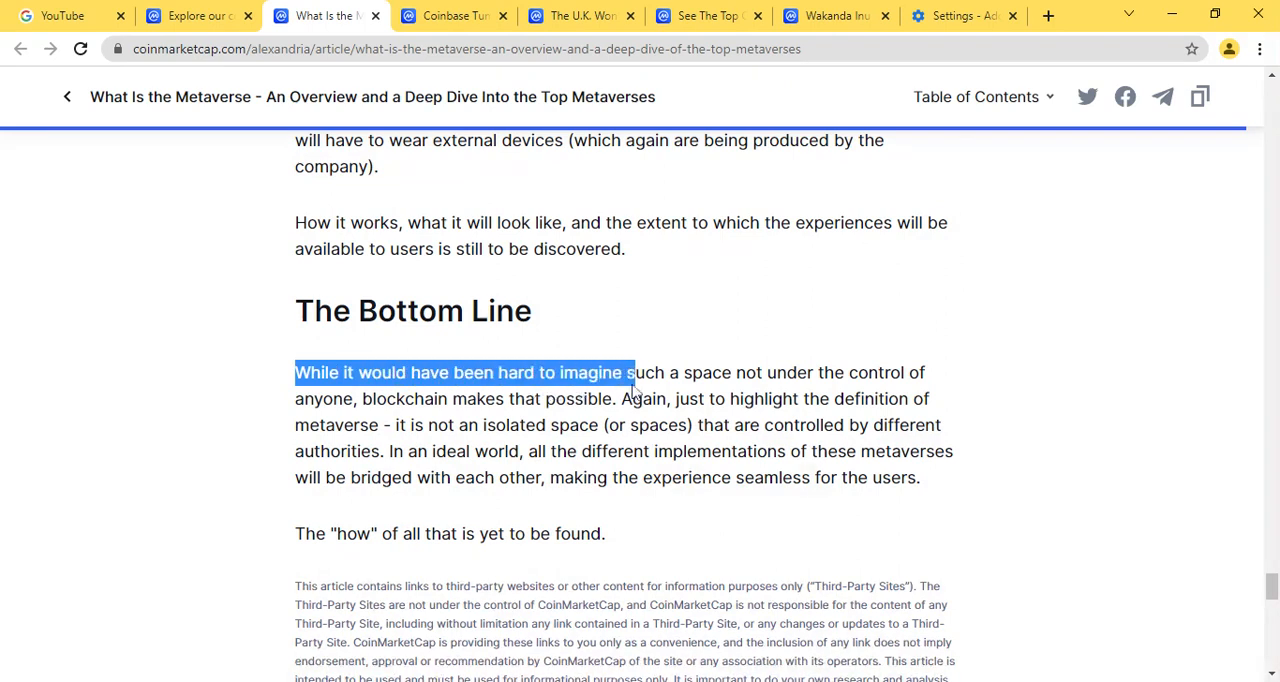
{"action": "left_click_drag", "start_coordinate": [636, 372], "coordinate": [792, 398]}
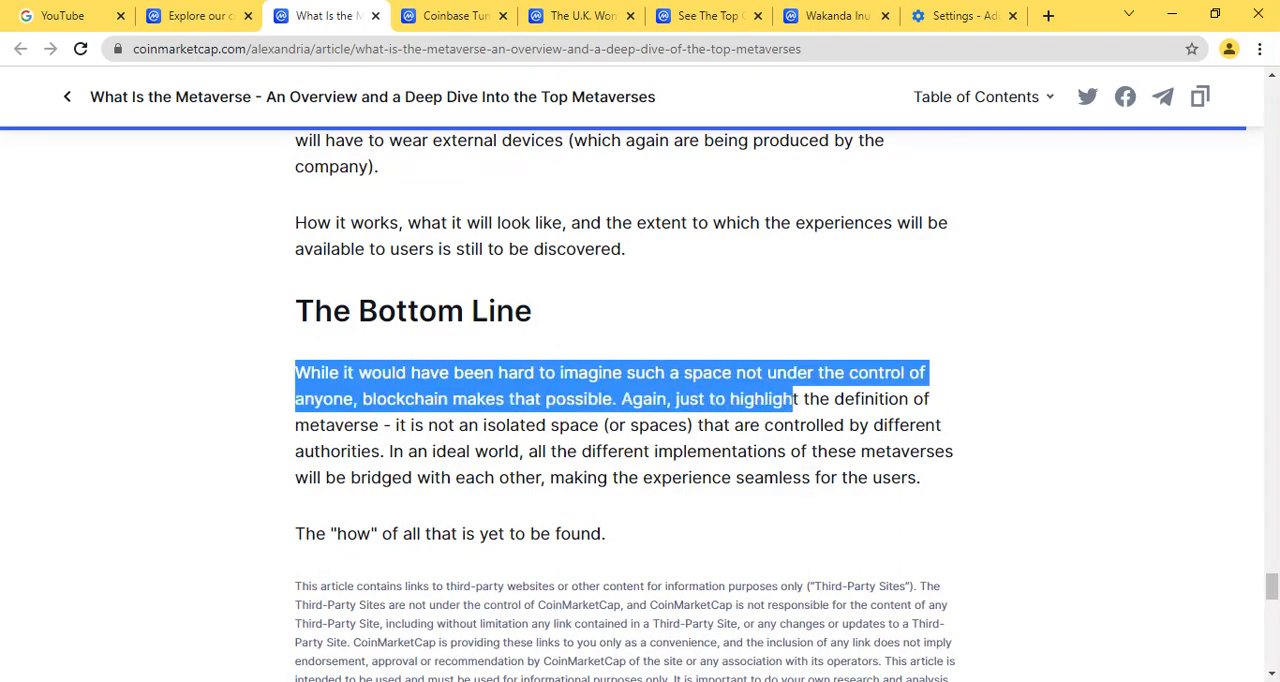
{"action": "left_click_drag", "start_coordinate": [792, 398], "coordinate": [780, 424]}
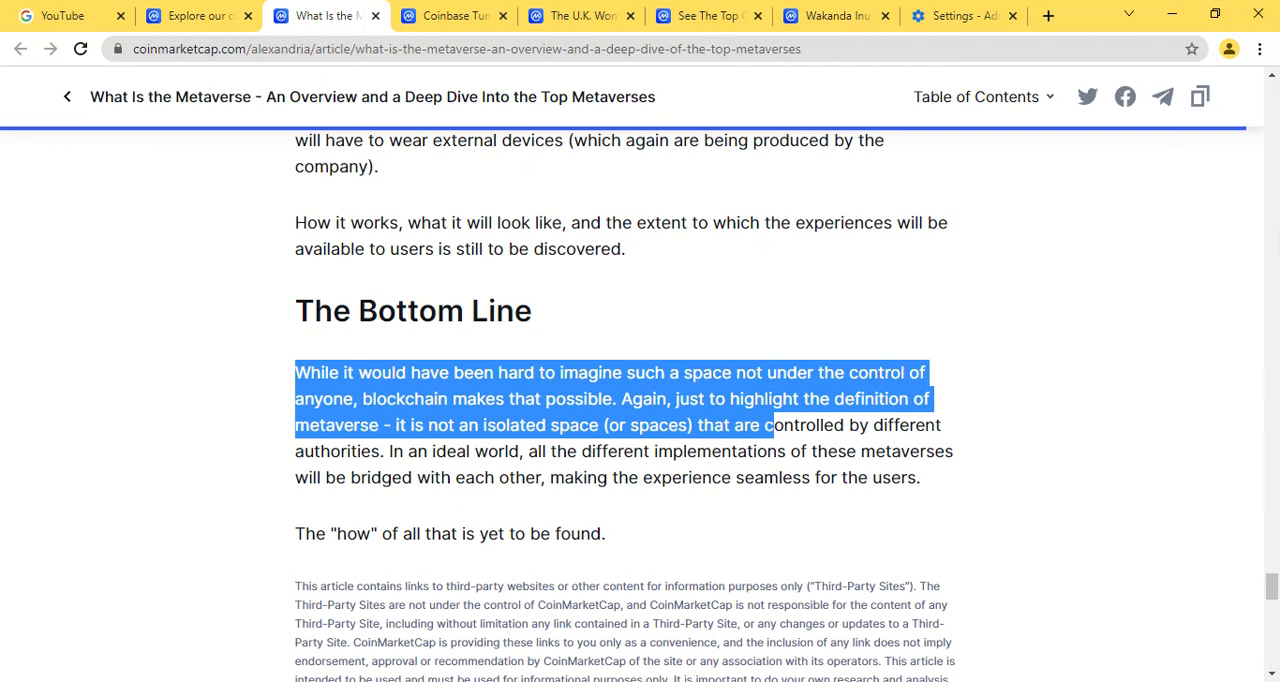
{"action": "left_click_drag", "start_coordinate": [764, 424], "coordinate": [776, 452]}
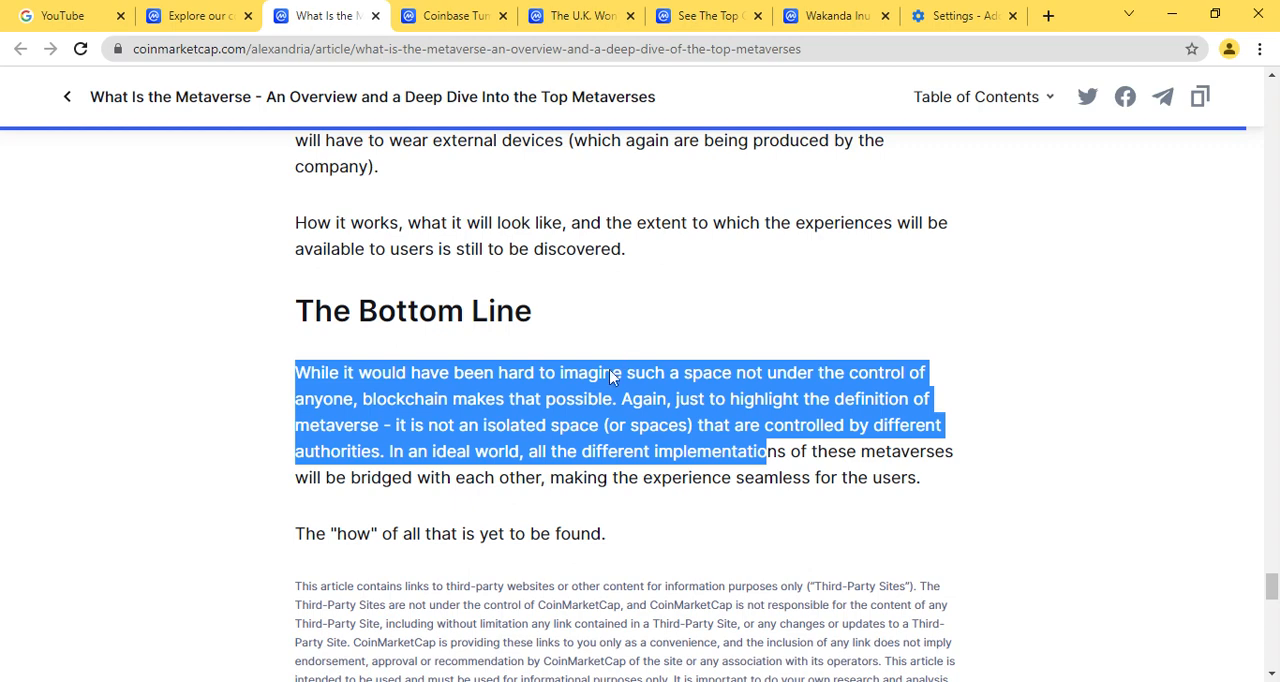
{"action": "scroll", "scroll_direction": "down", "scroll_amount": 3}
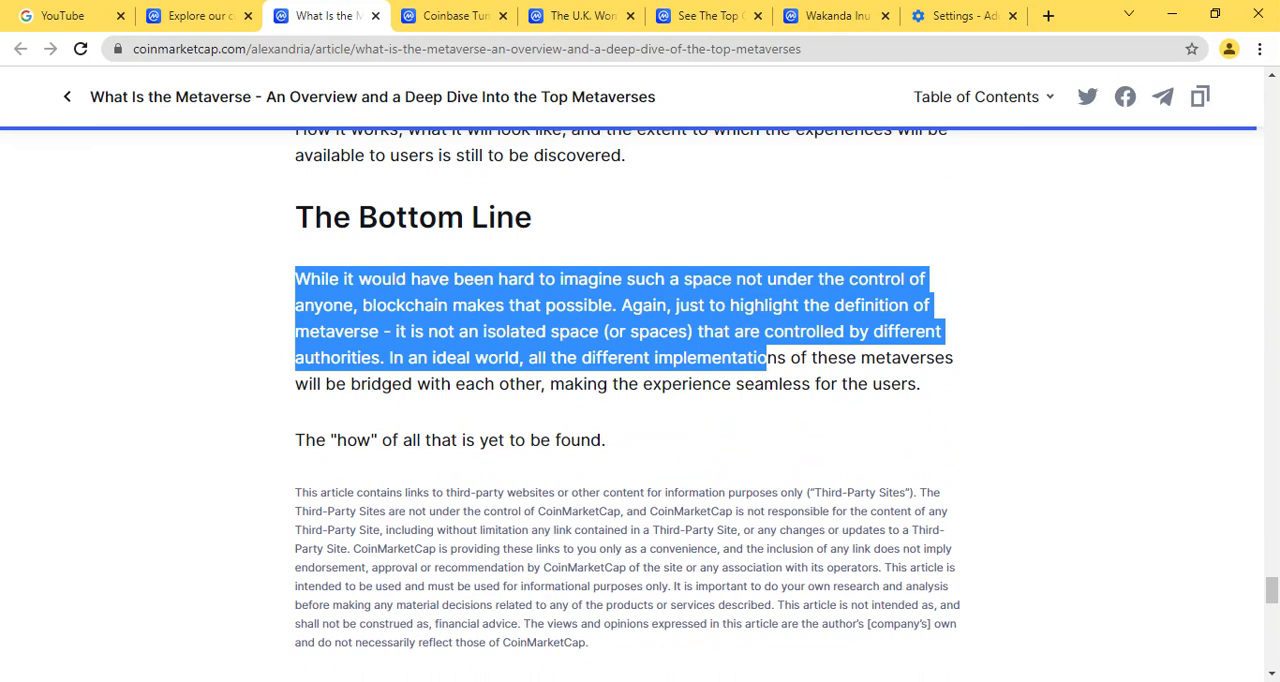
{"action": "mouse_move", "coordinate": [570, 376]}
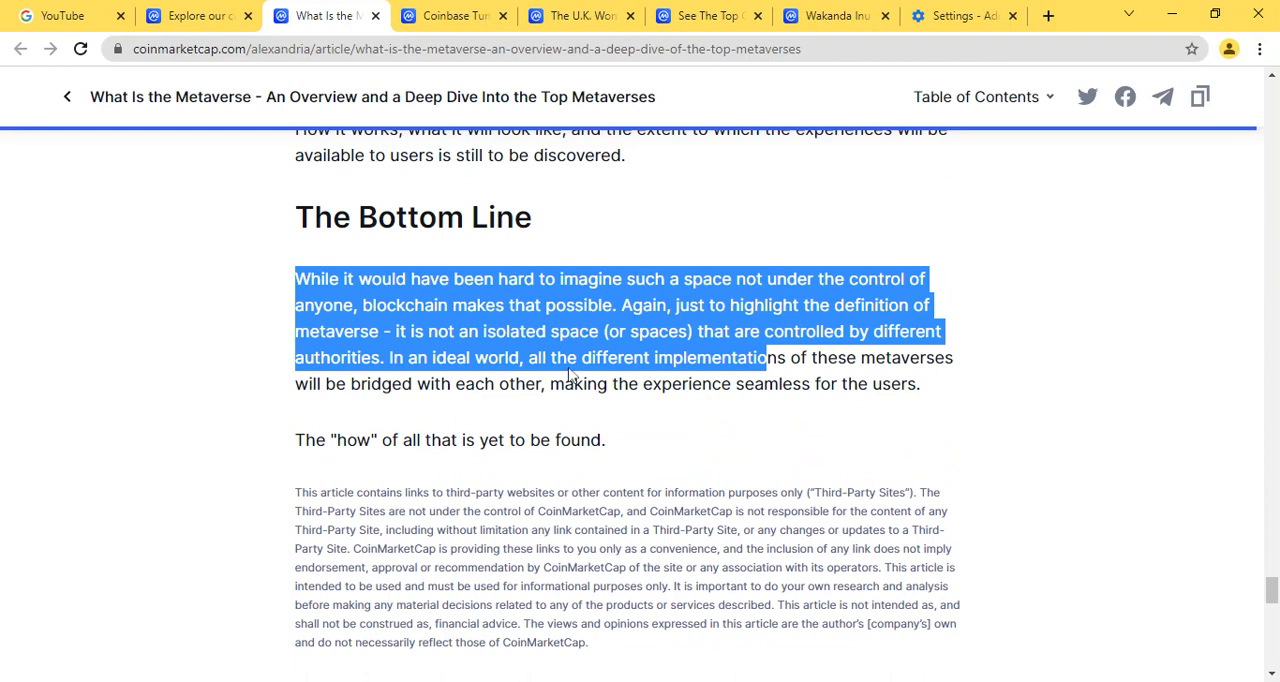
{"action": "mouse_move", "coordinate": [660, 466]}
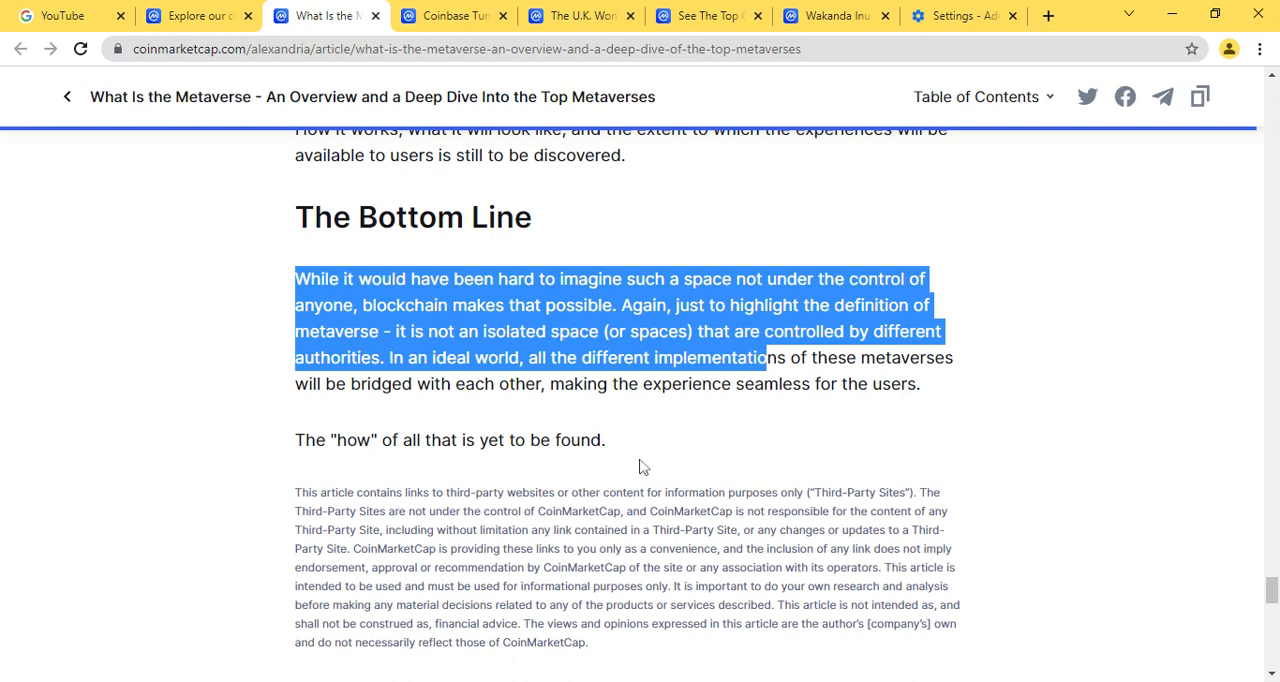
{"action": "mouse_move", "coordinate": [636, 480]}
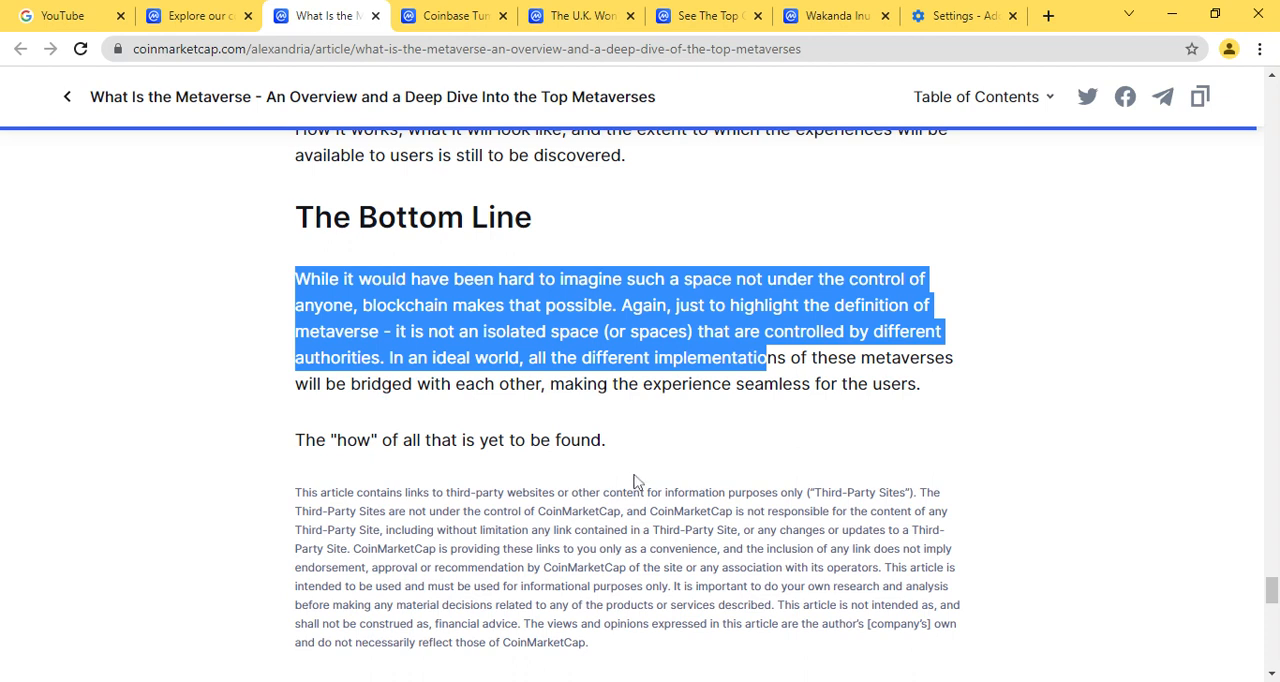
{"action": "mouse_move", "coordinate": [632, 480]}
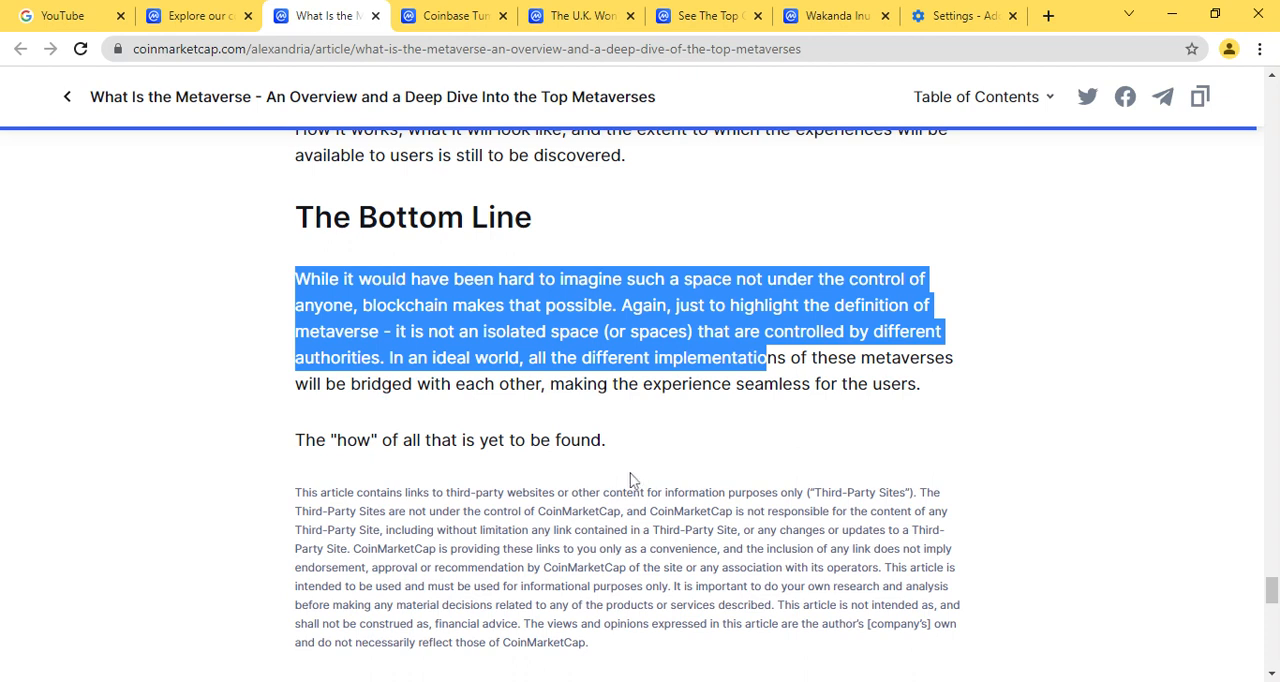